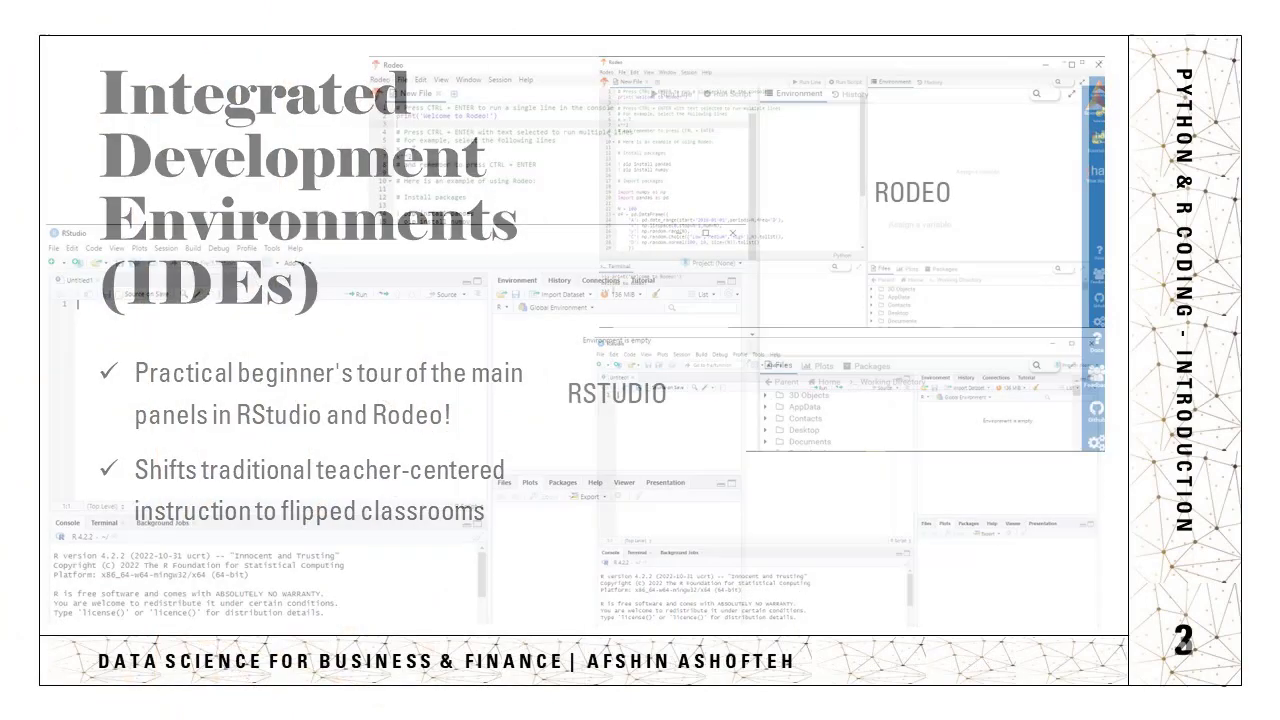
- Advance past the IDEs introduction slide in the presentation
key("right")
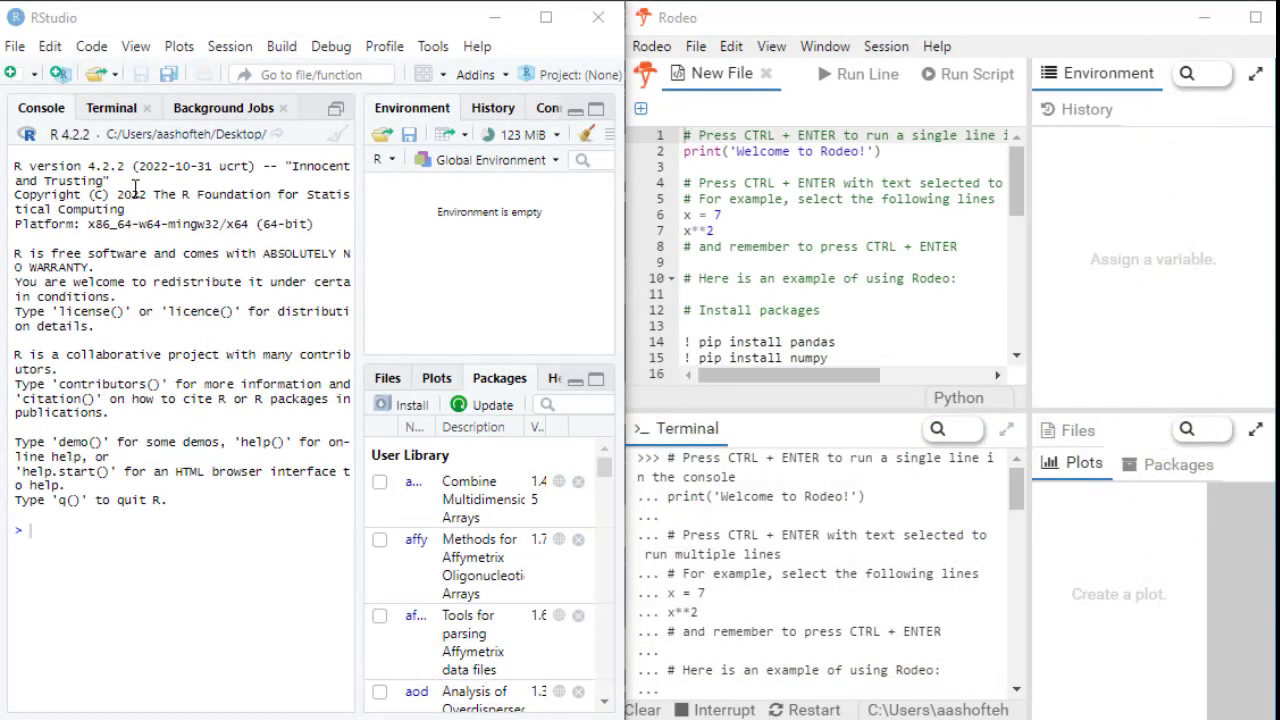
mouse_move(116, 24)
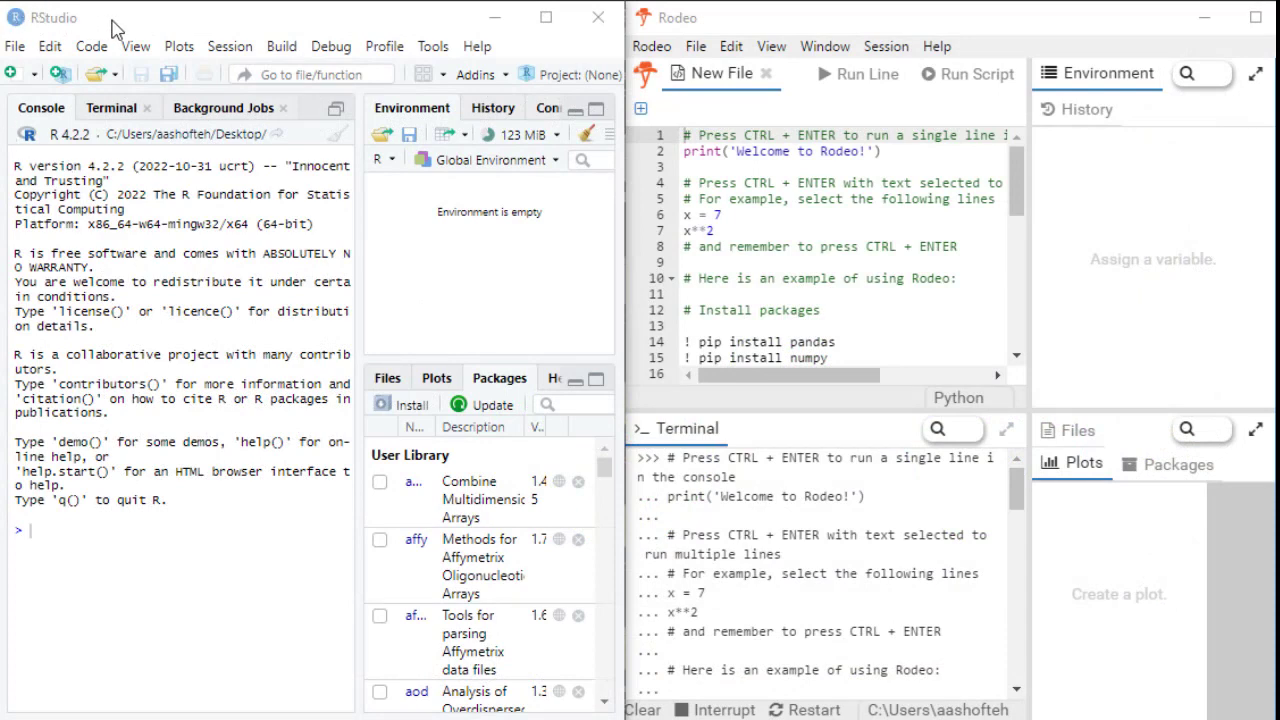
mouse_move(692, 38)
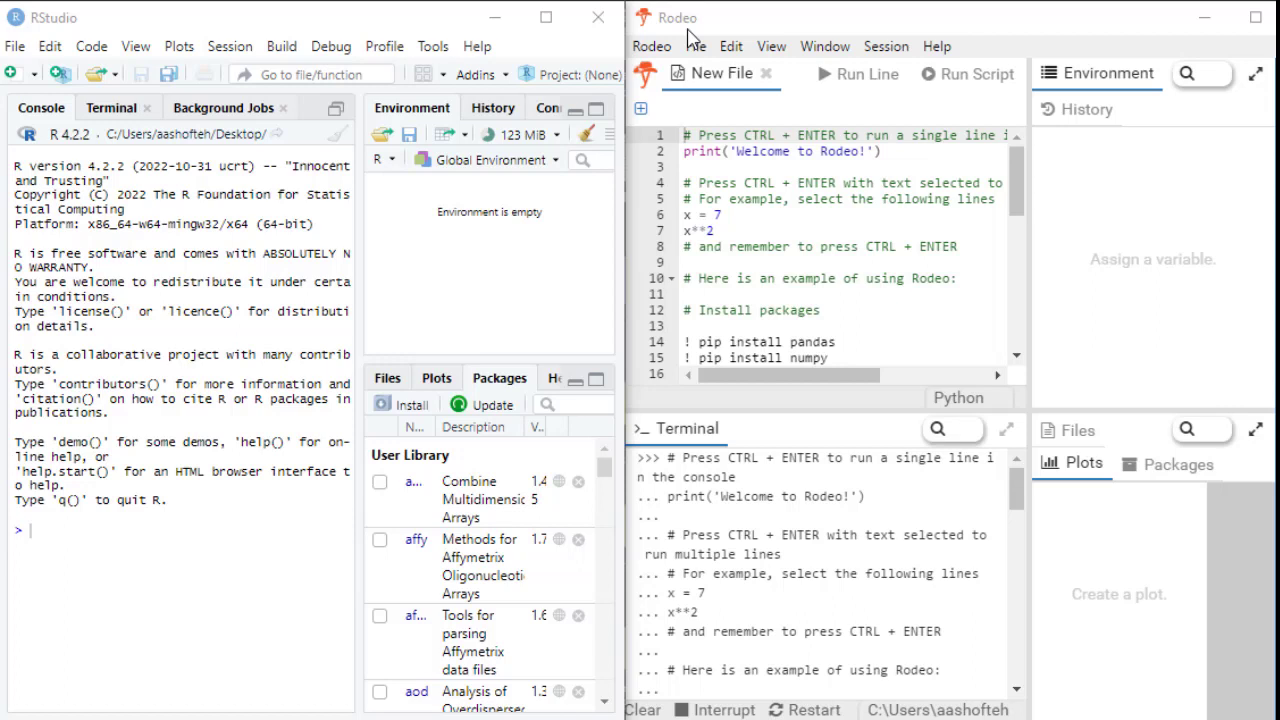
mouse_move(120, 82)
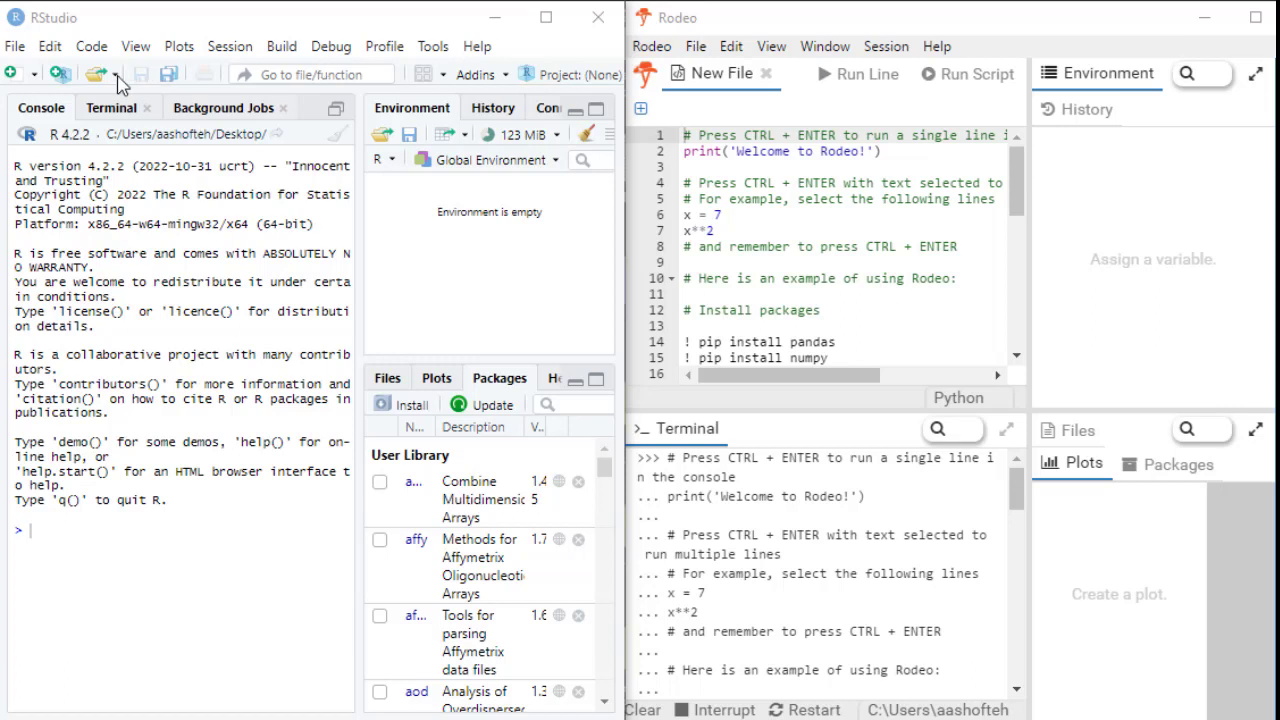
mouse_move(152, 252)
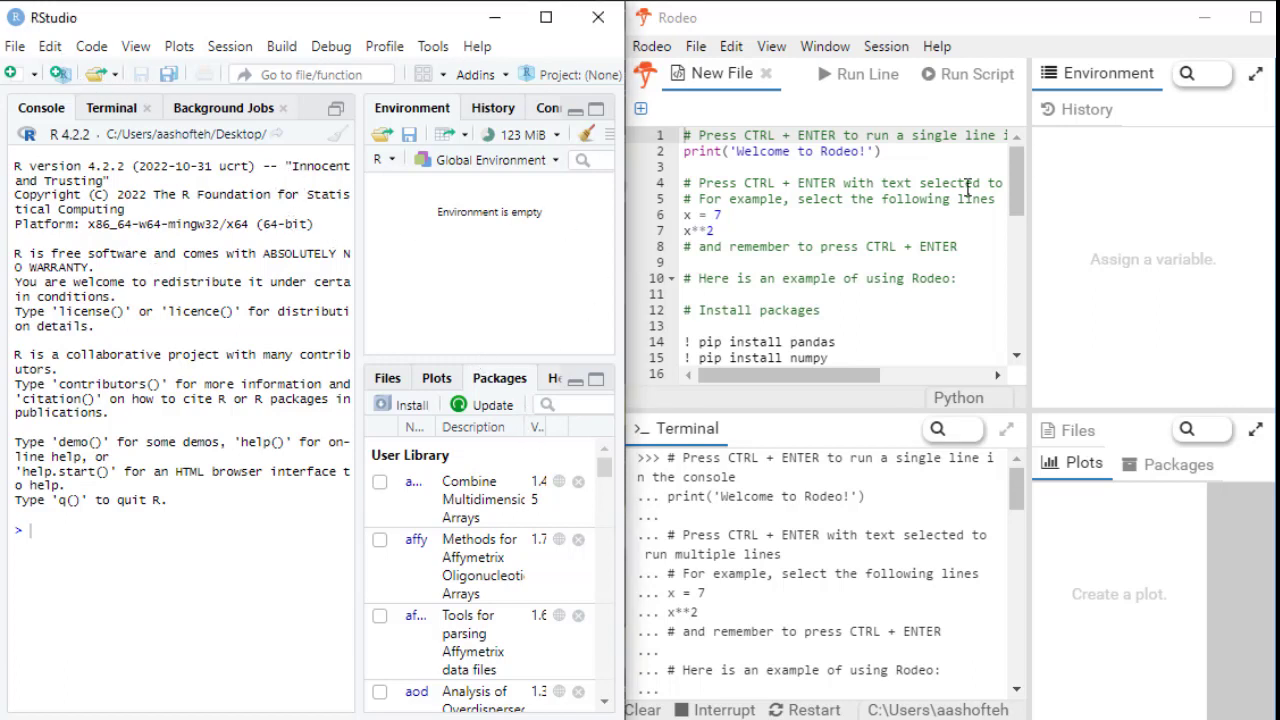
mouse_move(452, 548)
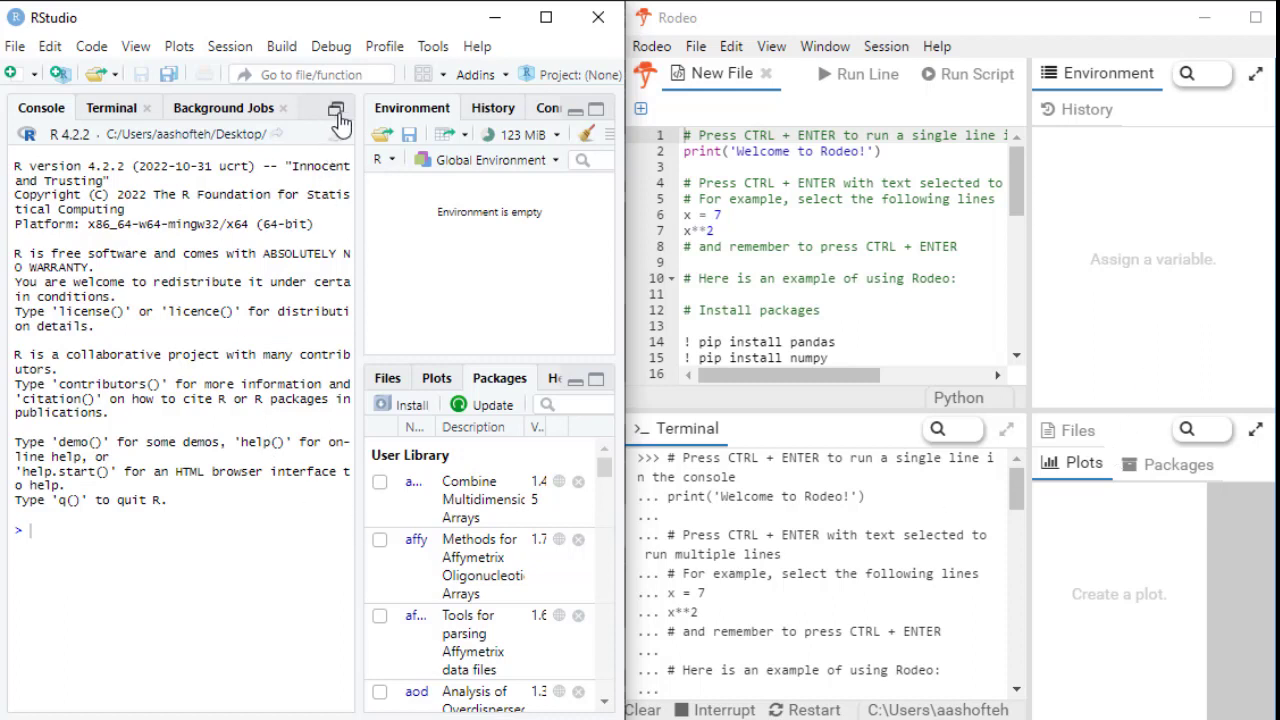
mouse_move(338, 120)
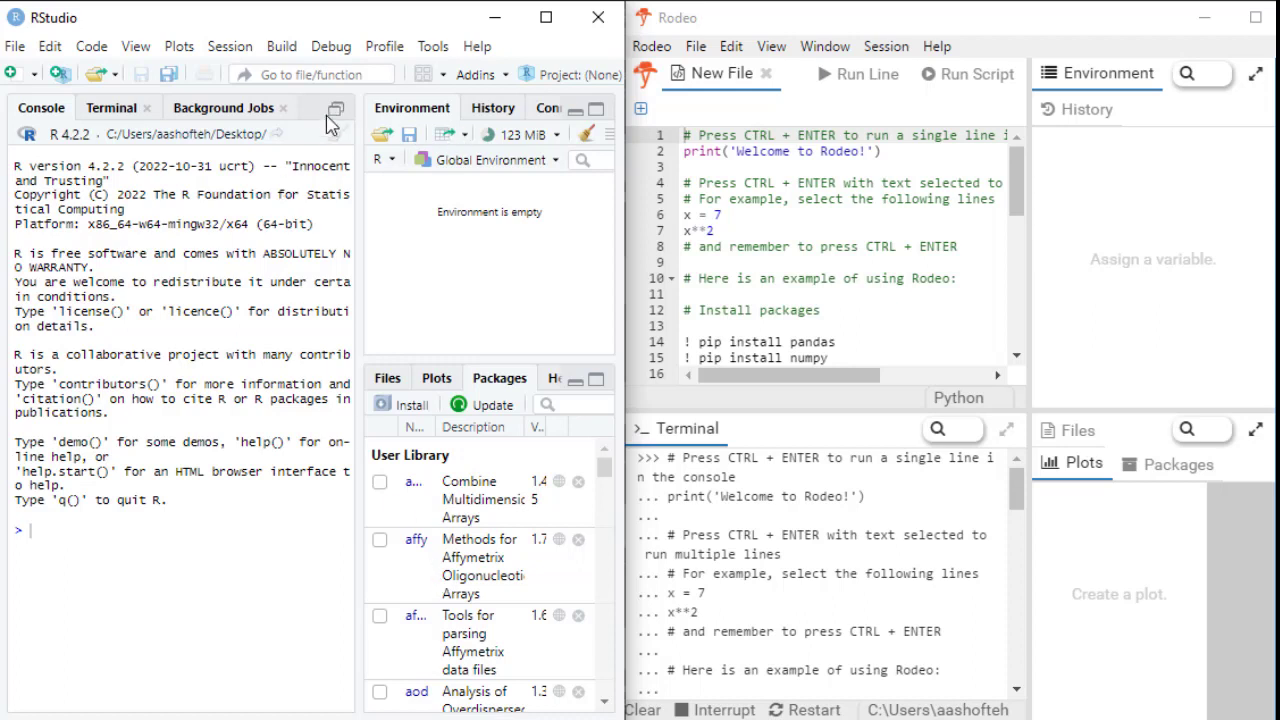
mouse_move(336, 122)
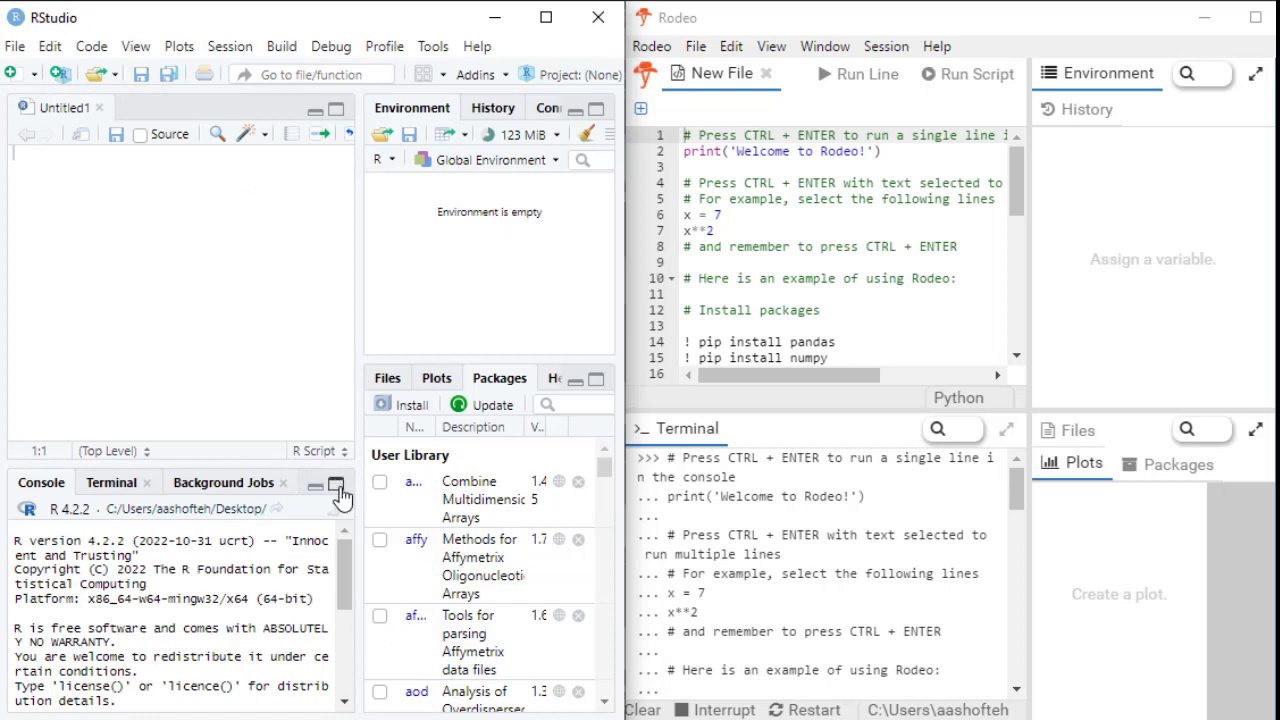
- Maximize the console to full height, then restore the Untitled1 script editor above it
left_click(336, 146)
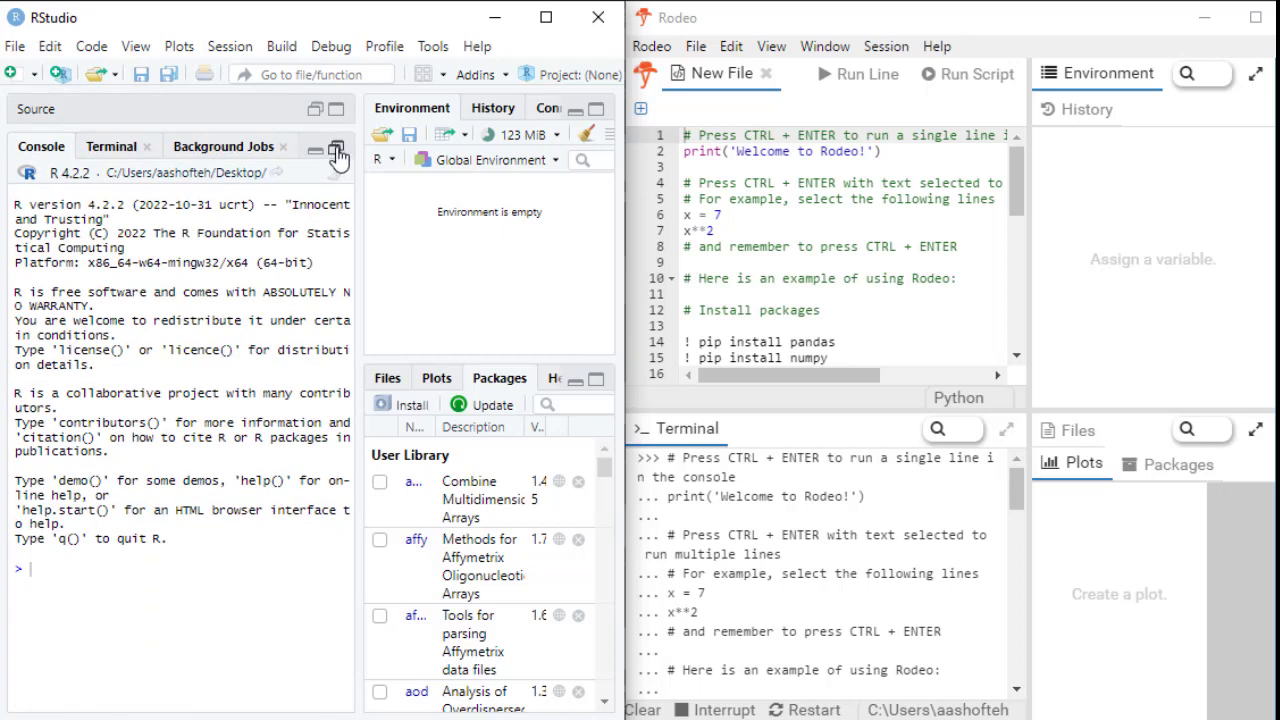
left_click(338, 148)
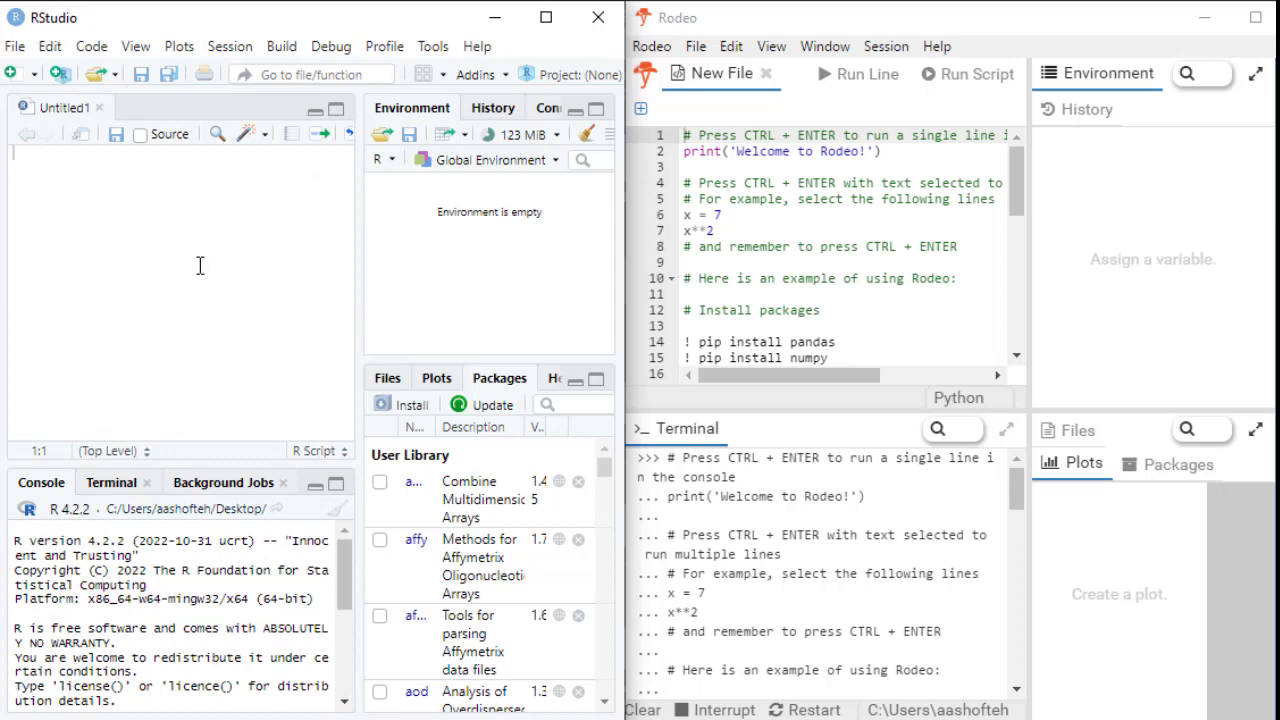
mouse_move(324, 450)
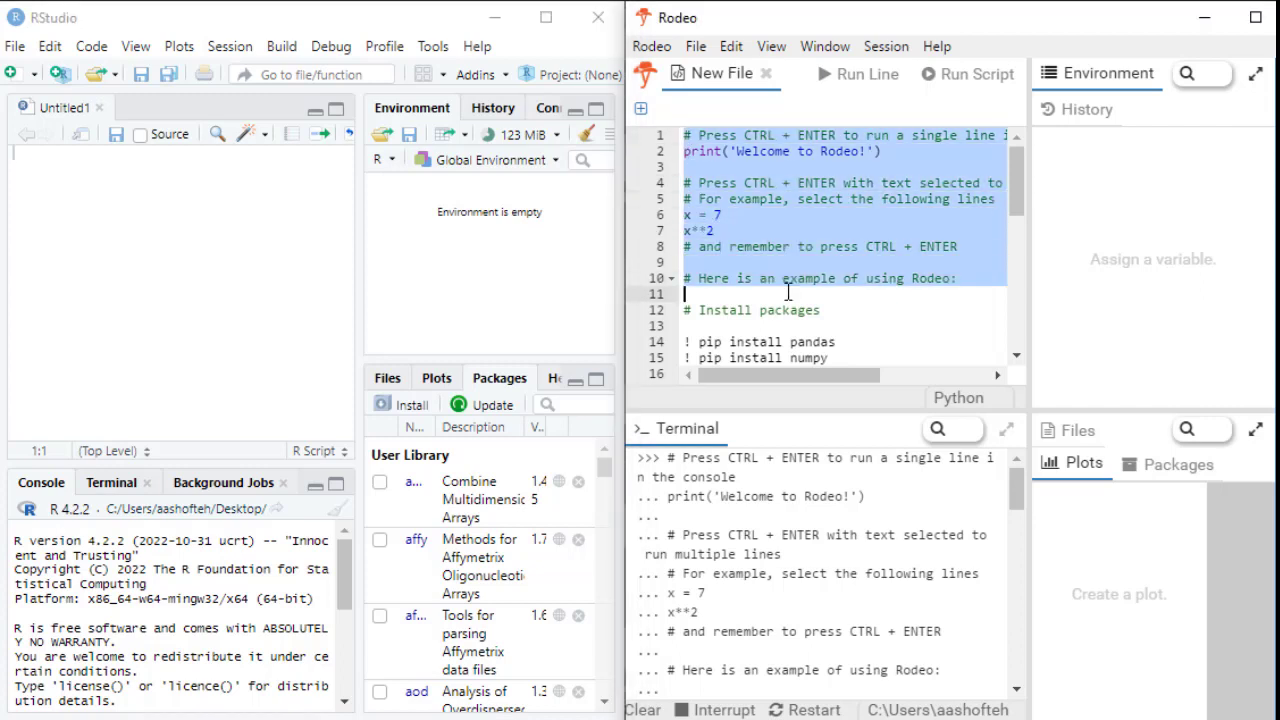
mouse_move(84, 200)
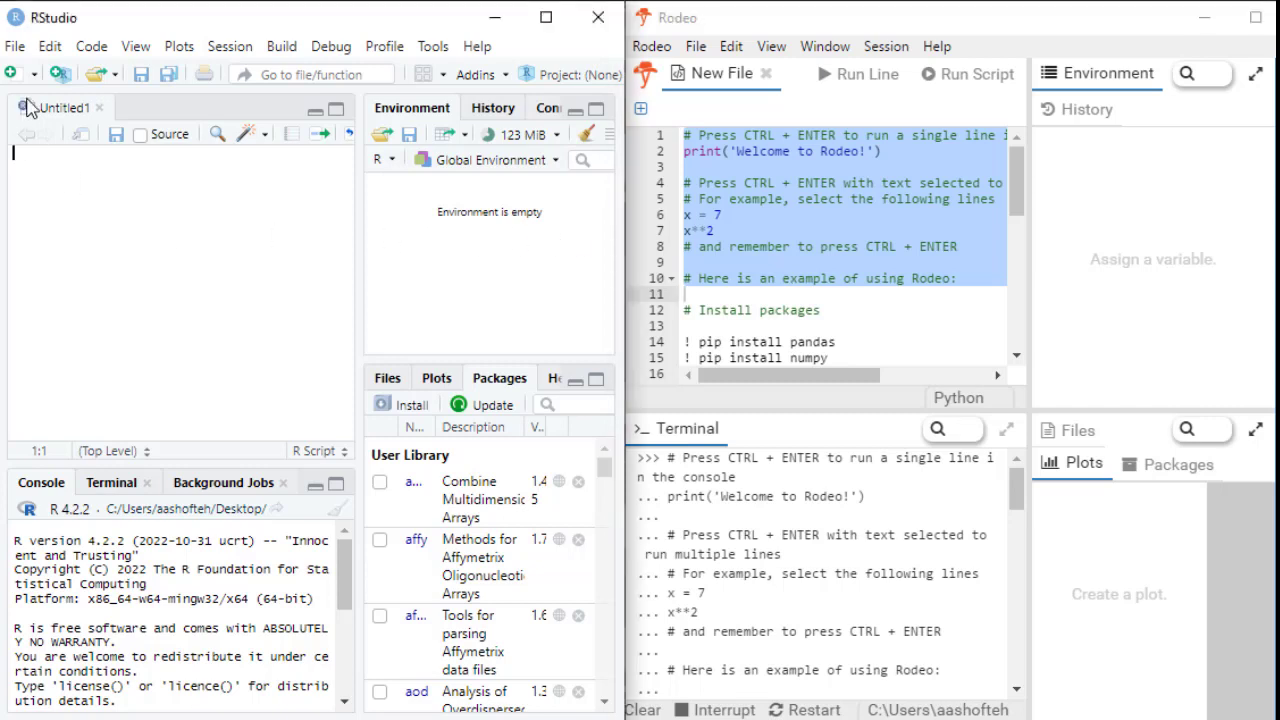
mouse_move(516, 200)
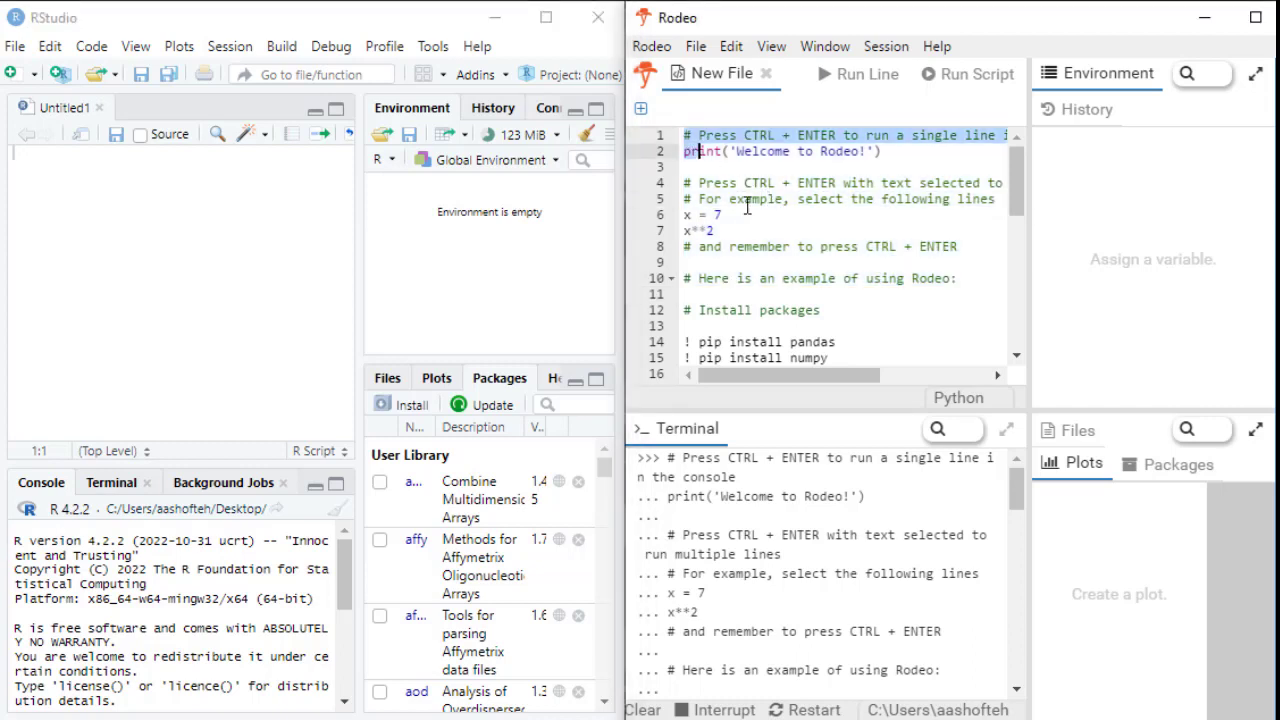
- Select the welcome code lines 1–14 through the pandas install and run them, creating x
left_click_drag(700, 152, 838, 340)
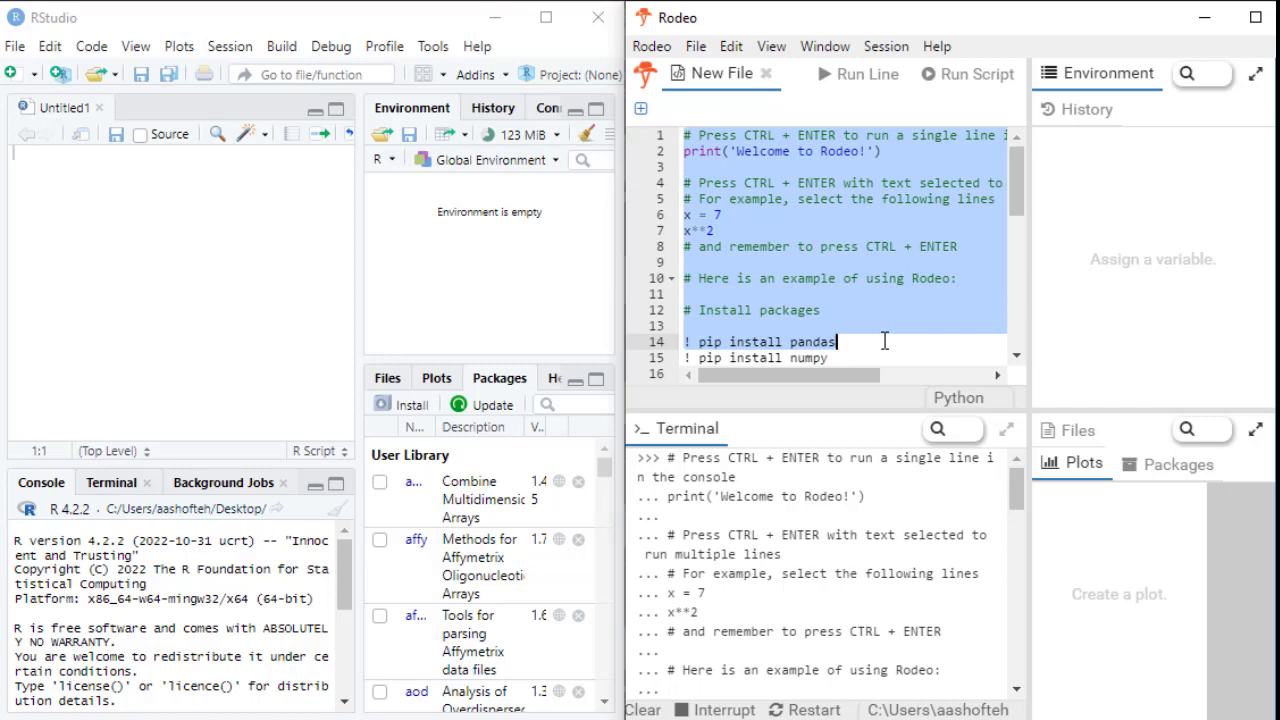
mouse_move(864, 74)
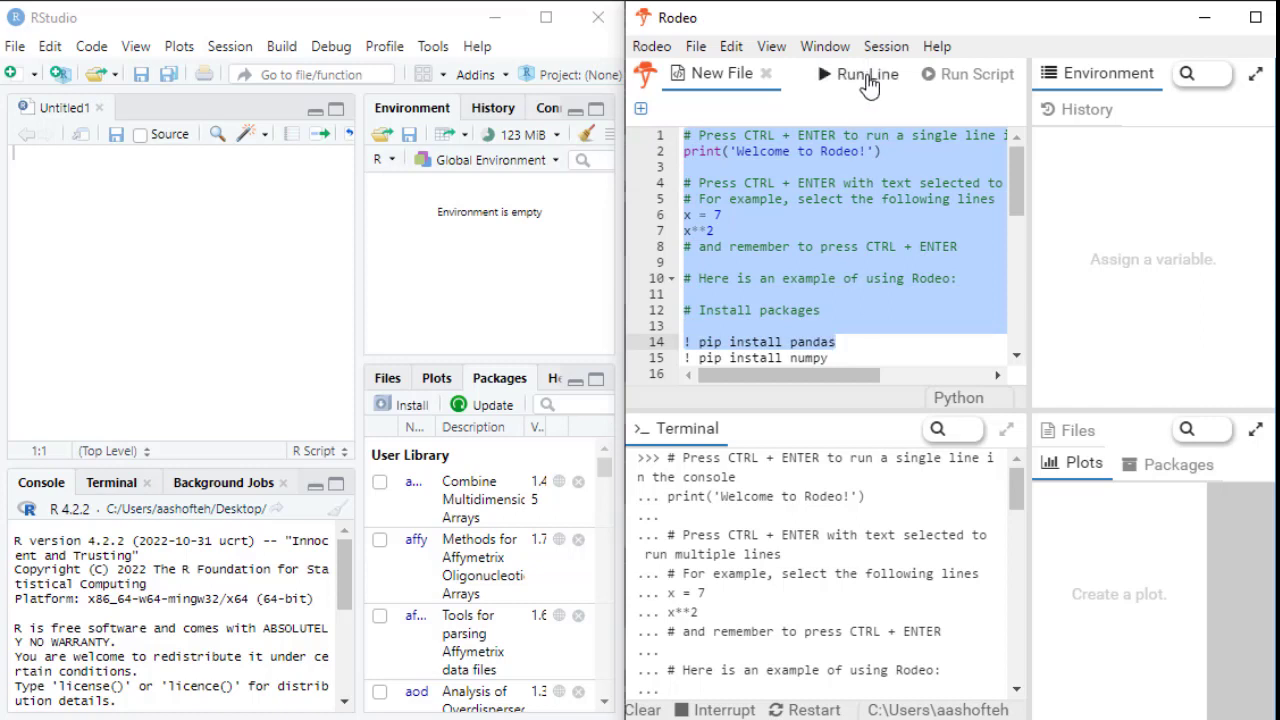
left_click(868, 74)
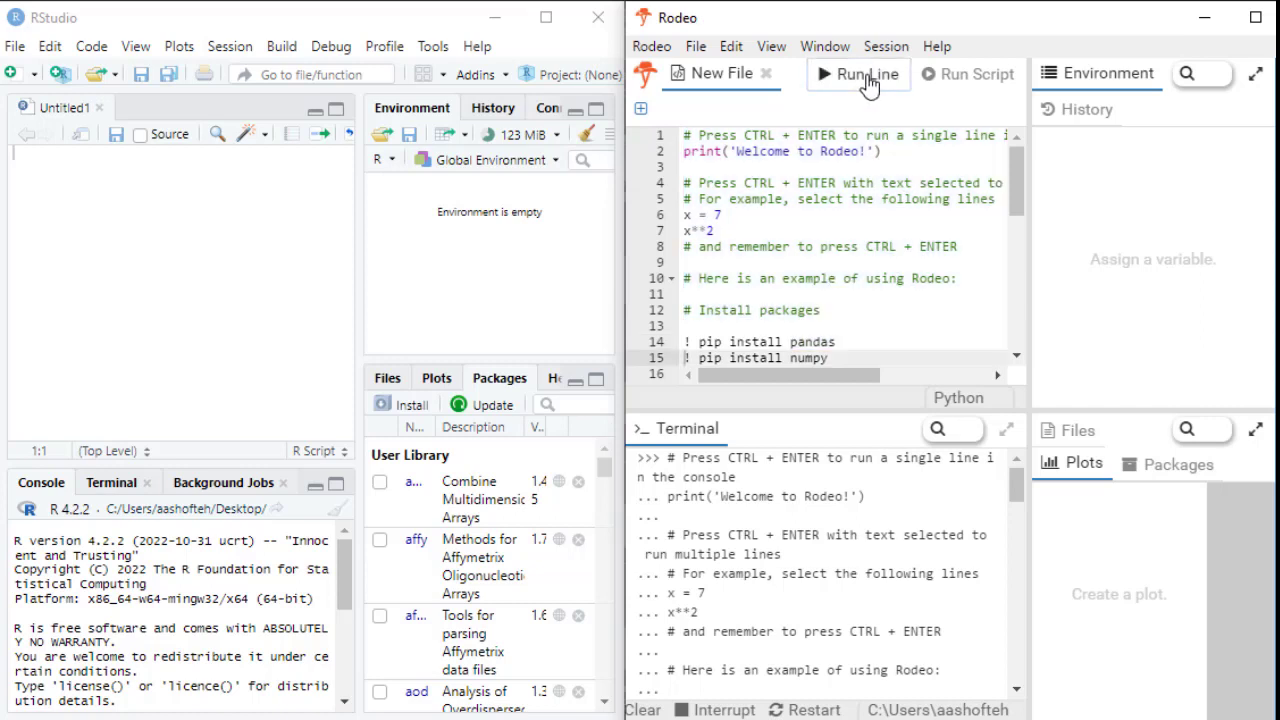
mouse_move(212, 232)
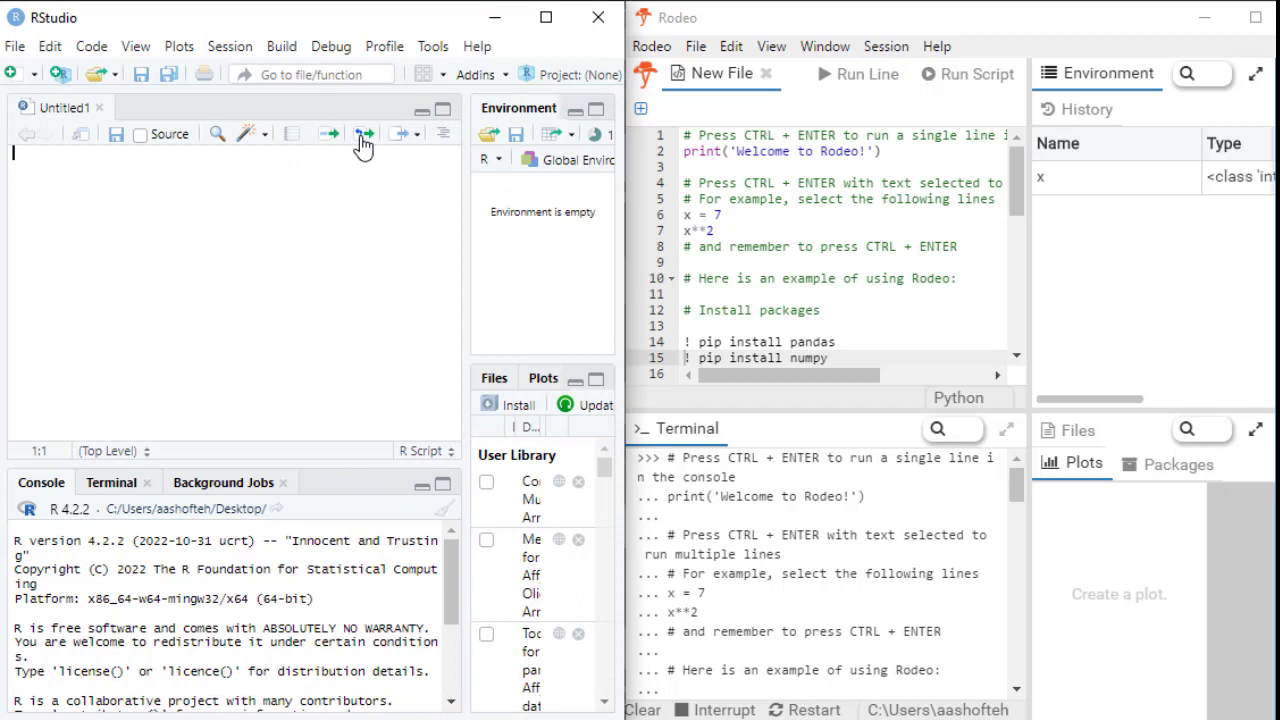
- Create a new R script Untitled2 via File > New File > R Script
left_click(16, 46)
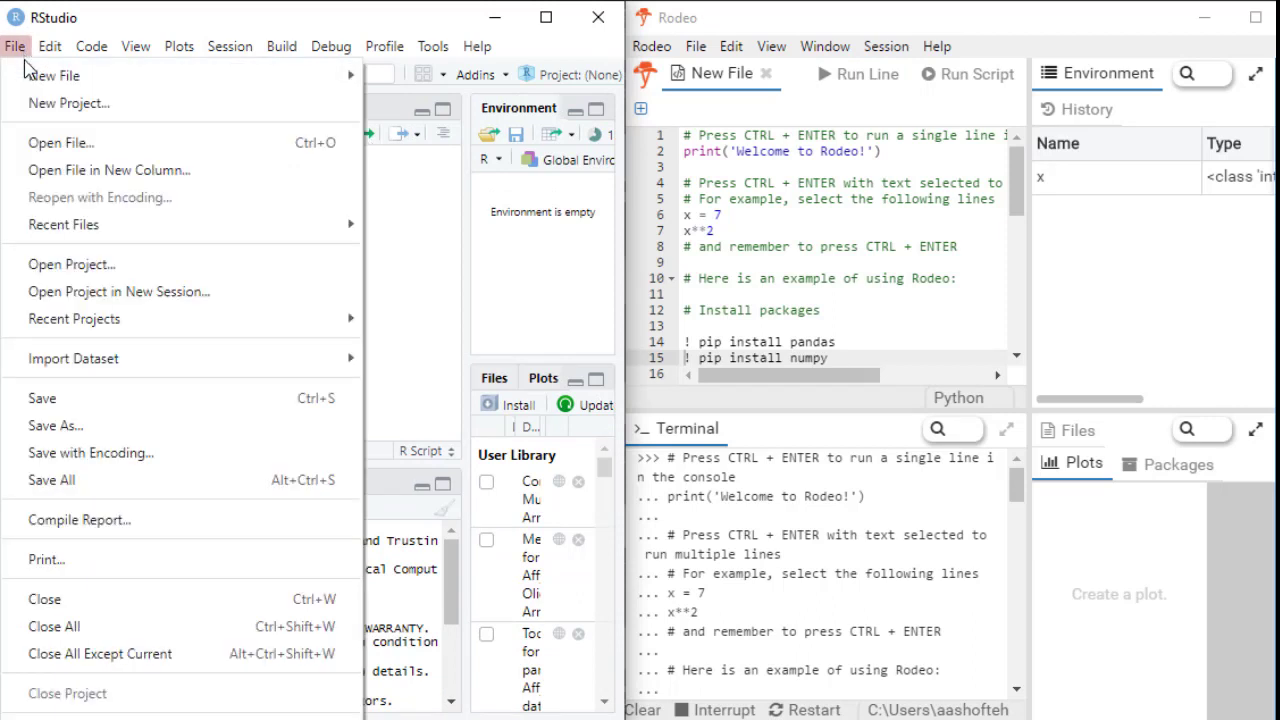
left_click(52, 76)
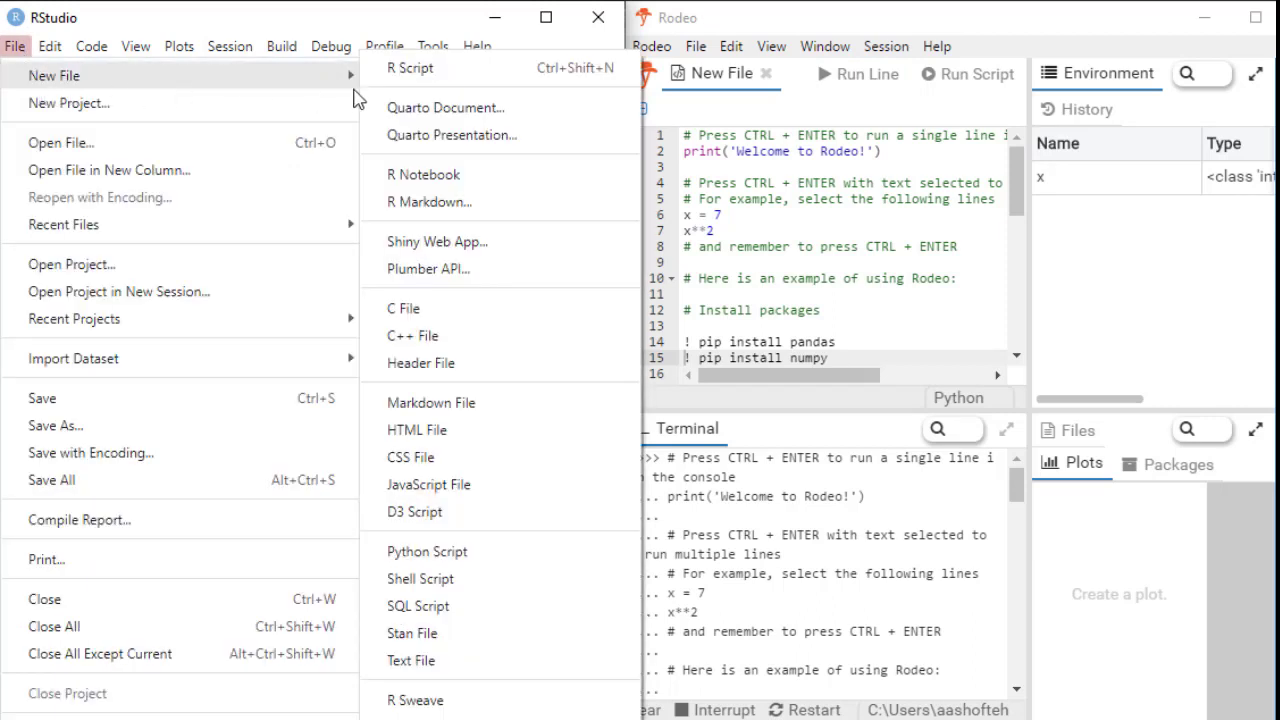
mouse_move(410, 68)
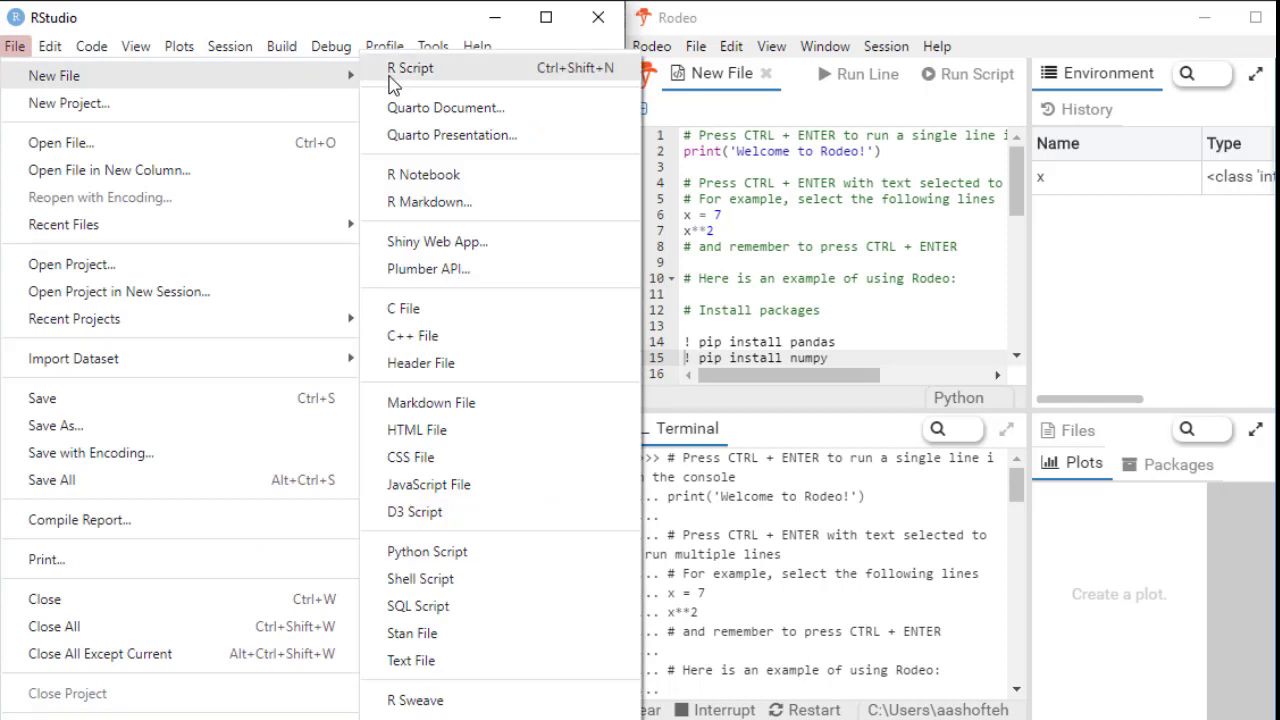
left_click(412, 68)
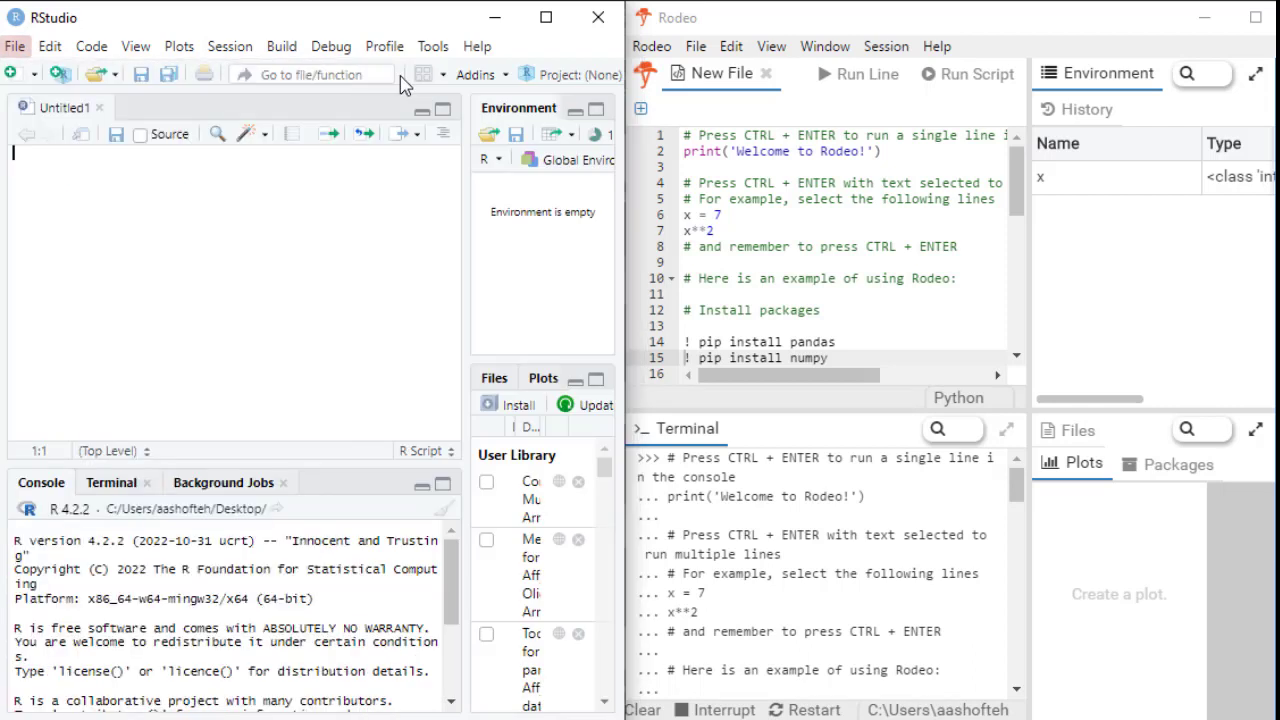
left_click(16, 72)
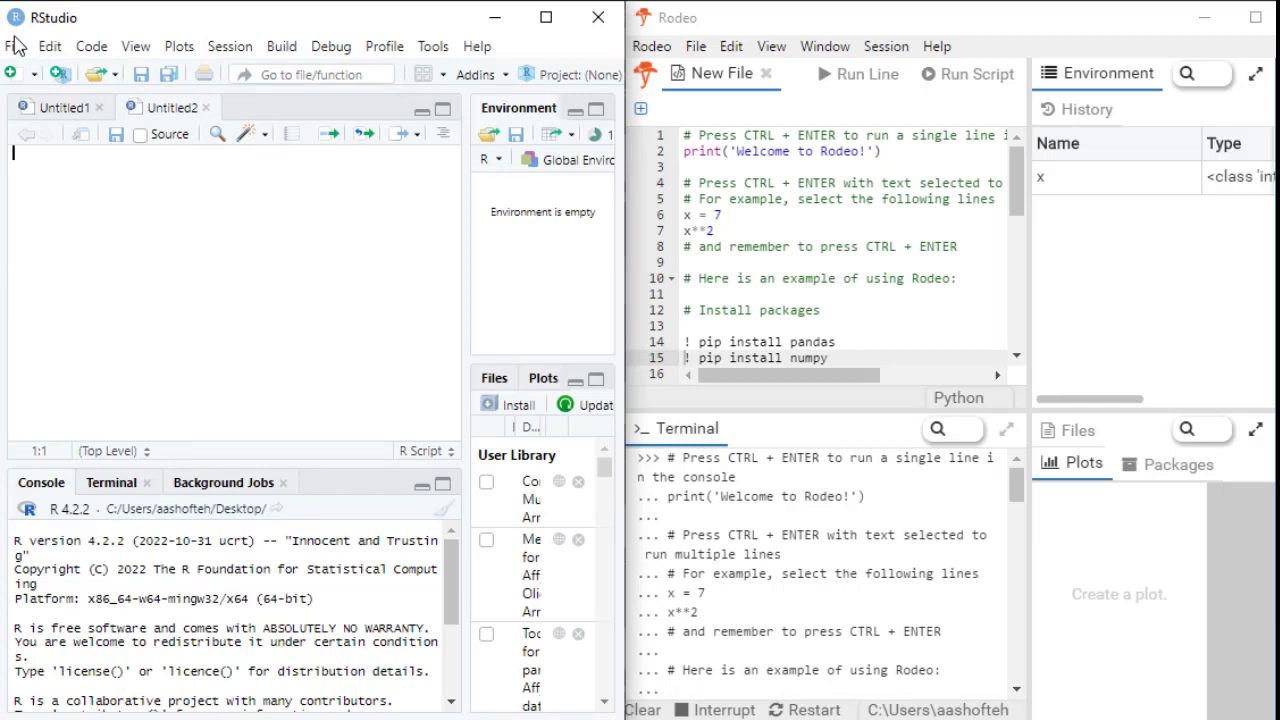
left_click(16, 46)
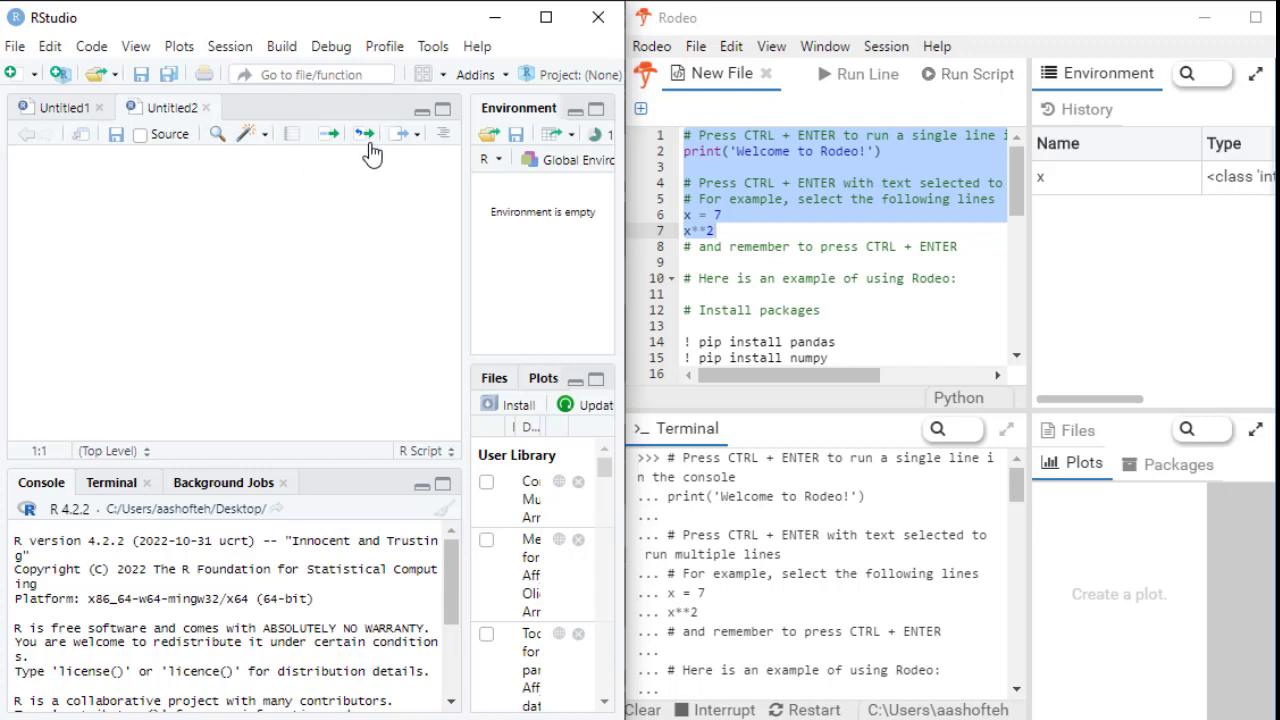
mouse_move(364, 132)
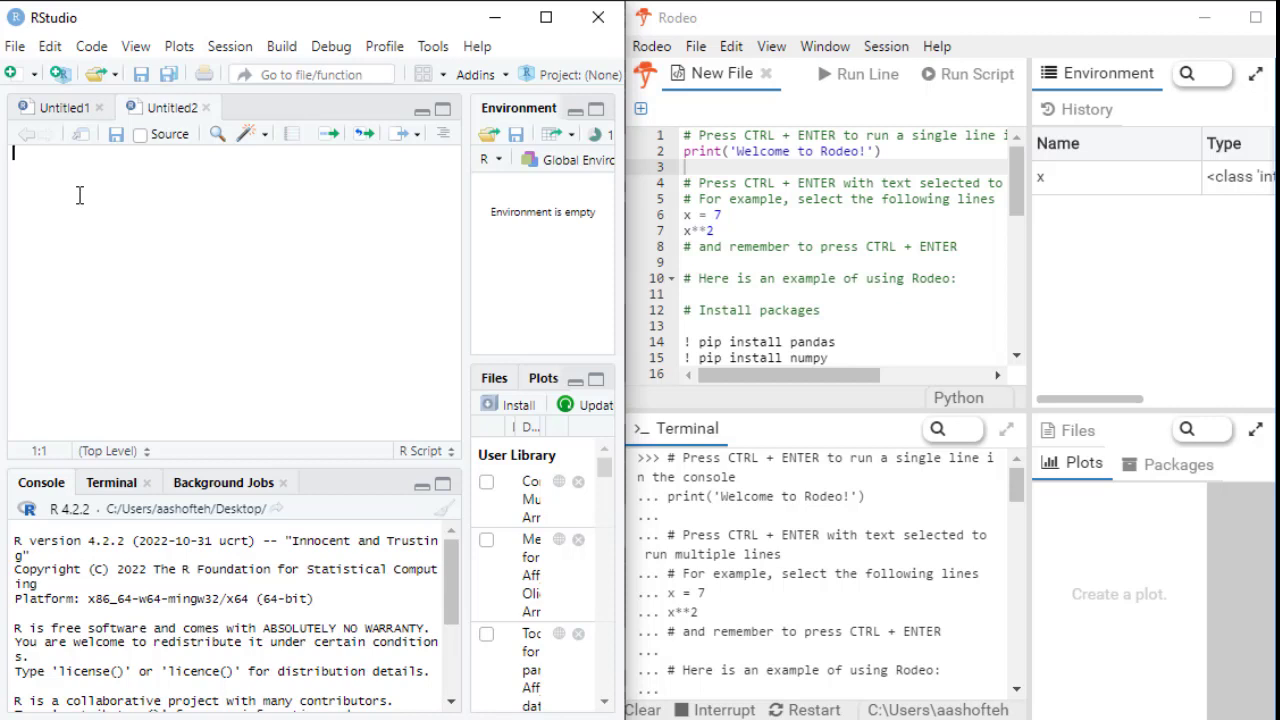
mouse_move(200, 374)
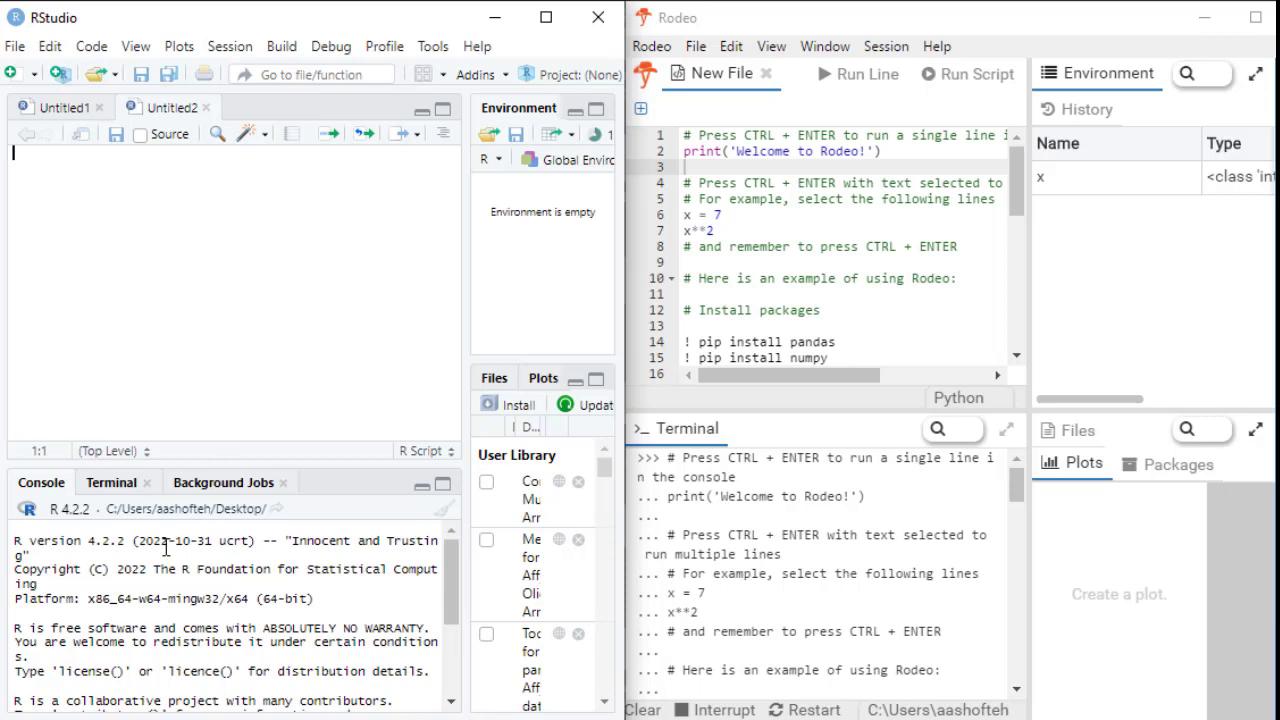
mouse_move(36, 504)
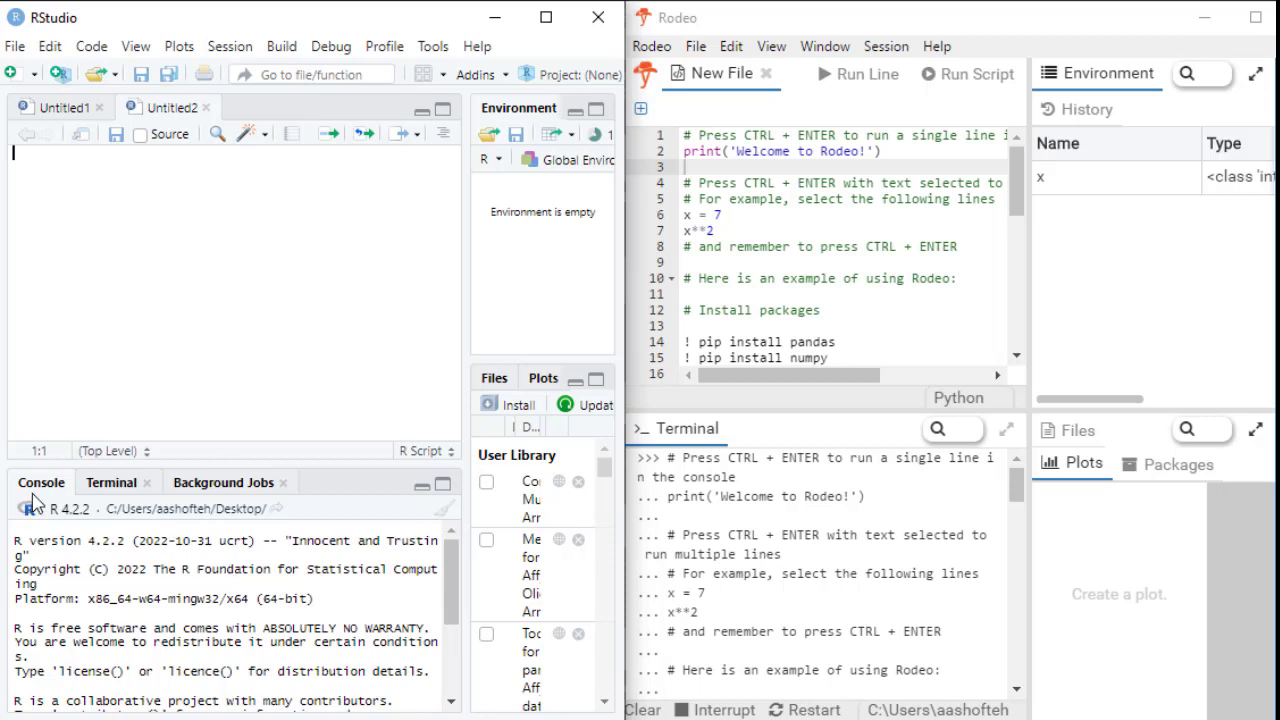
mouse_move(756, 564)
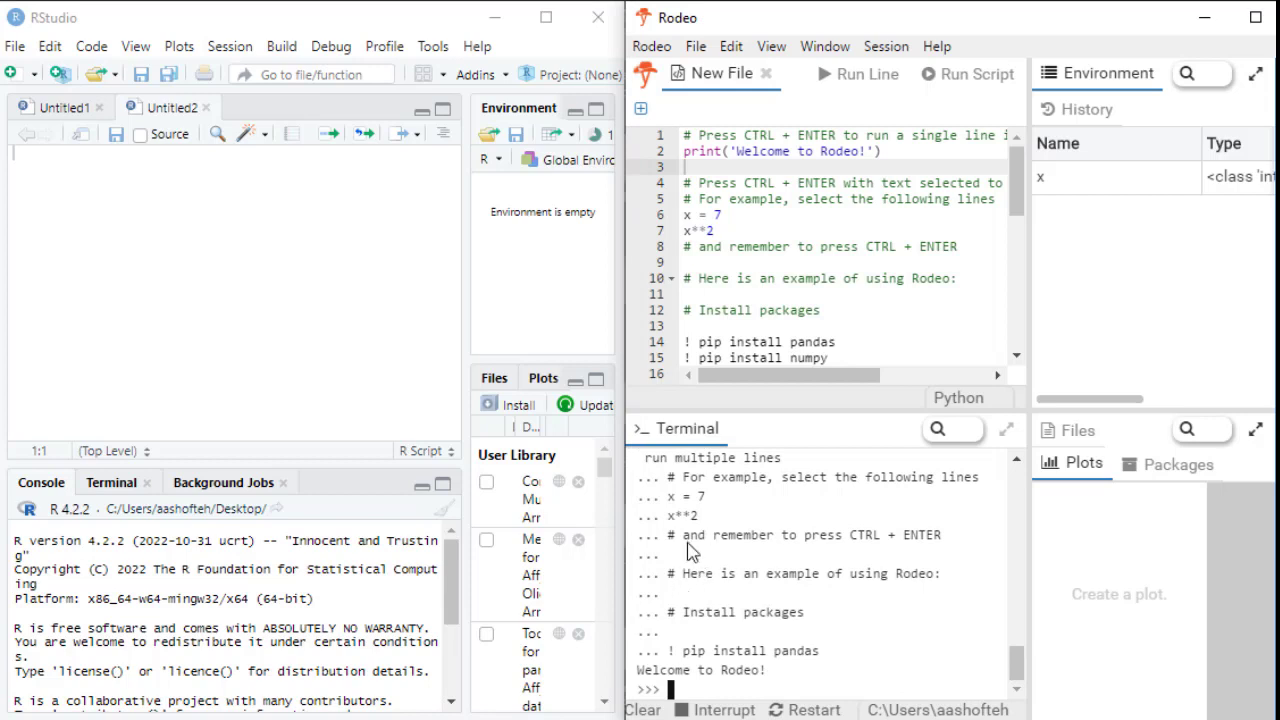
mouse_move(692, 450)
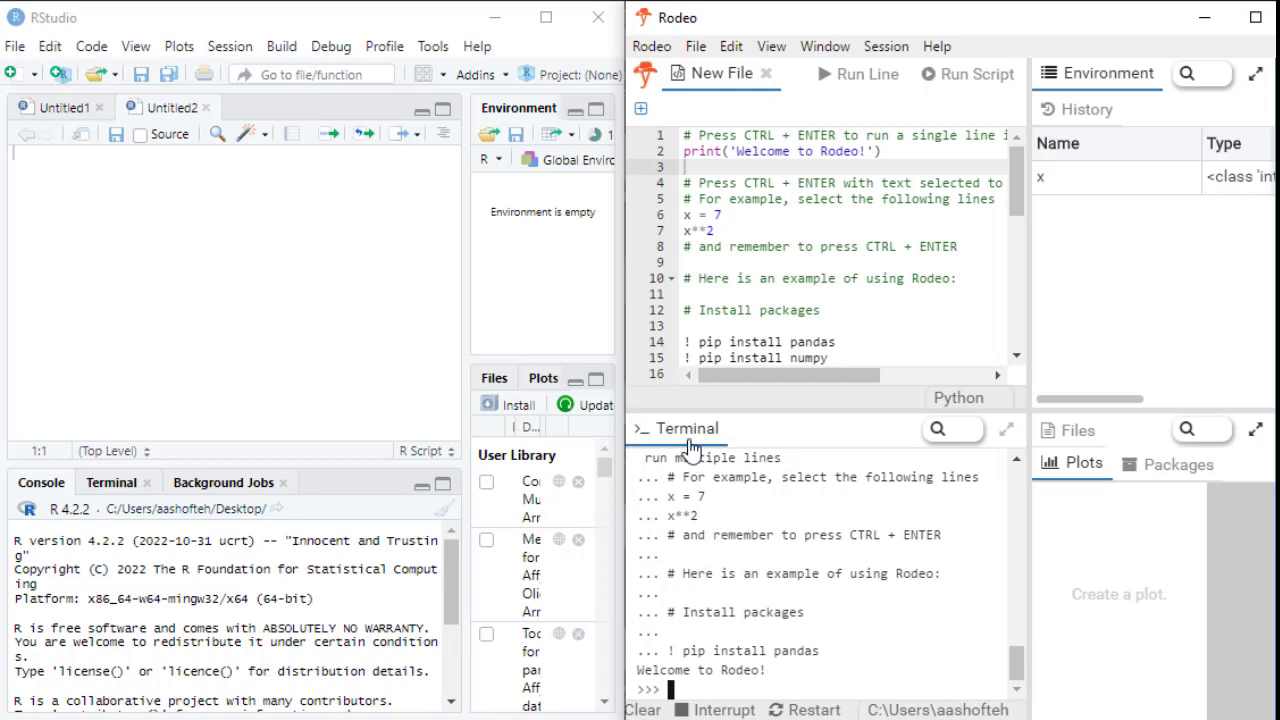
mouse_move(692, 452)
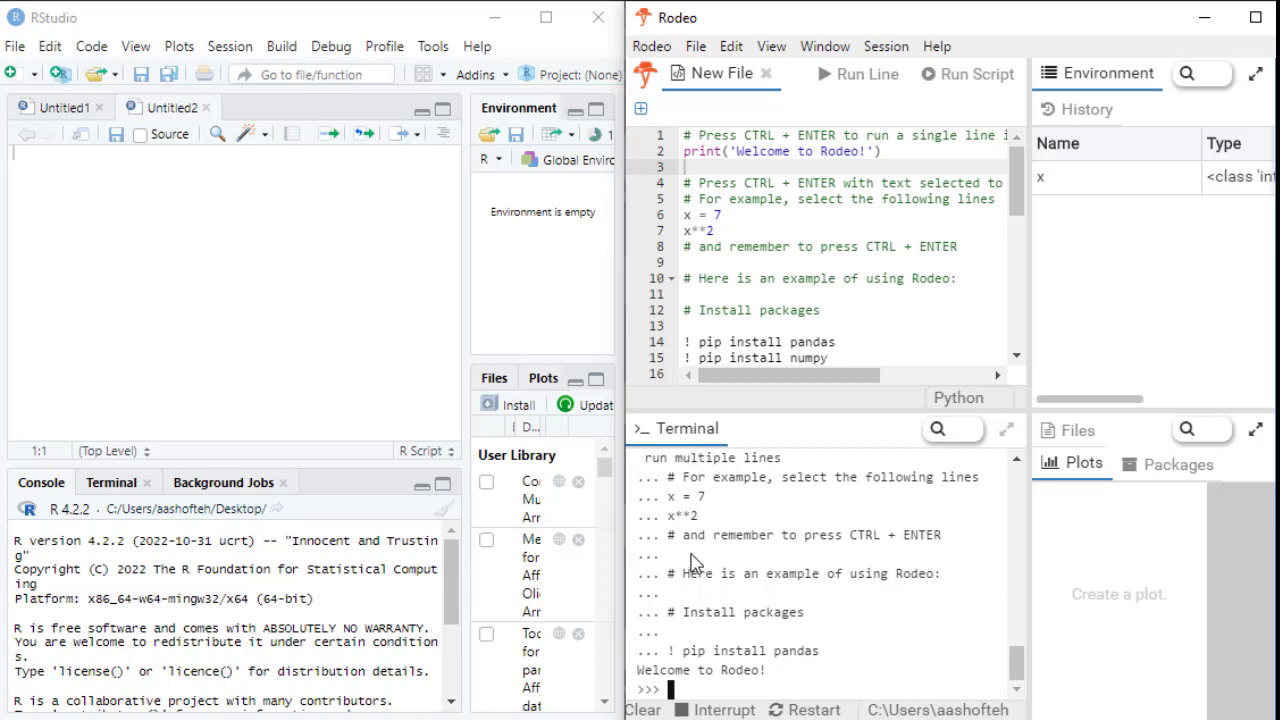
mouse_move(688, 692)
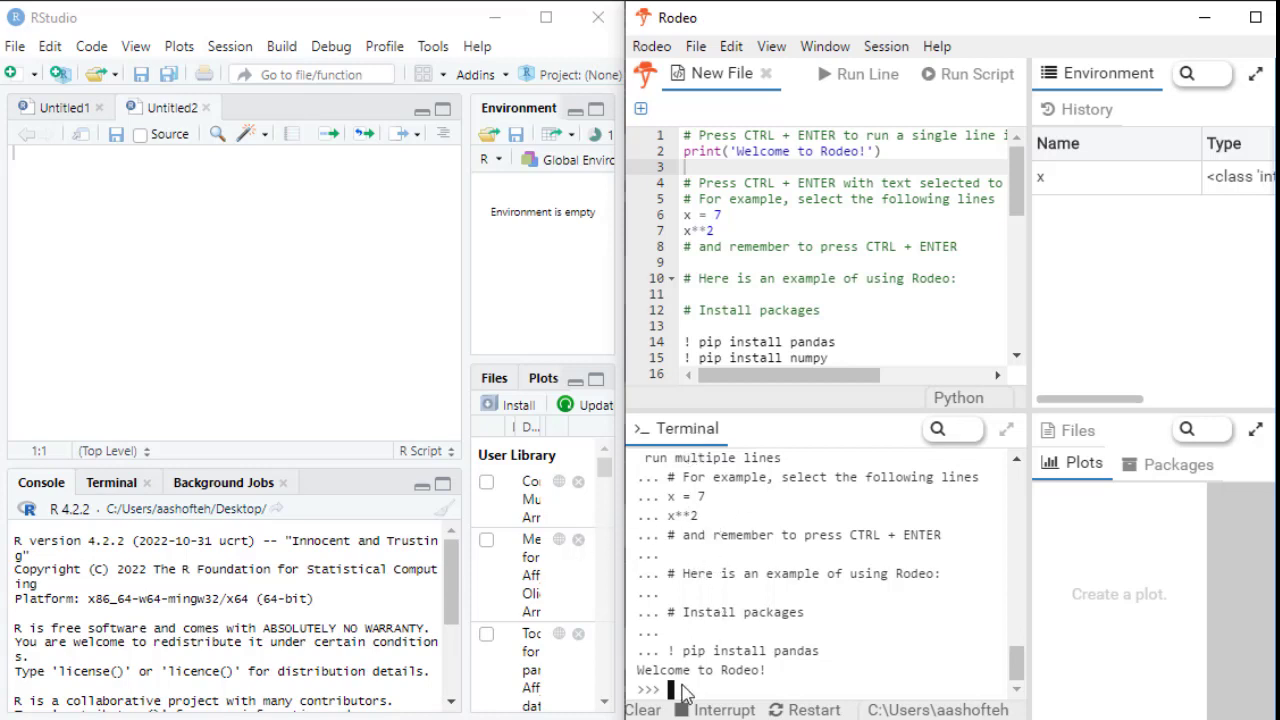
mouse_move(784, 572)
type("x")
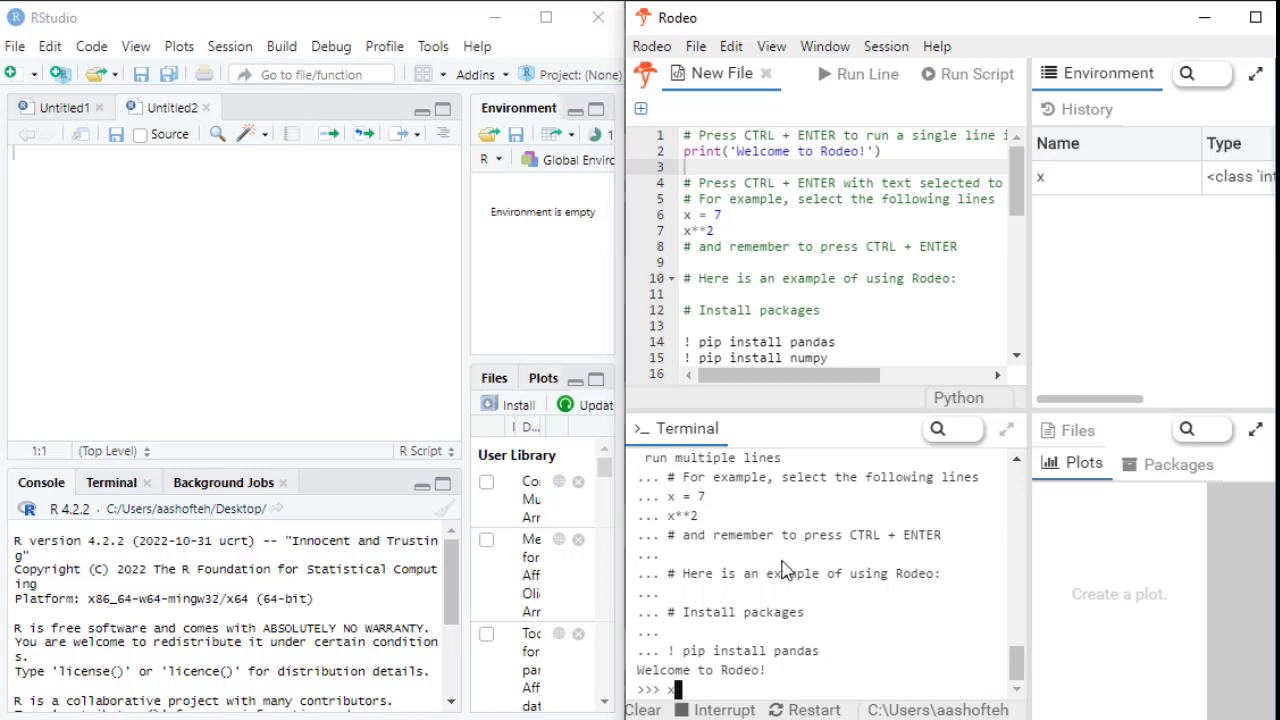
- Evaluate x+5 and x*2 in Rodeo's Python terminal, returning 12 and 14
type("+")
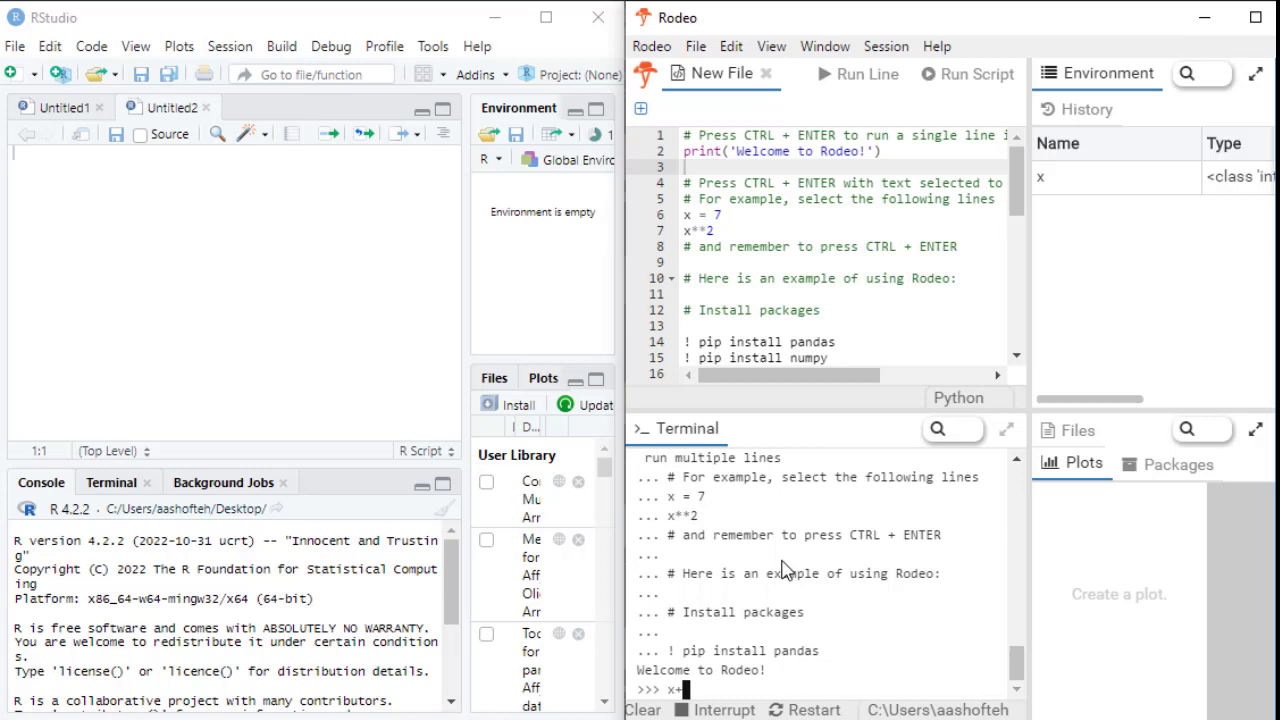
type("5")
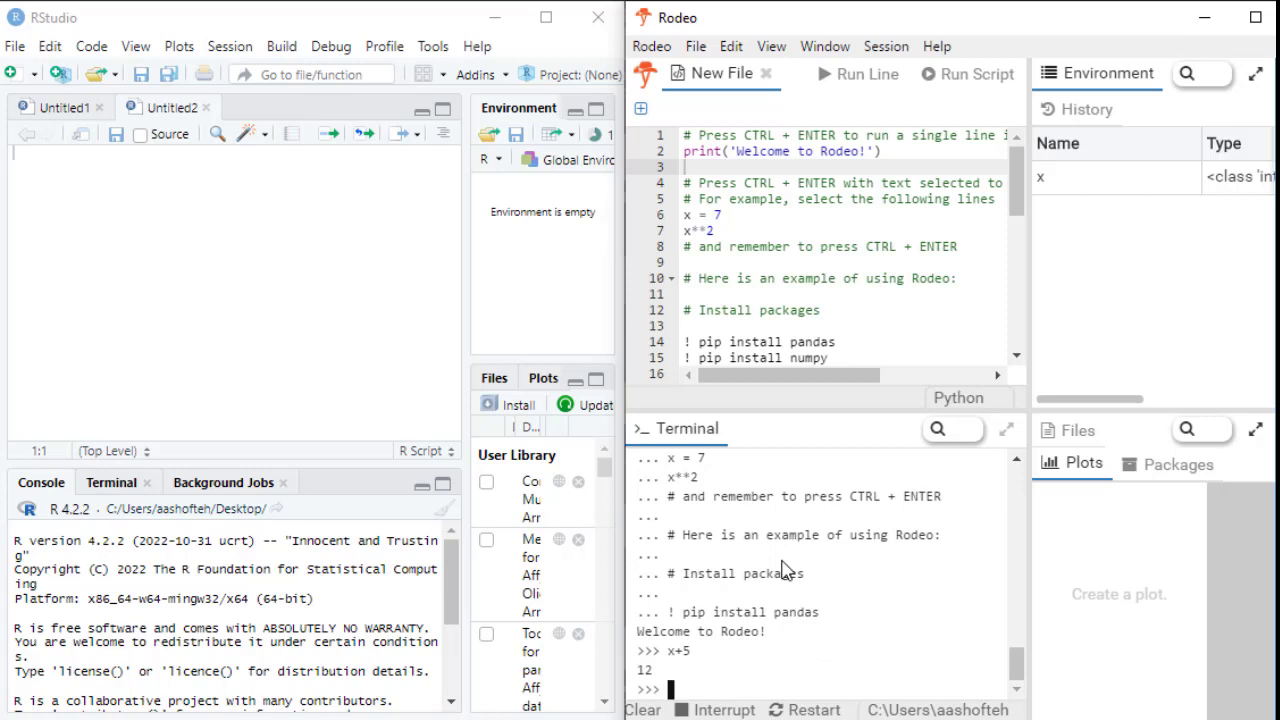
type("x*")
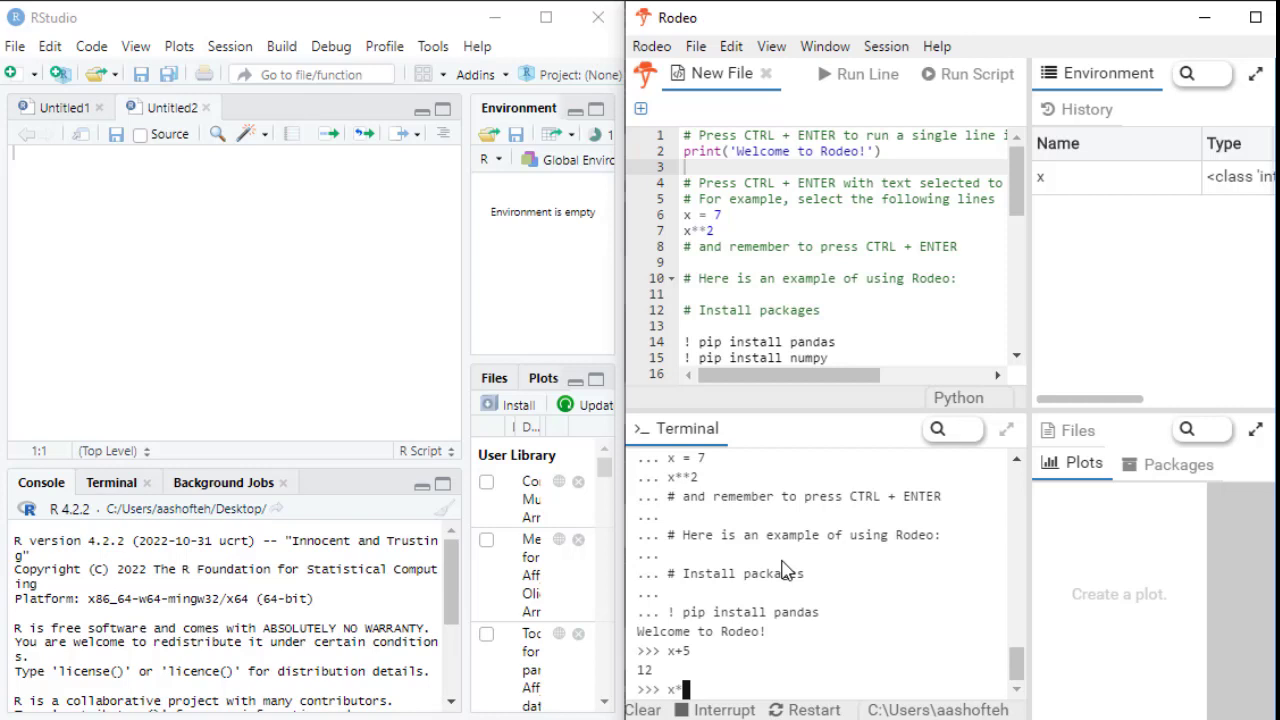
type("2")
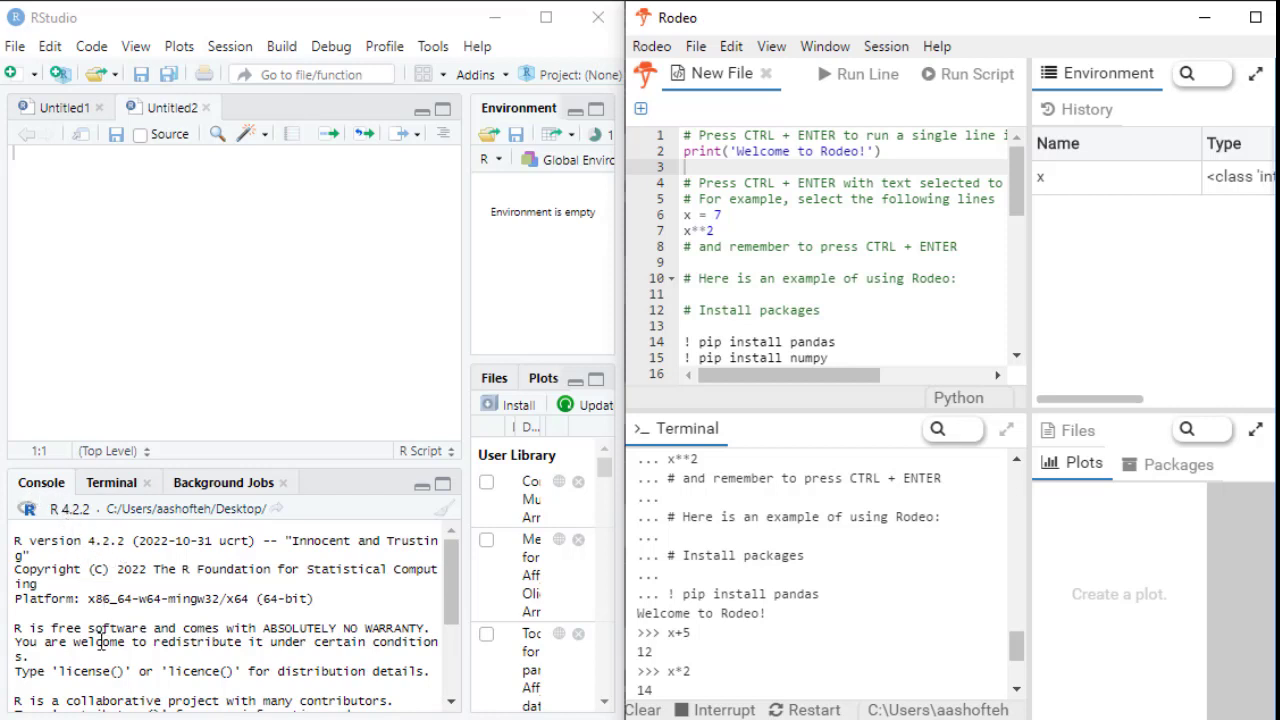
mouse_move(116, 562)
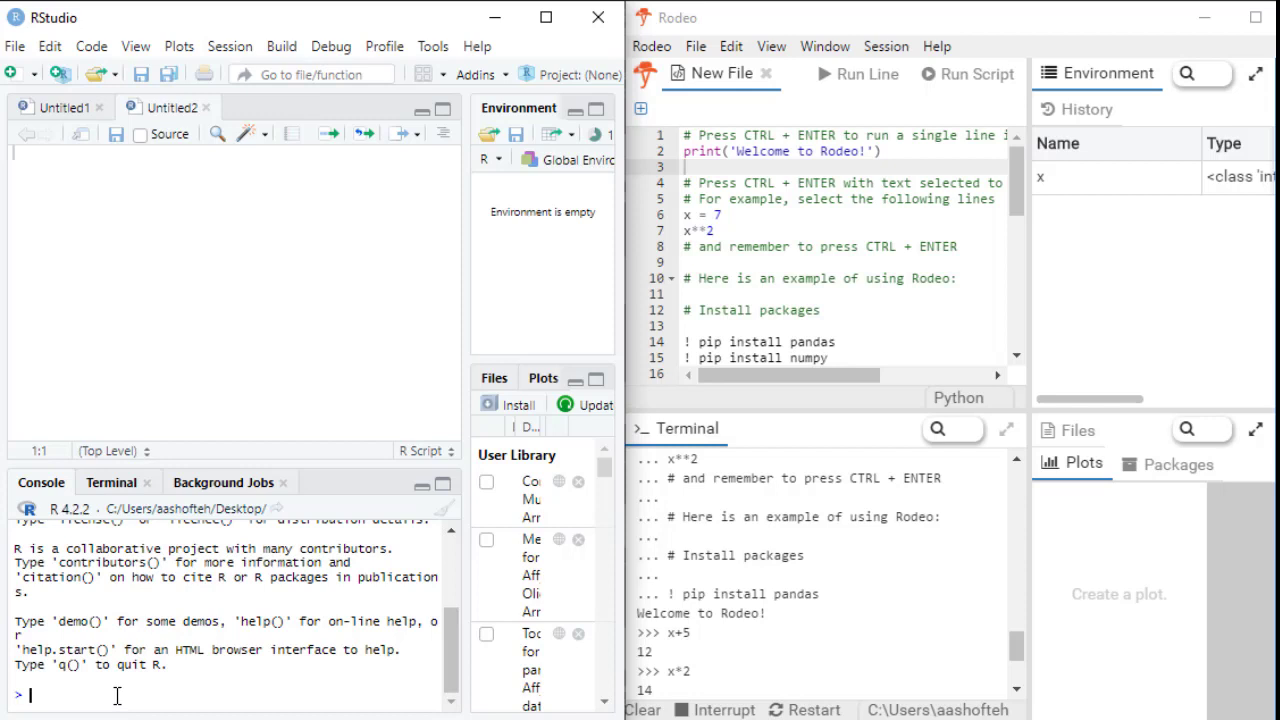
- Assign x=2 in the R console so it appears in the environment
type("x=")
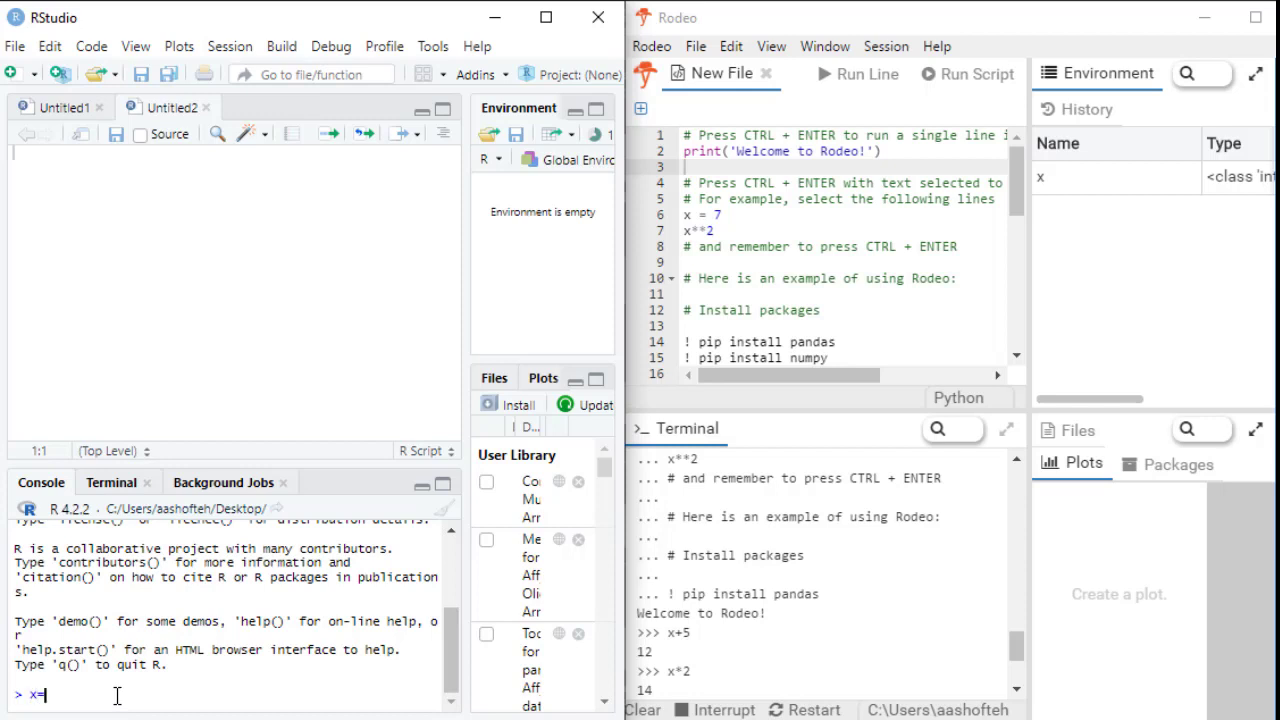
type("2")
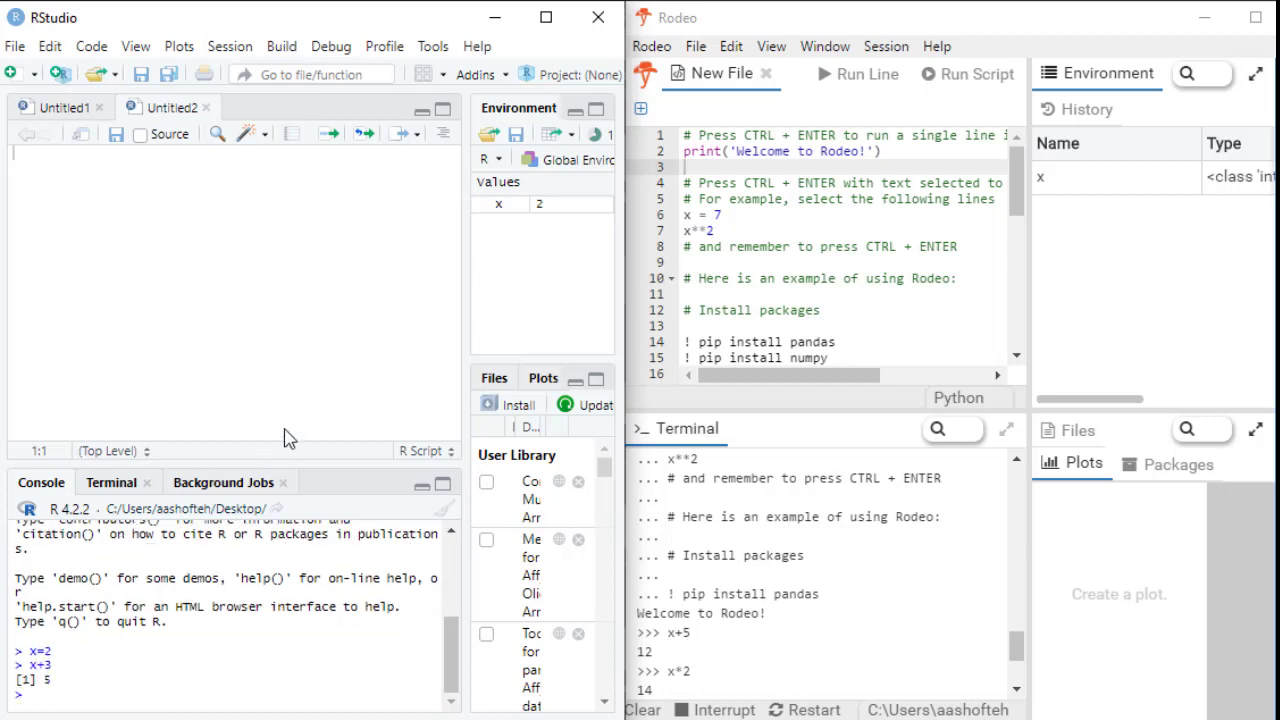
- Start a Windows command prompt in the Terminal tab and clear it with cls
left_click(110, 482)
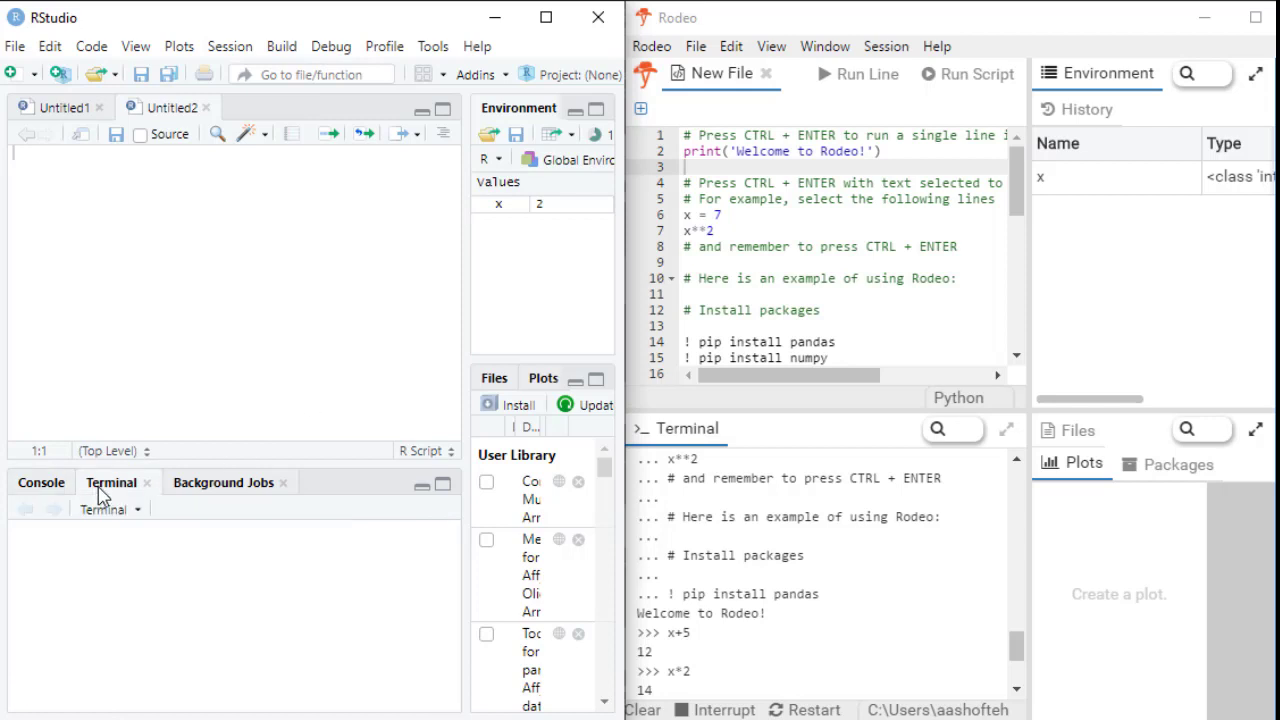
left_click(112, 482)
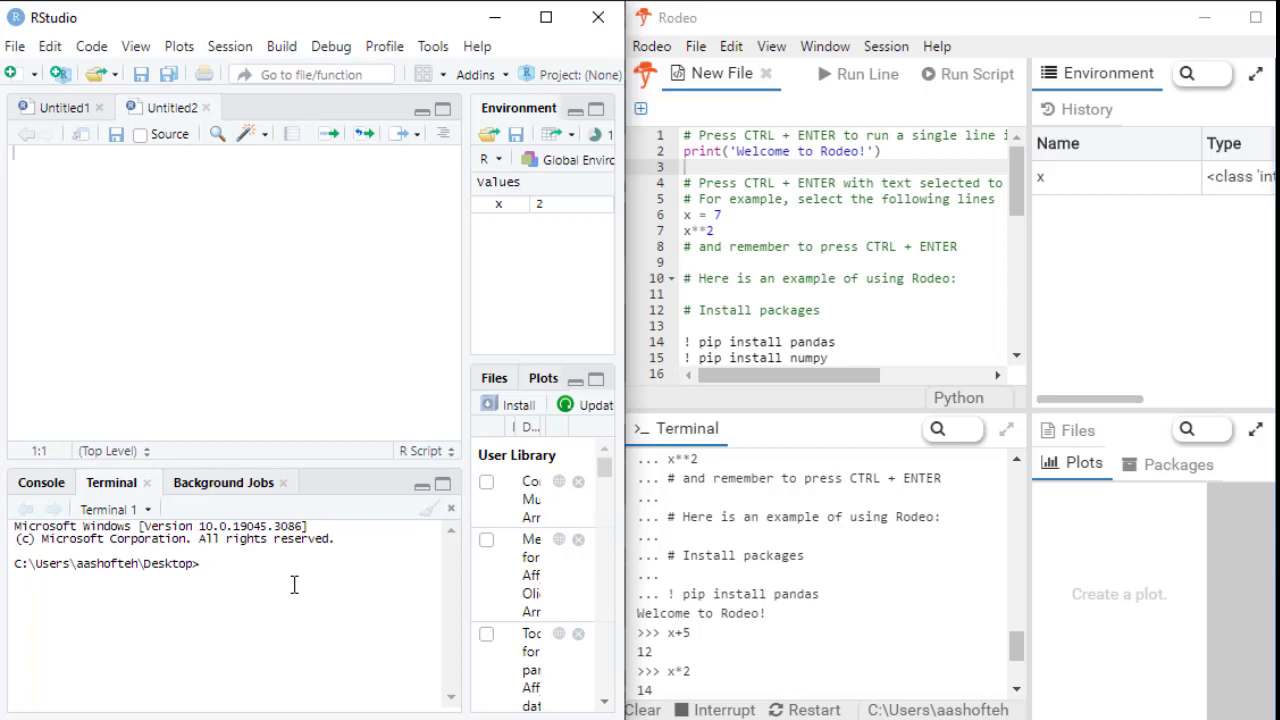
type("ls")
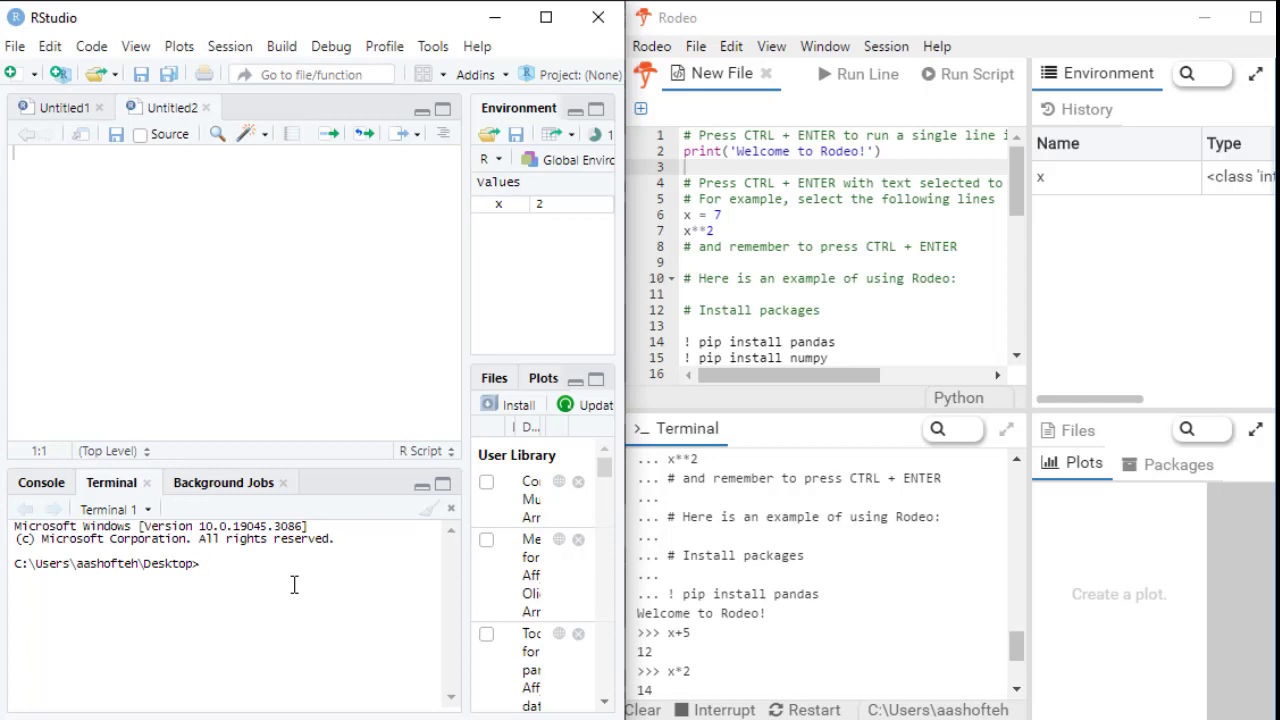
type("c")
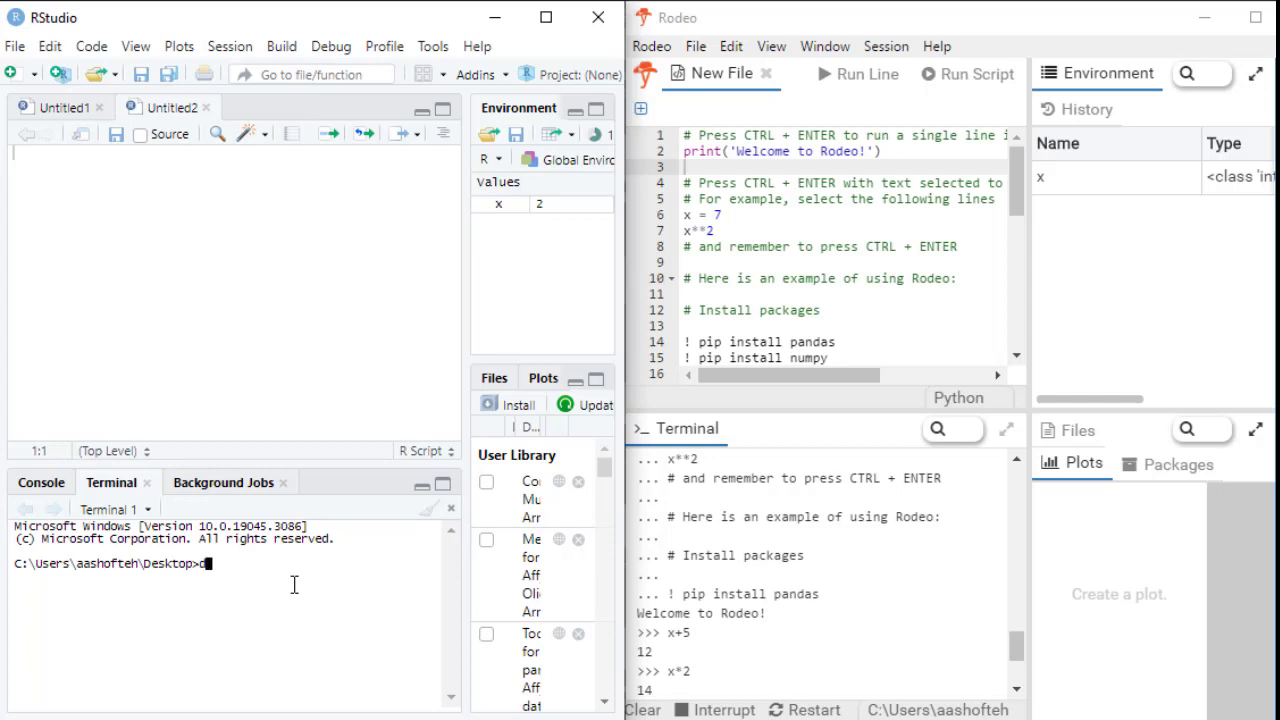
key("Backspace")
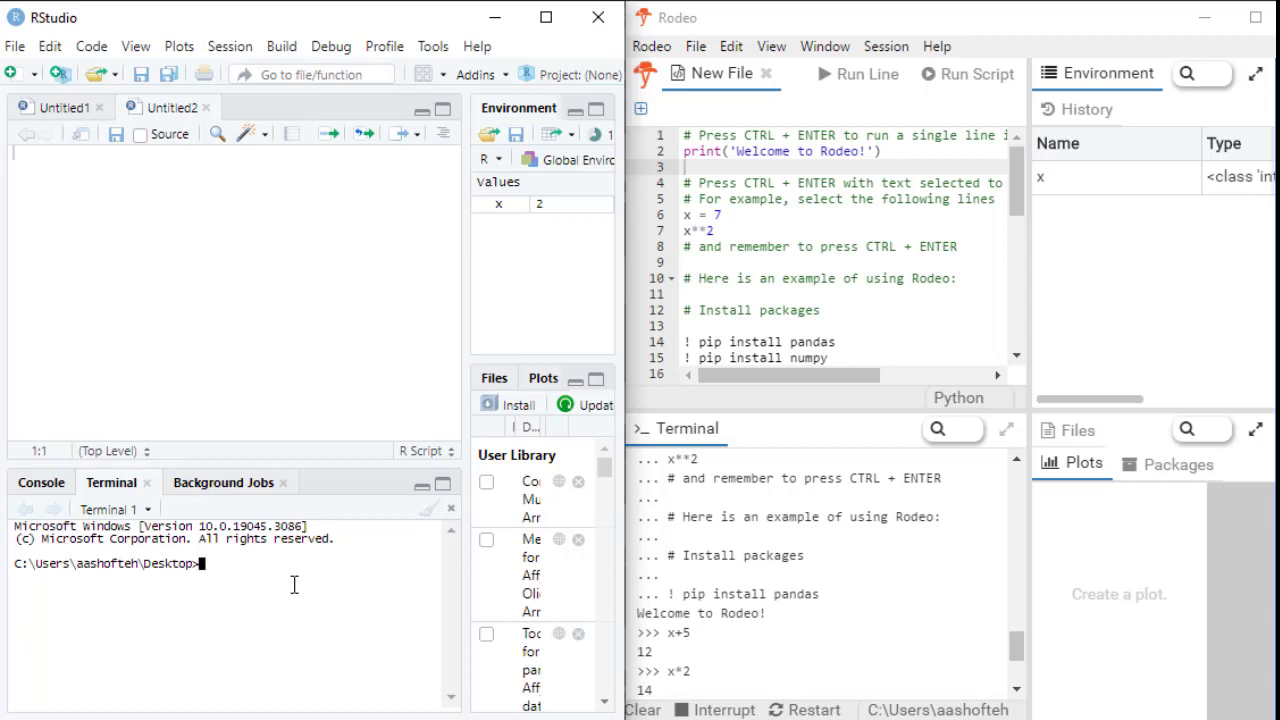
type("cls")
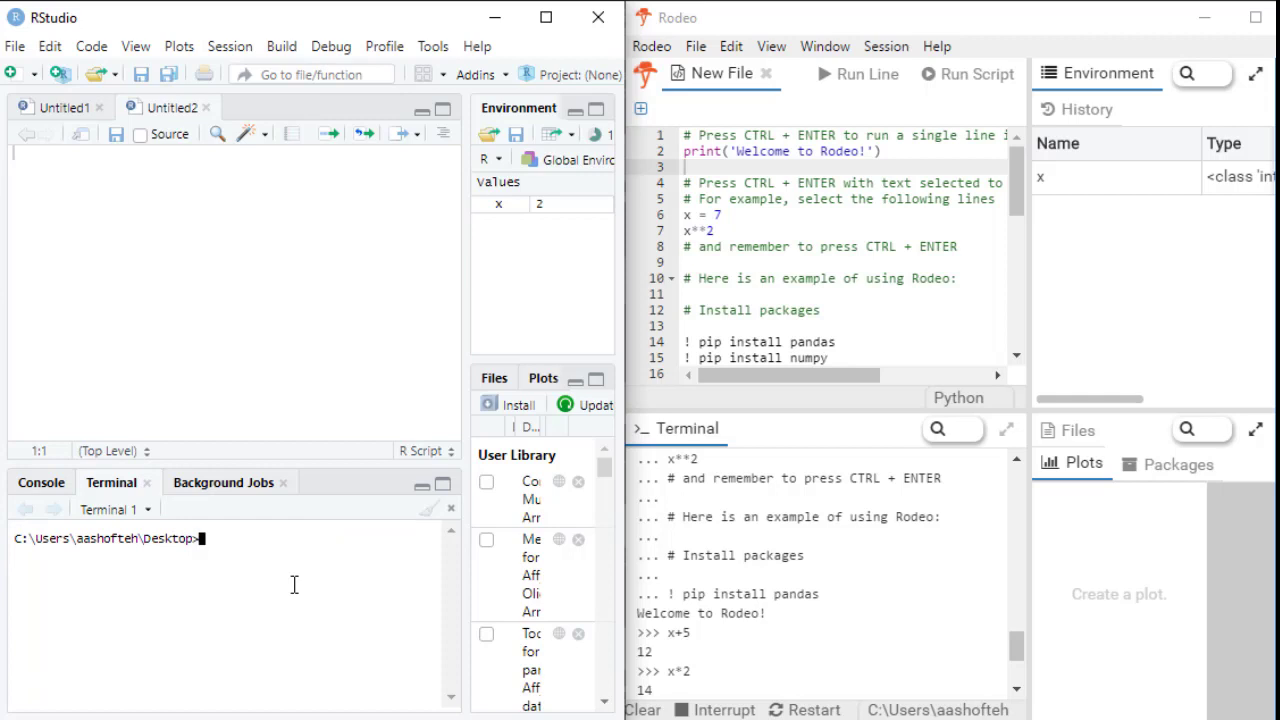
- Change directory into the Desktop folder with cd
type("cd")
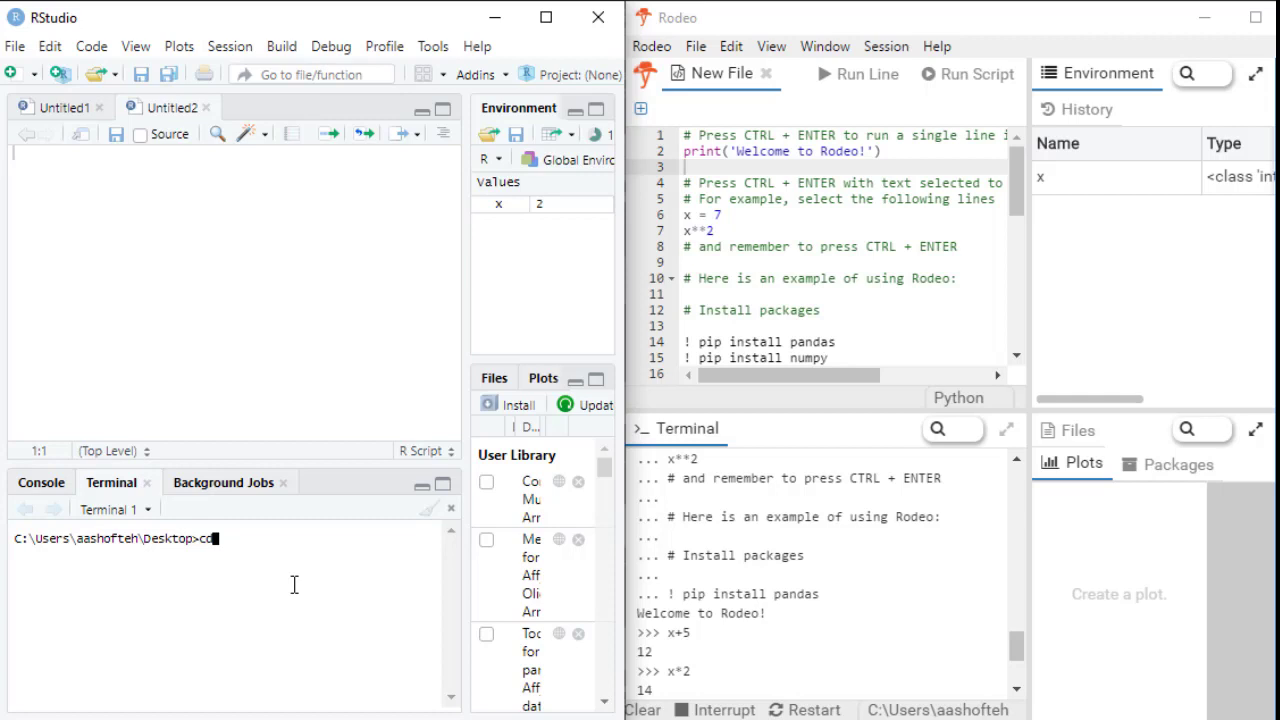
type("de")
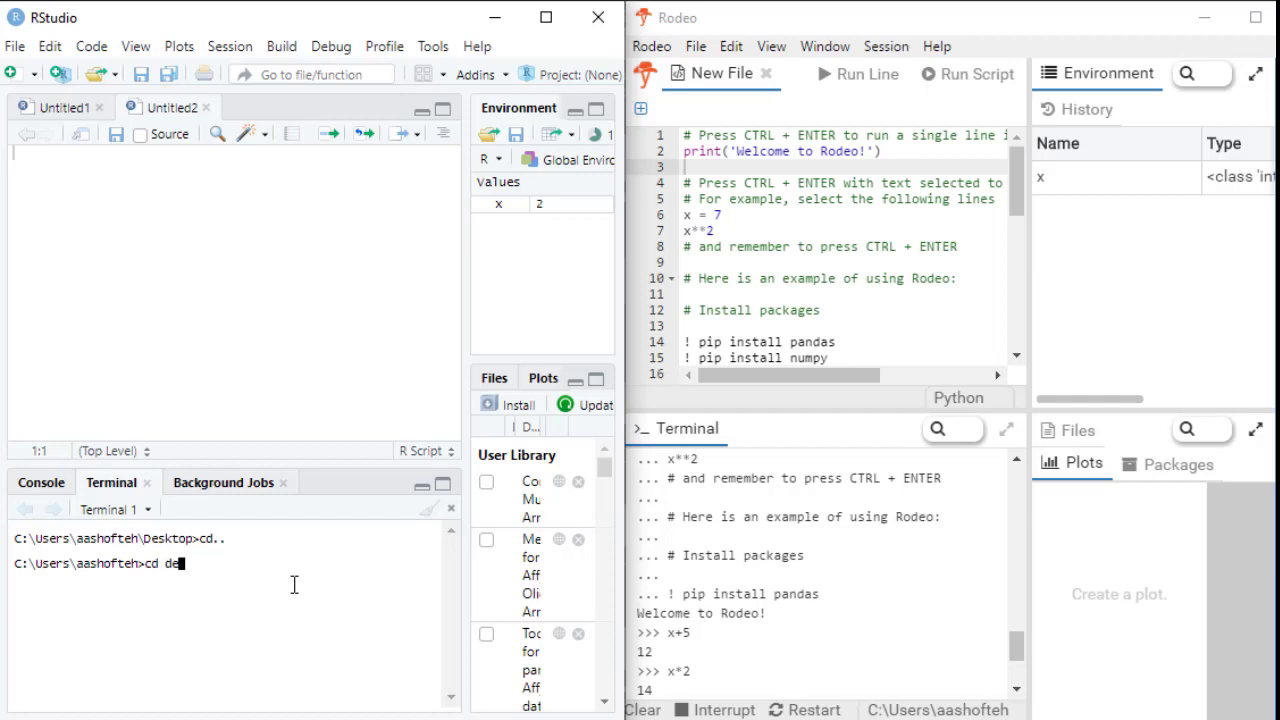
type("sktop")
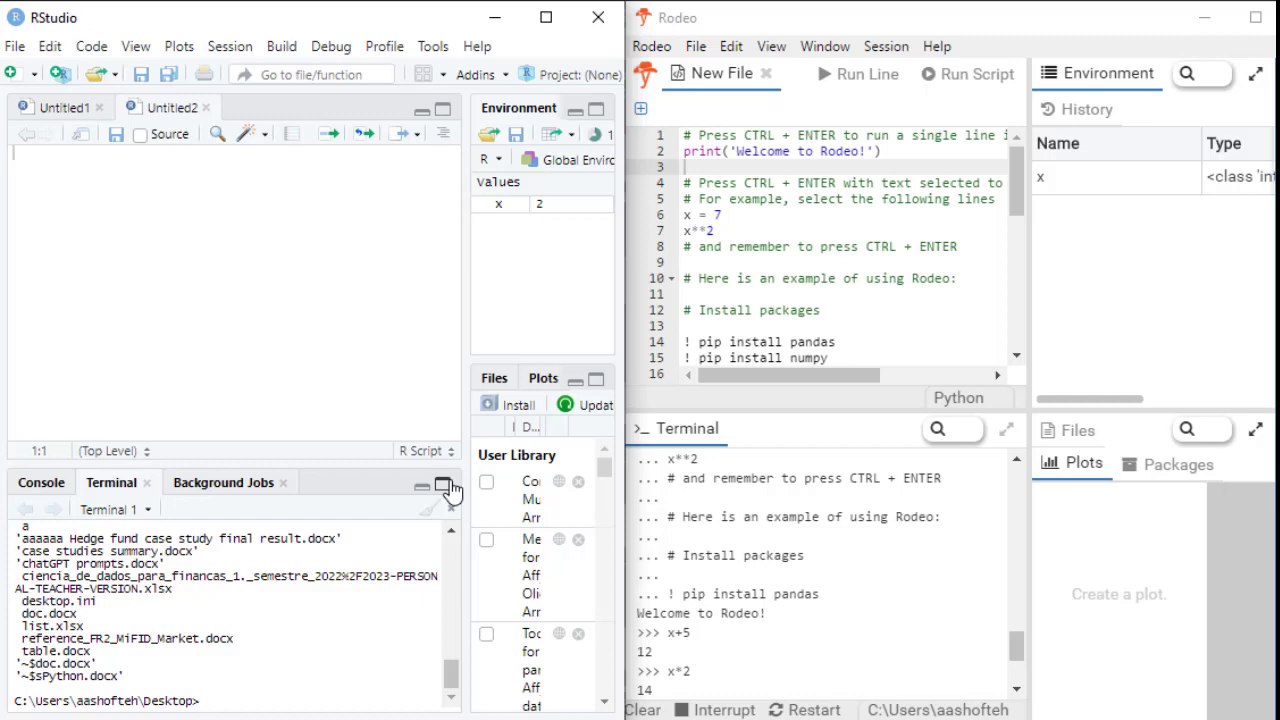
- Maximize the terminal, list the Desktop contents with dir, then clear the output
left_click(444, 488)
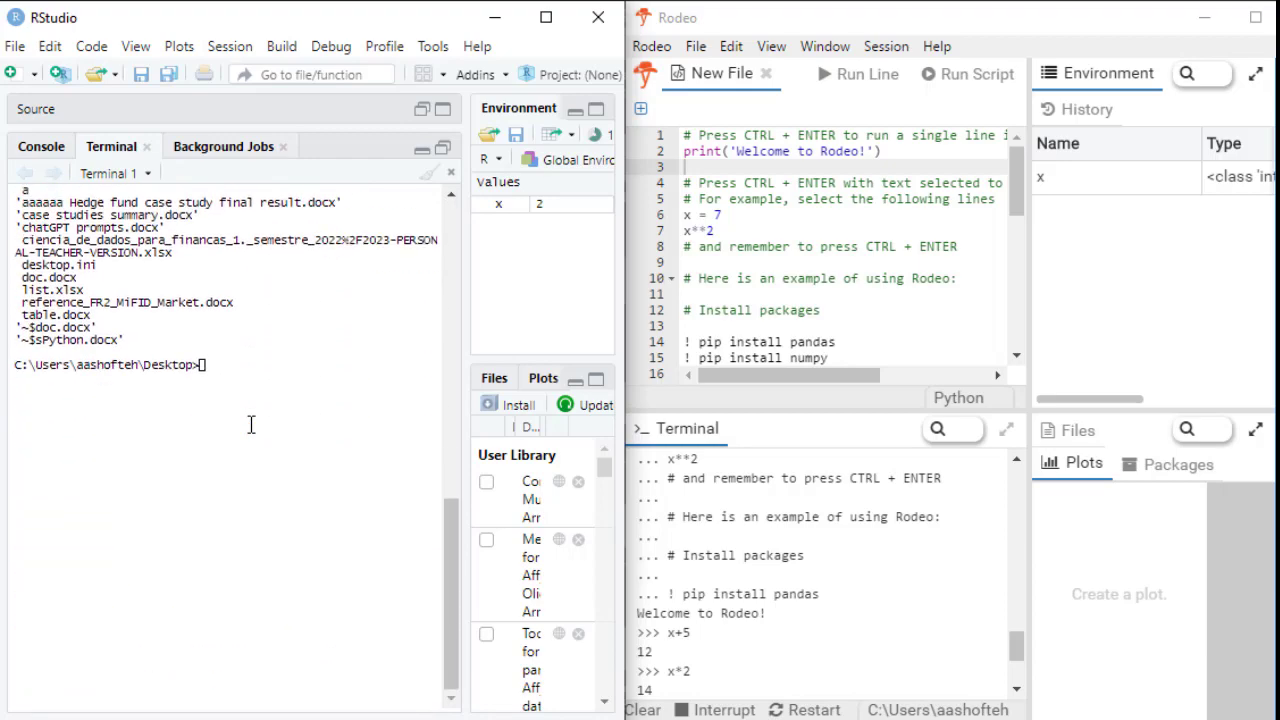
type("dir")
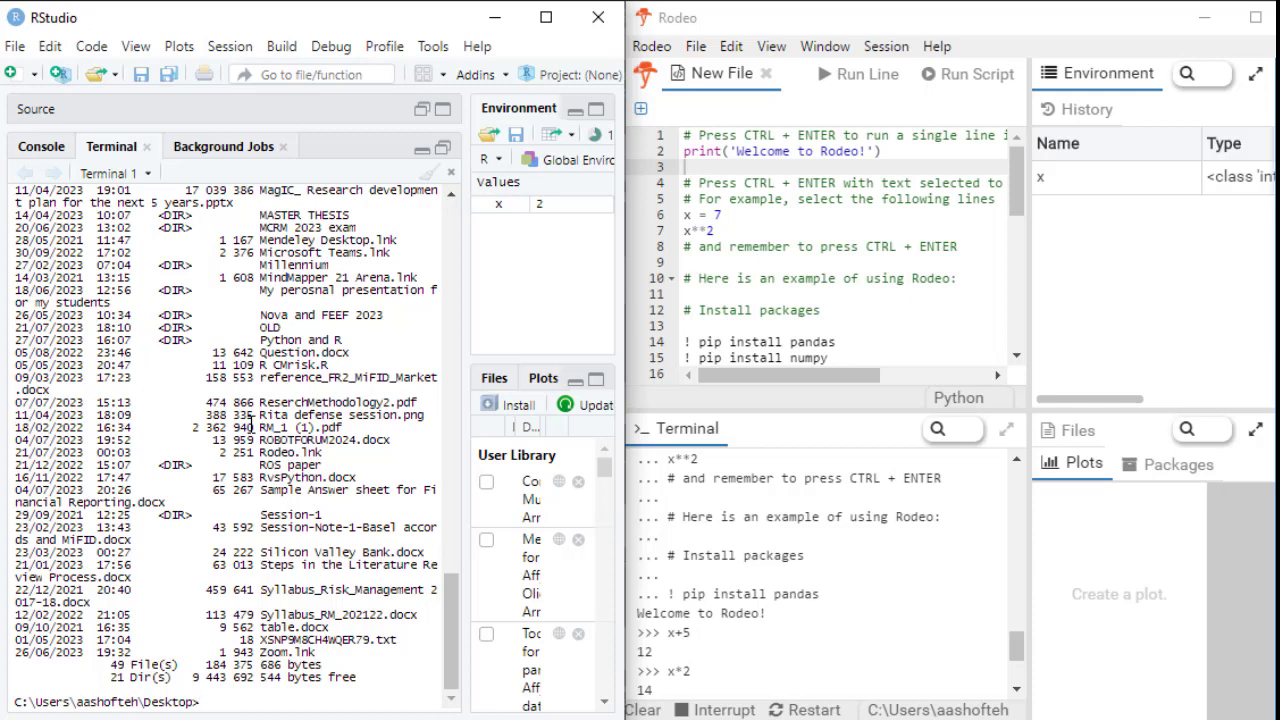
left_click(200, 700)
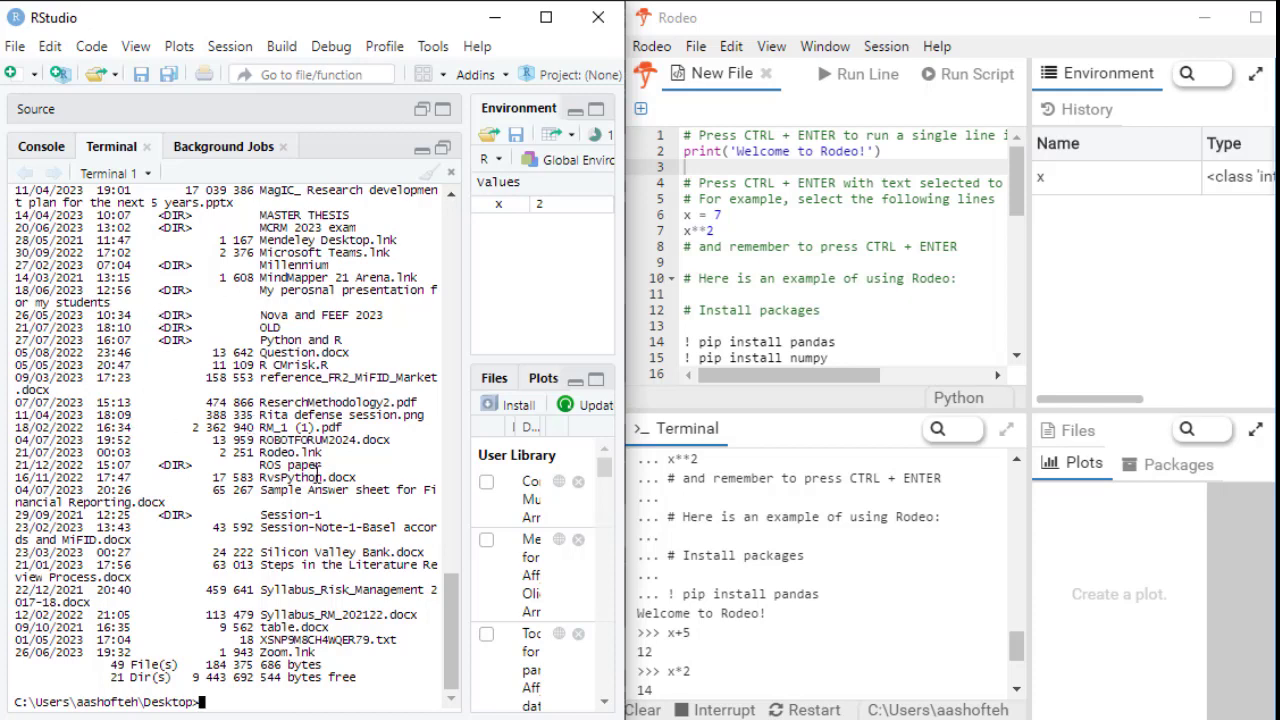
mouse_move(274, 552)
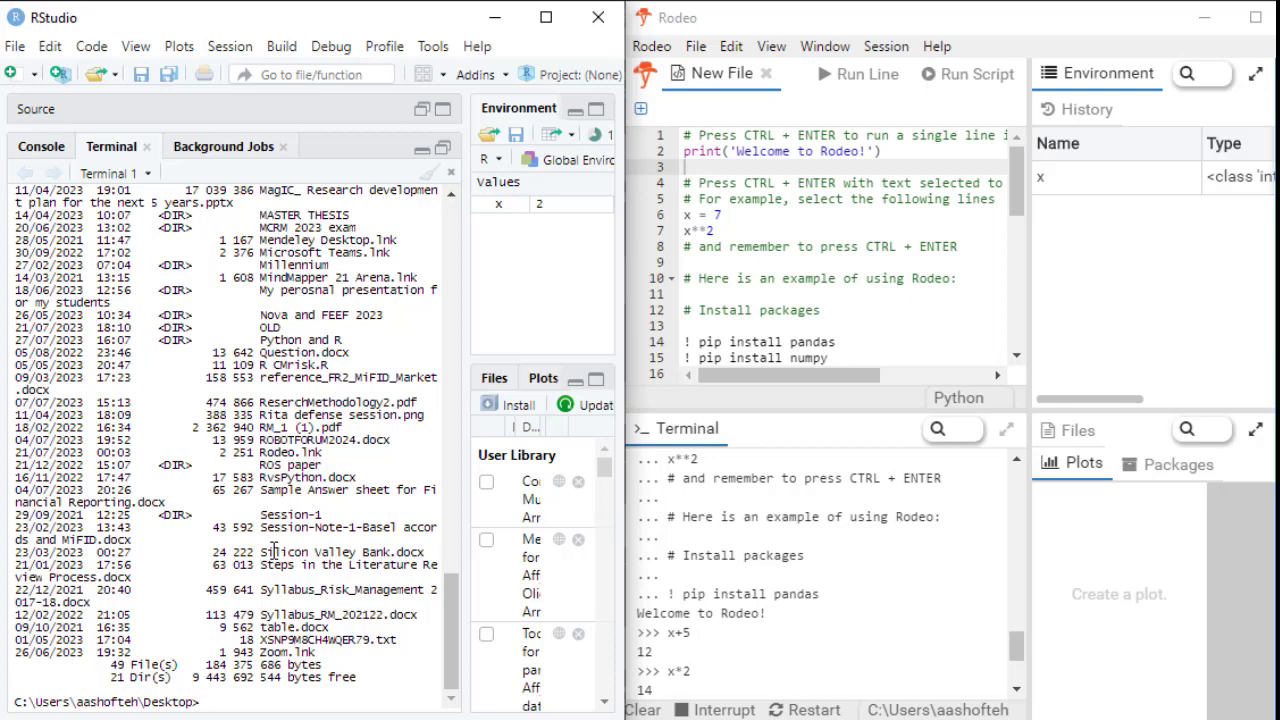
type("rm")
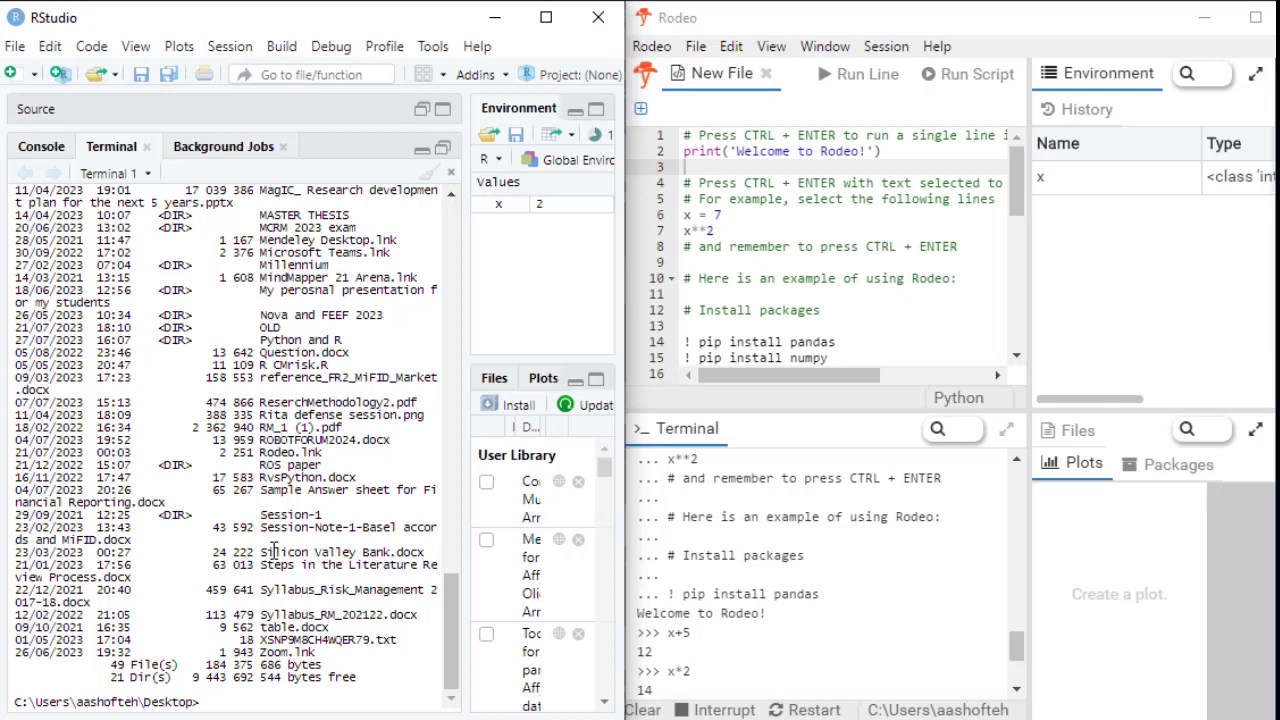
type("f")
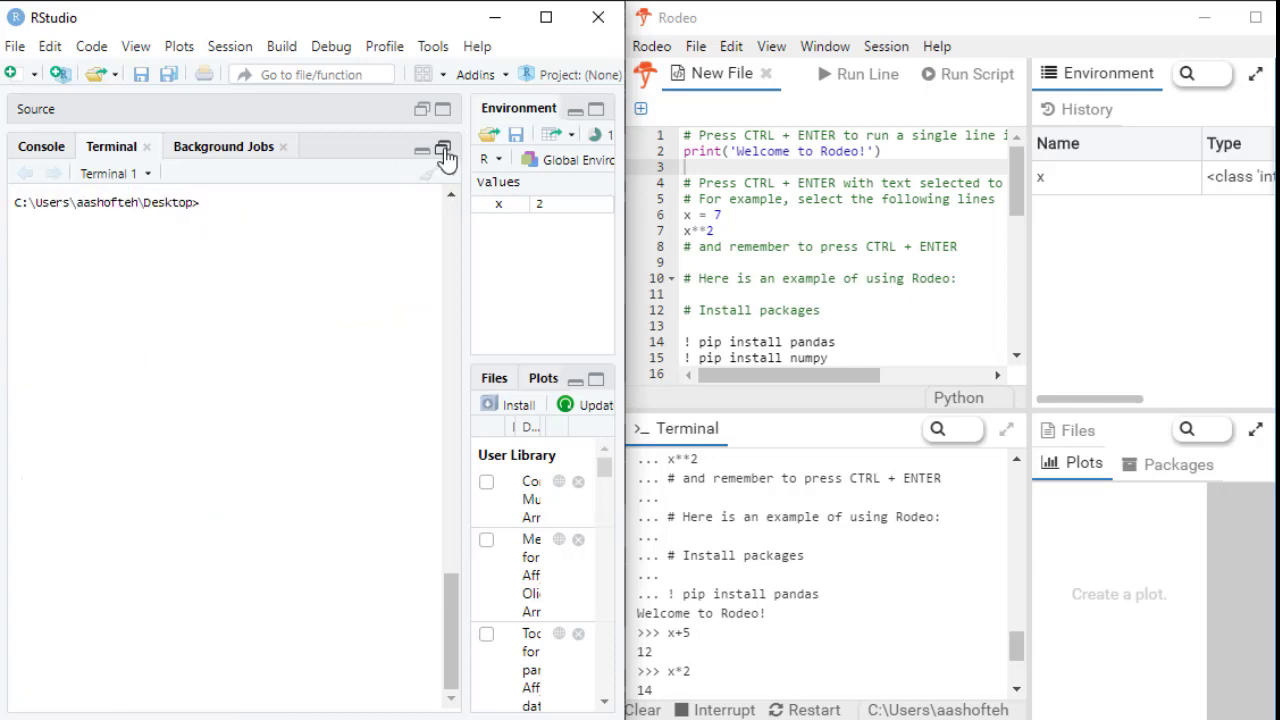
- Restore the terminal to normal size and show the empty Background Jobs panel
left_click(444, 150)
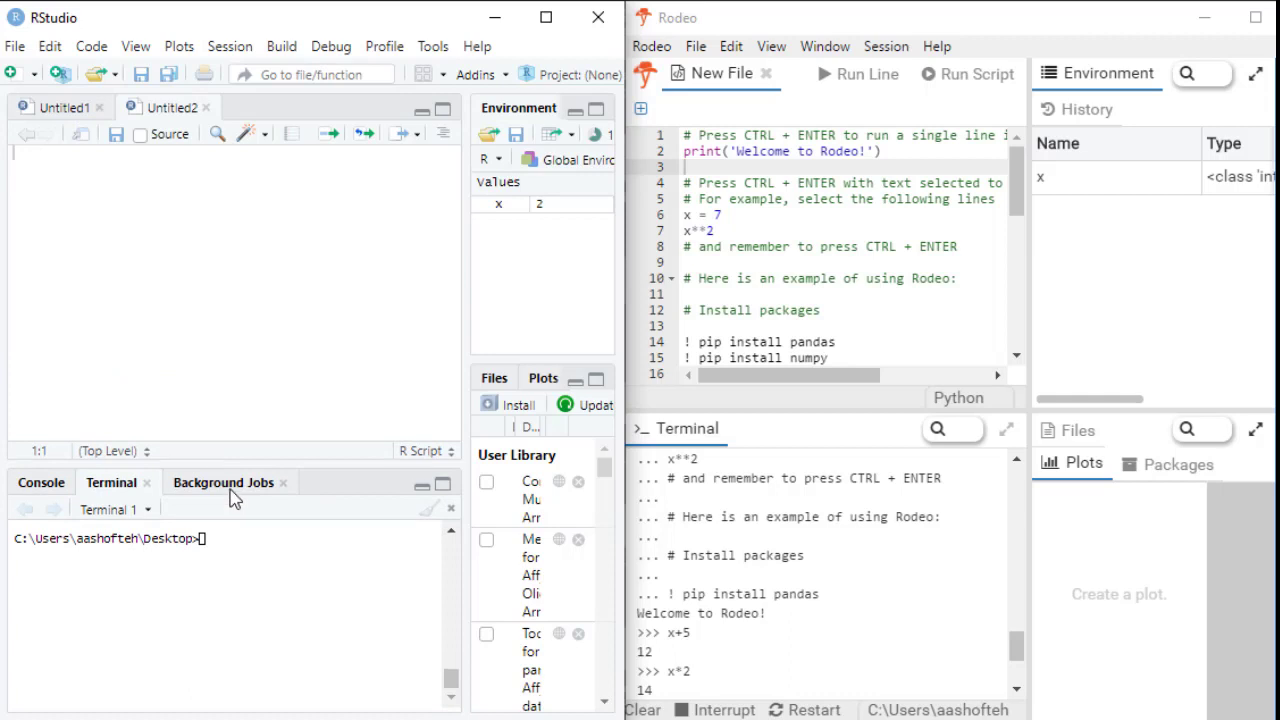
left_click(222, 482)
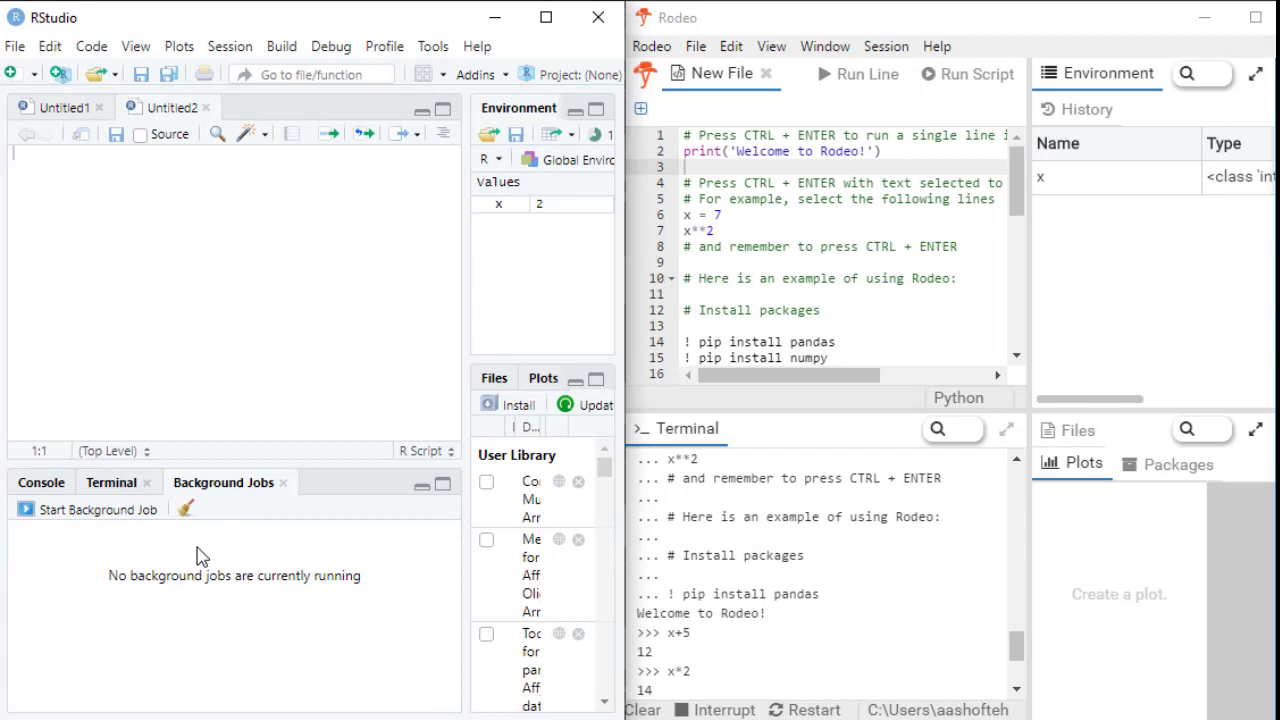
mouse_move(96, 520)
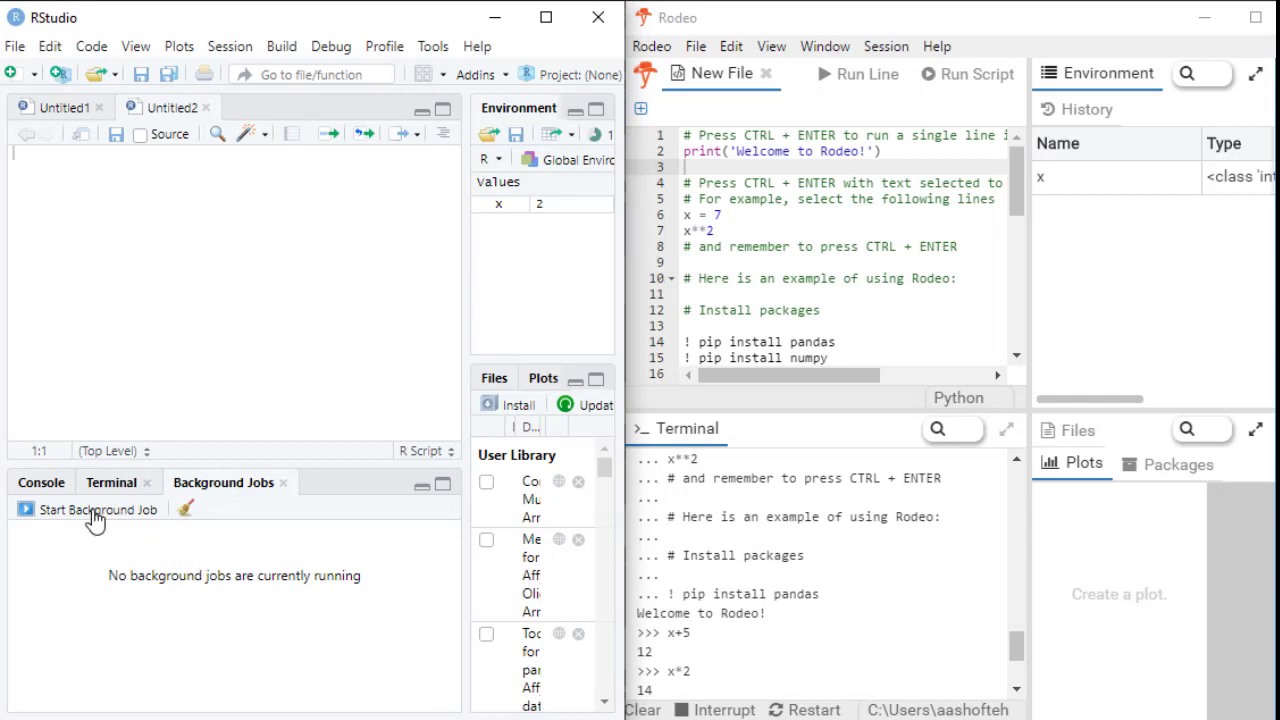
mouse_move(224, 540)
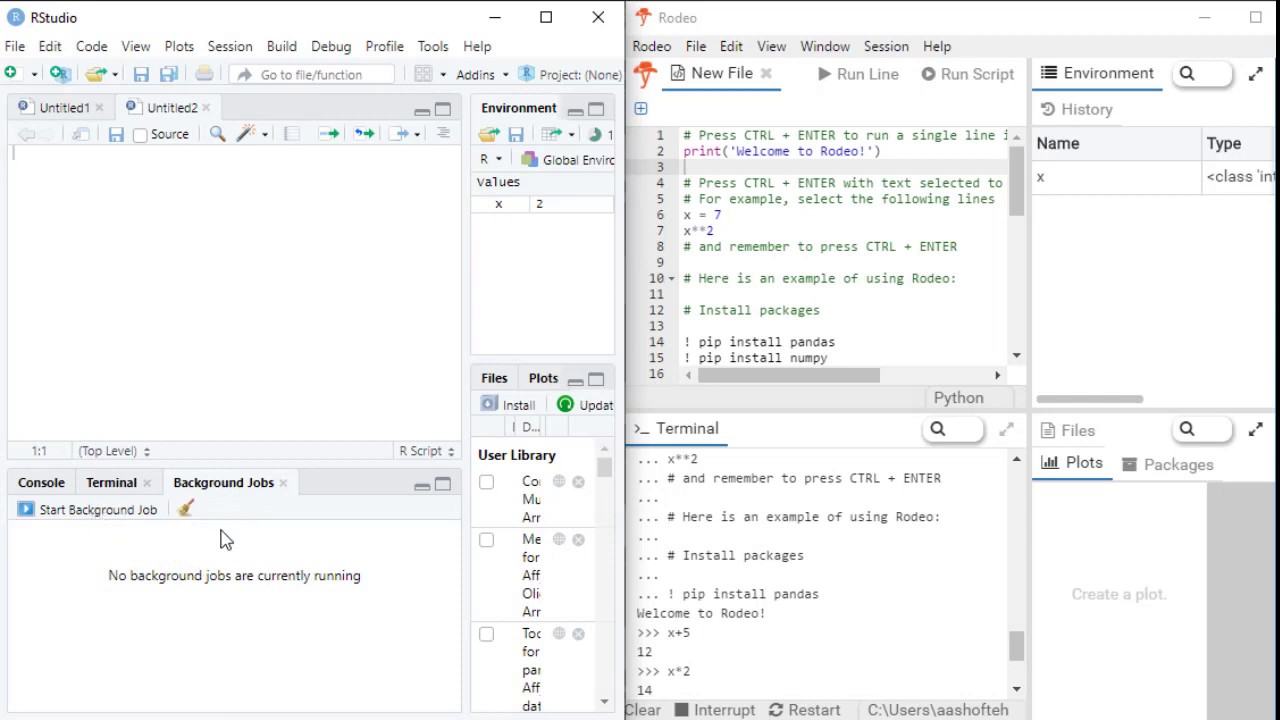
mouse_move(96, 516)
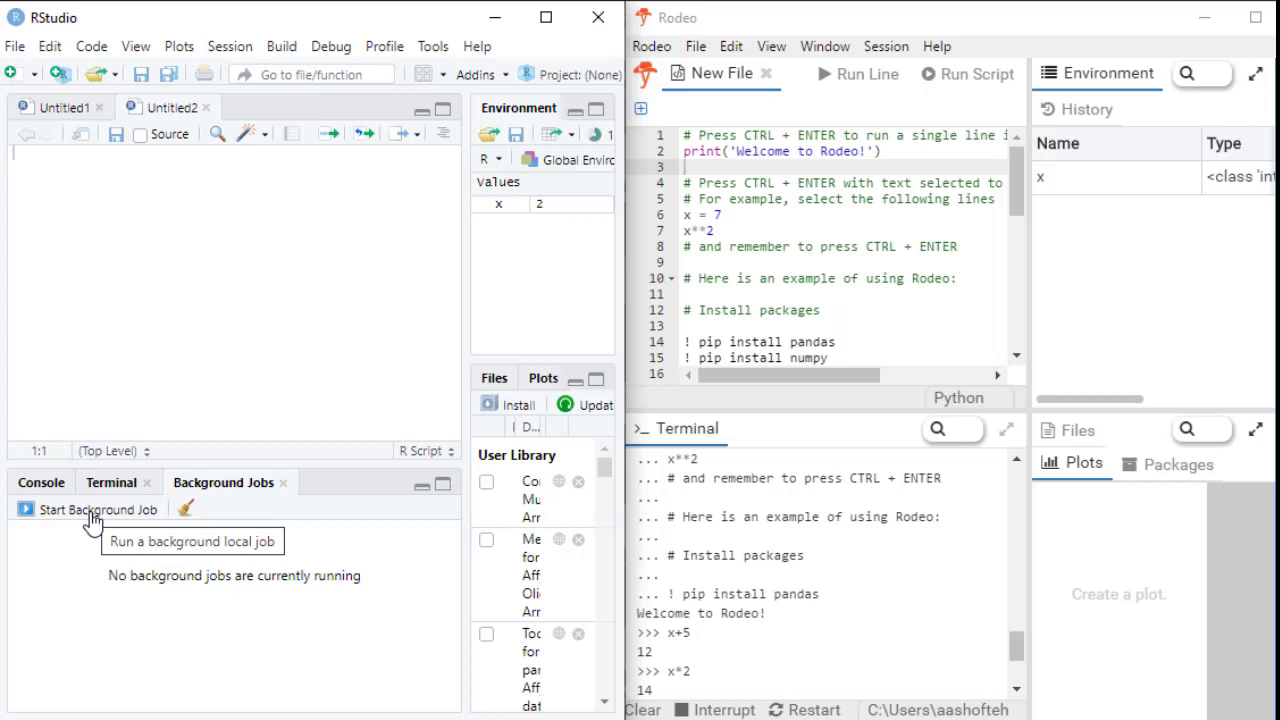
mouse_move(96, 520)
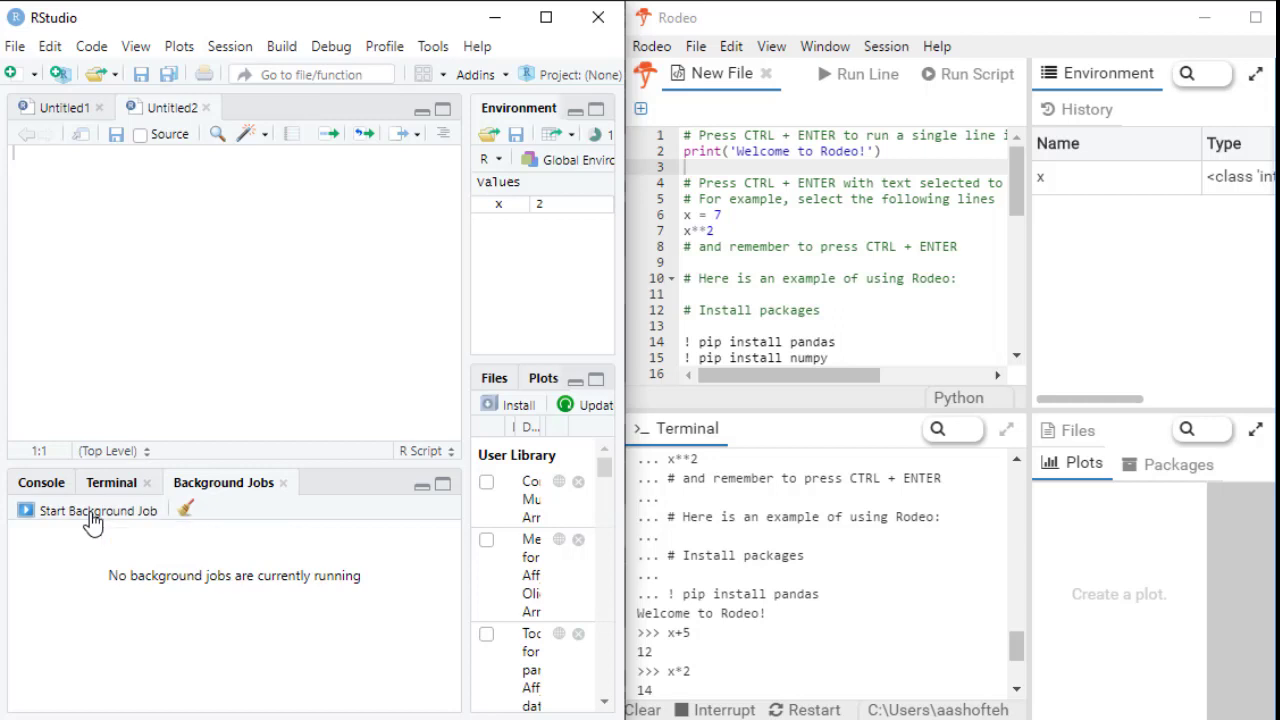
left_click(96, 510)
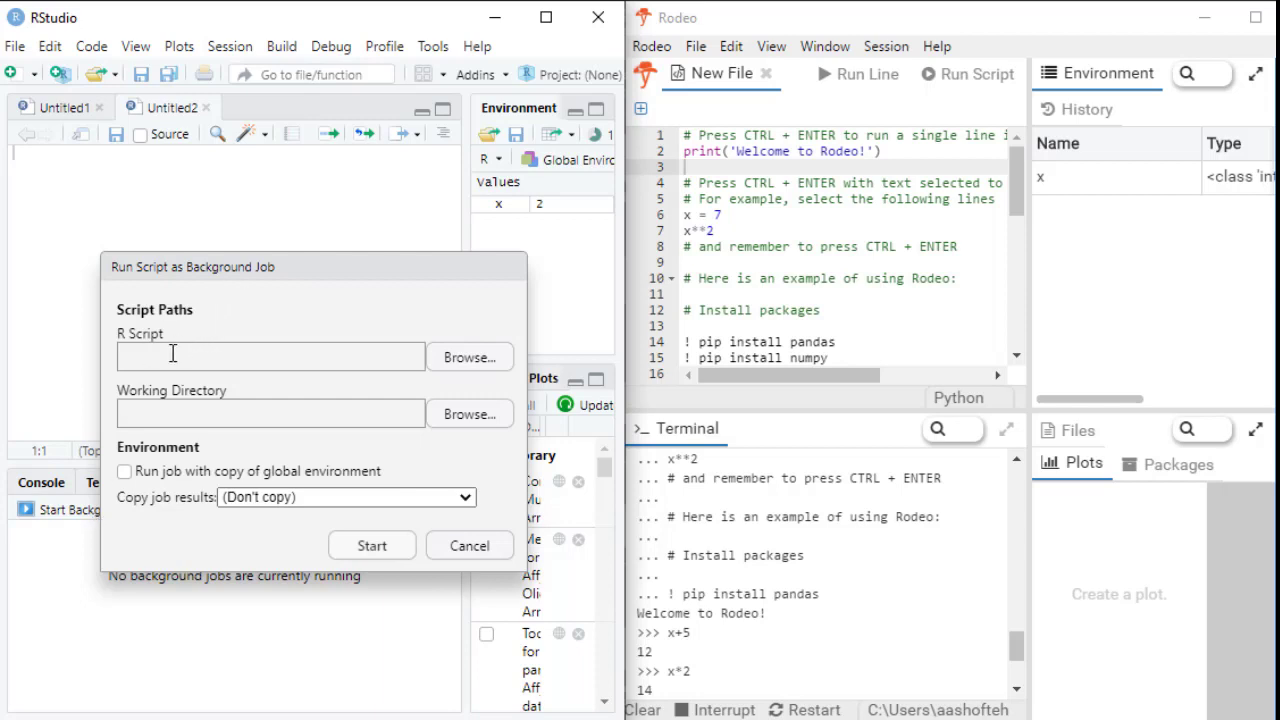
mouse_move(80, 530)
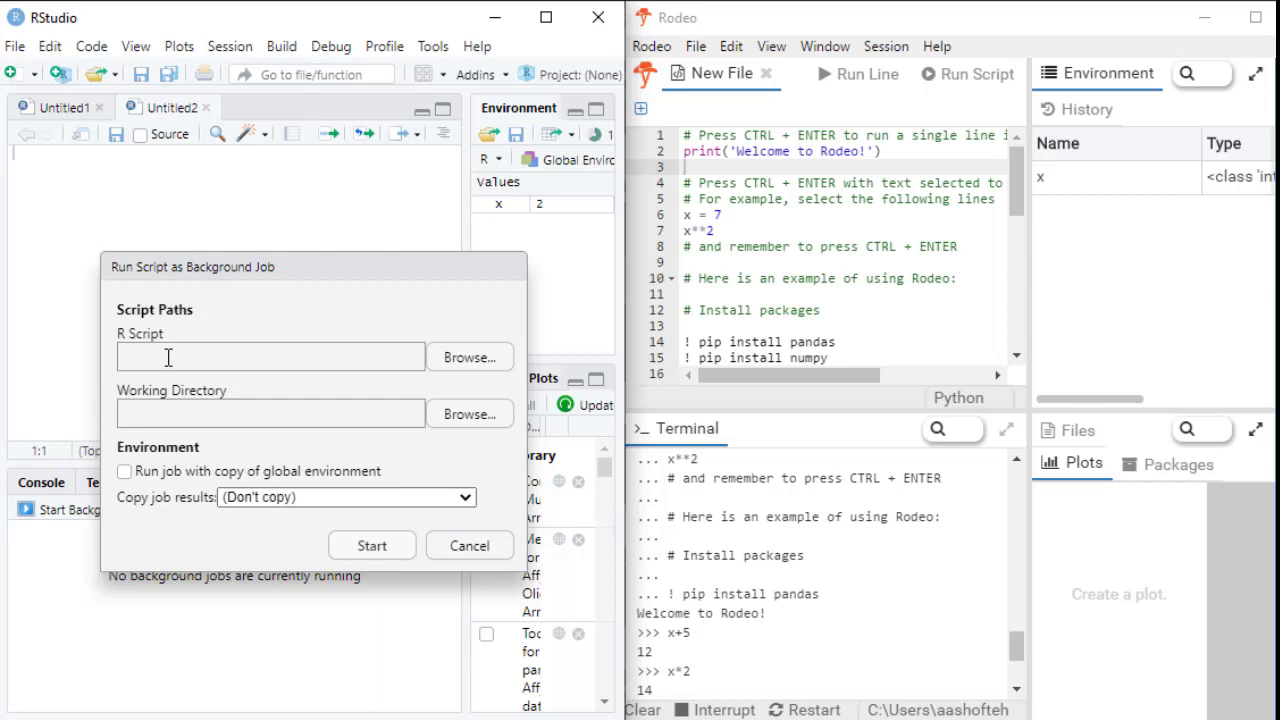
mouse_move(476, 368)
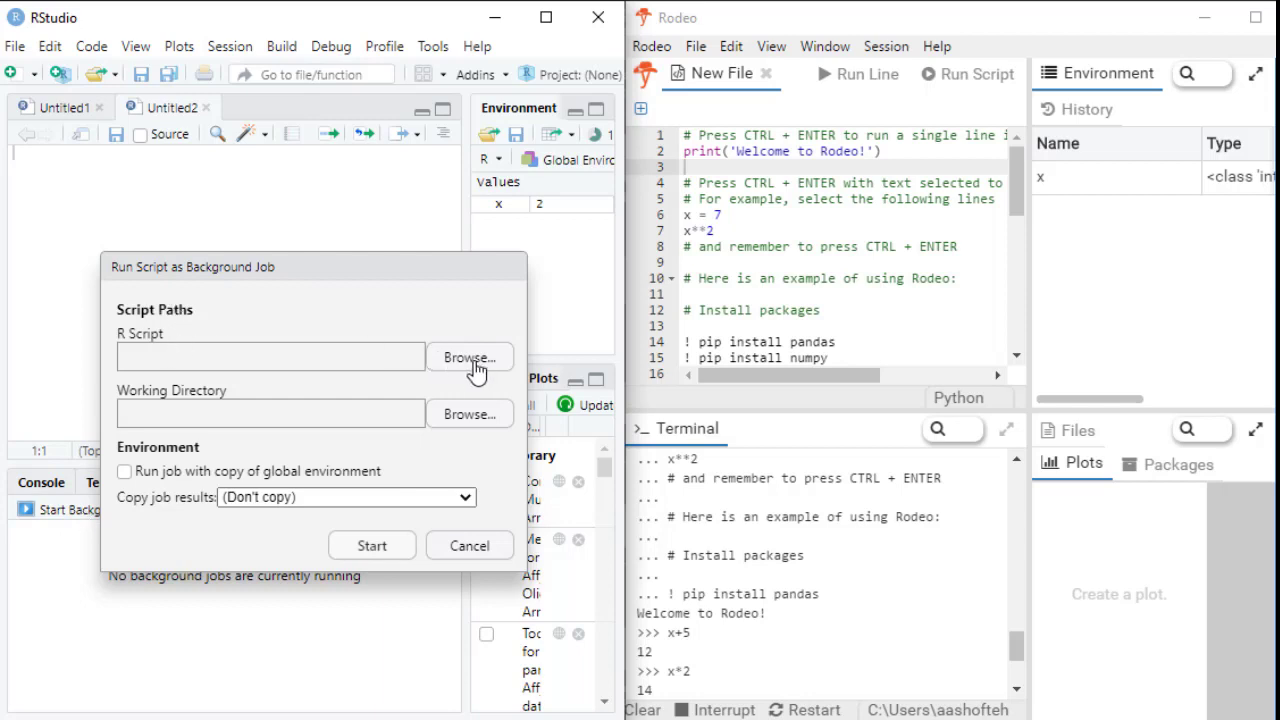
mouse_move(470, 414)
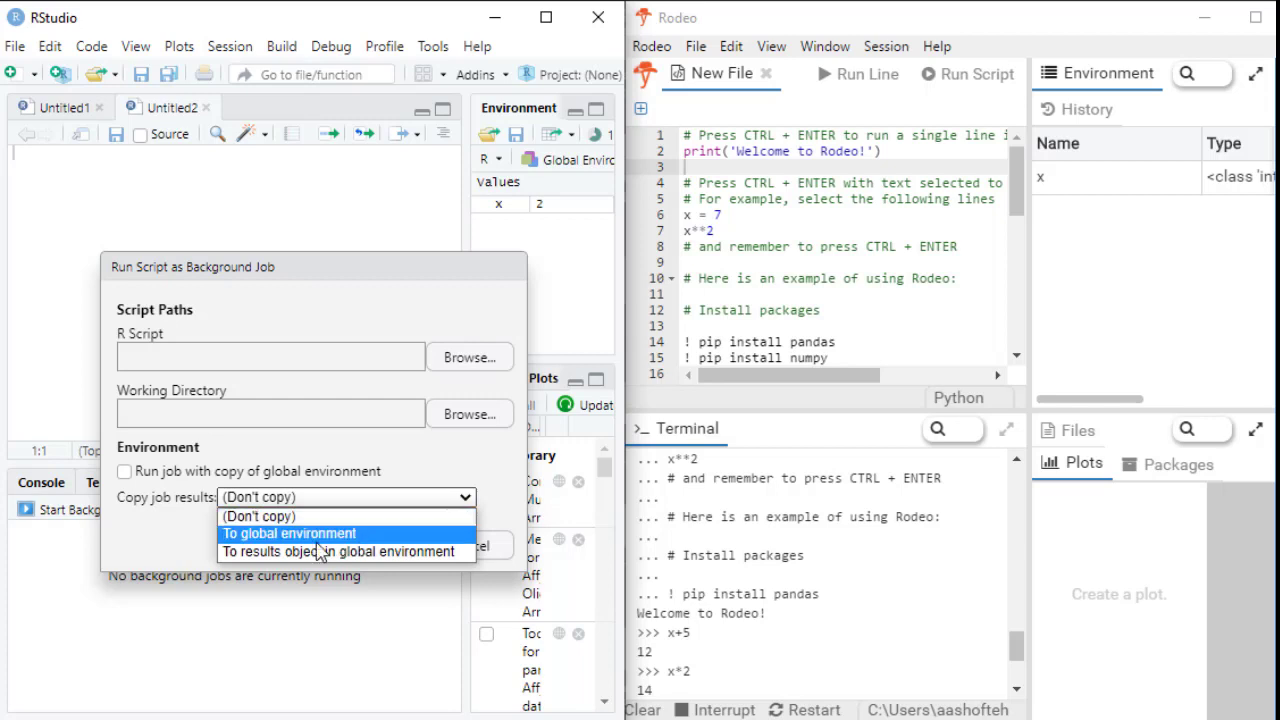
mouse_move(312, 548)
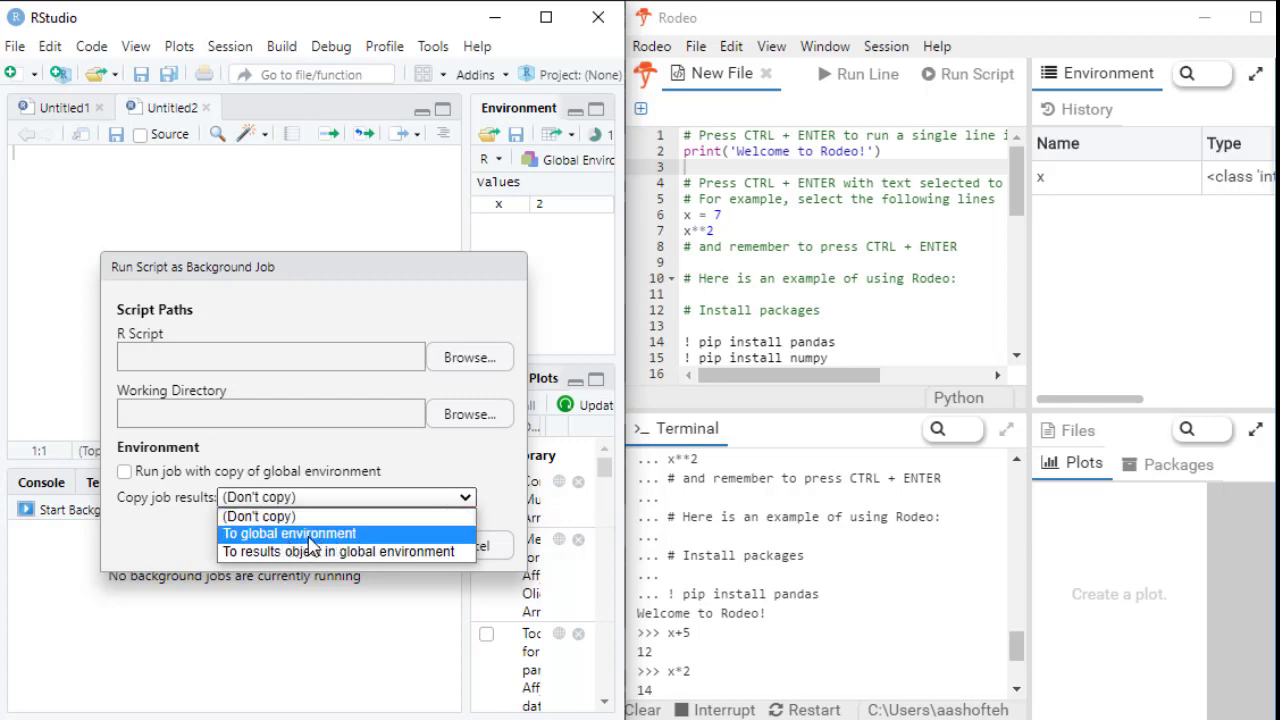
left_click(288, 532)
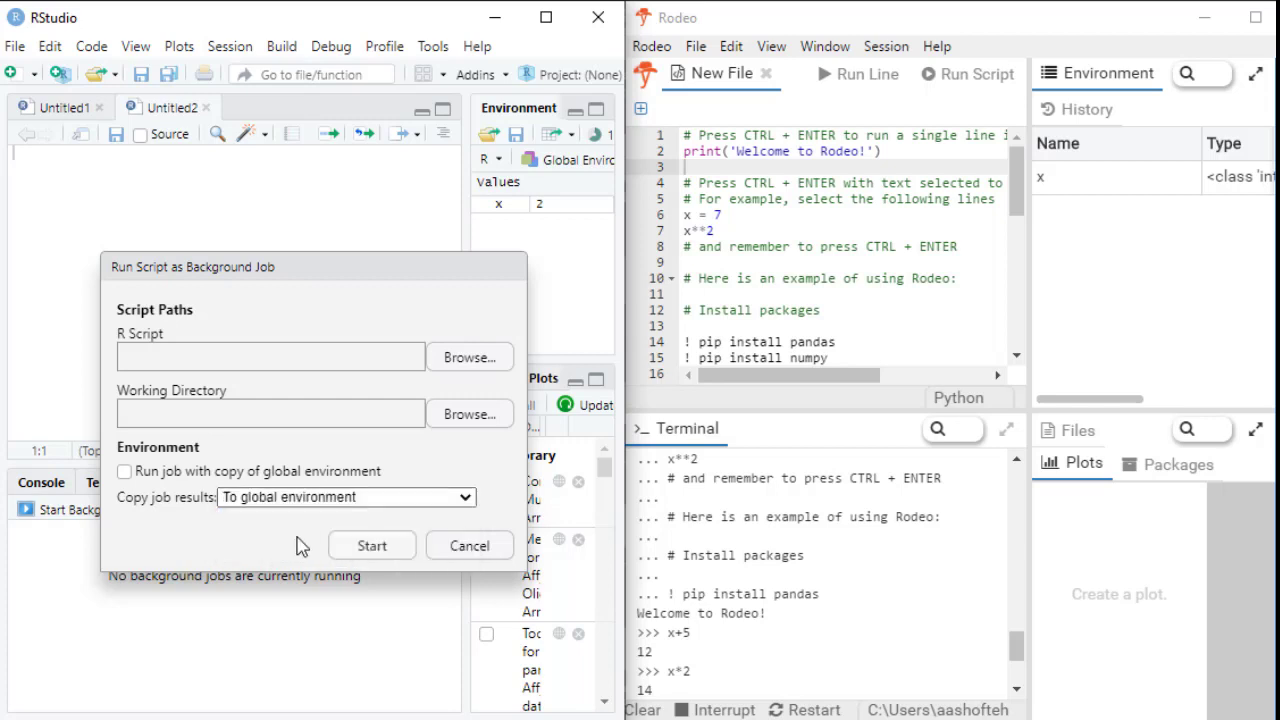
mouse_move(416, 536)
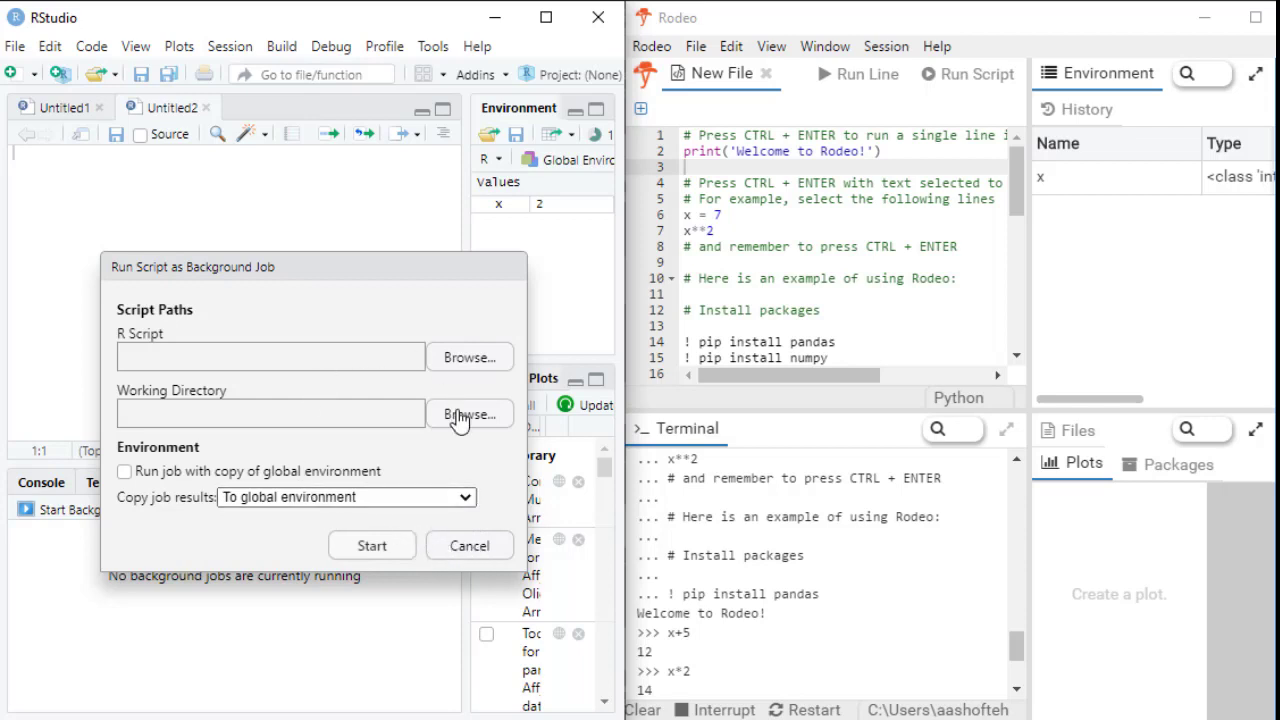
mouse_move(468, 556)
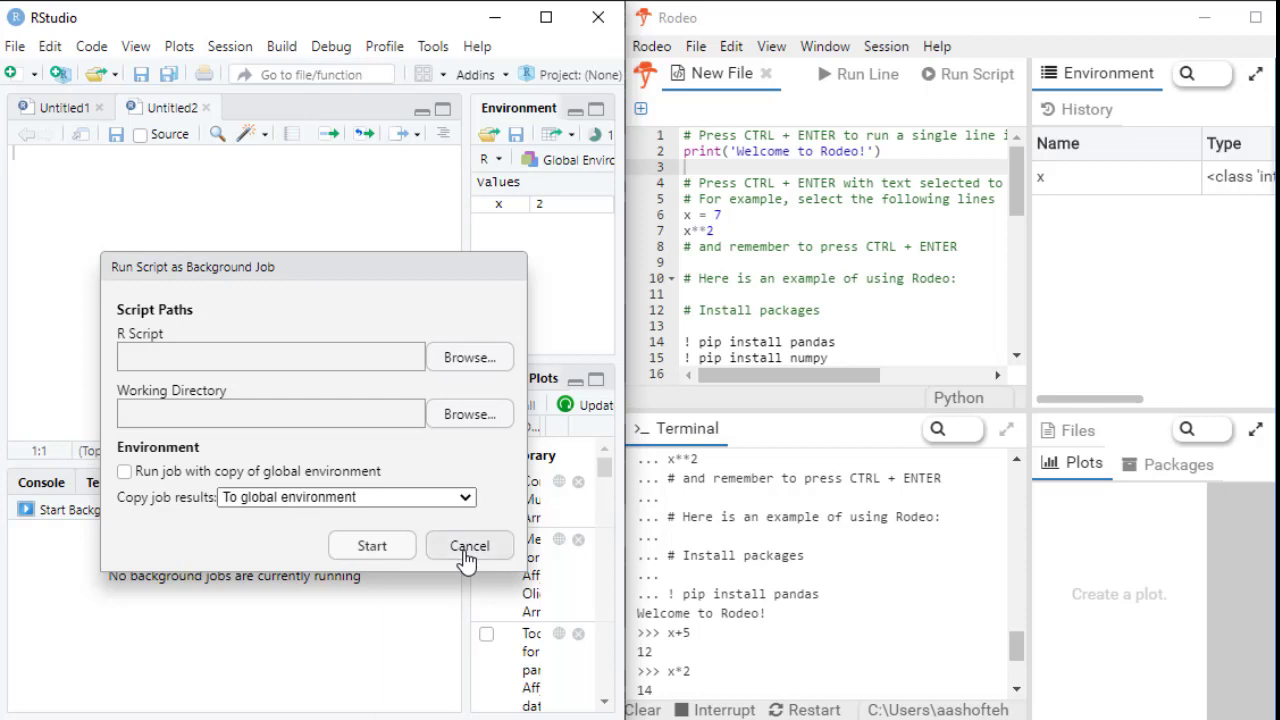
left_click(468, 544)
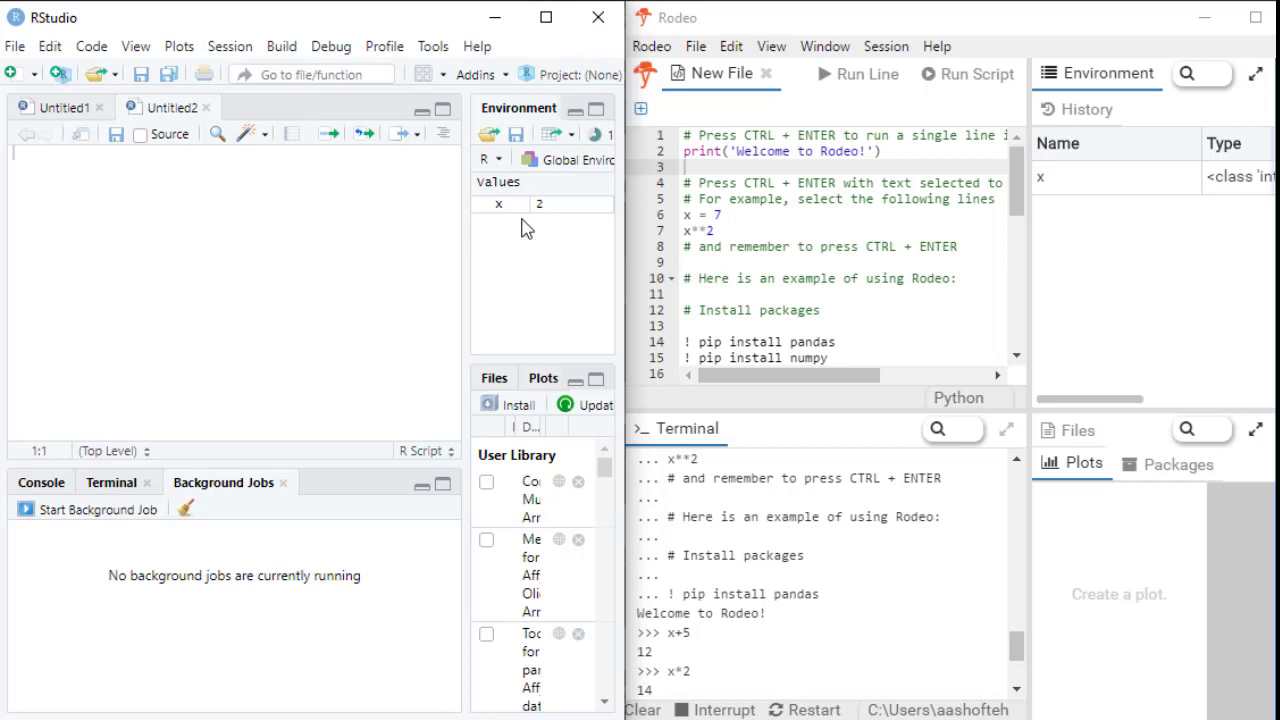
mouse_move(452, 260)
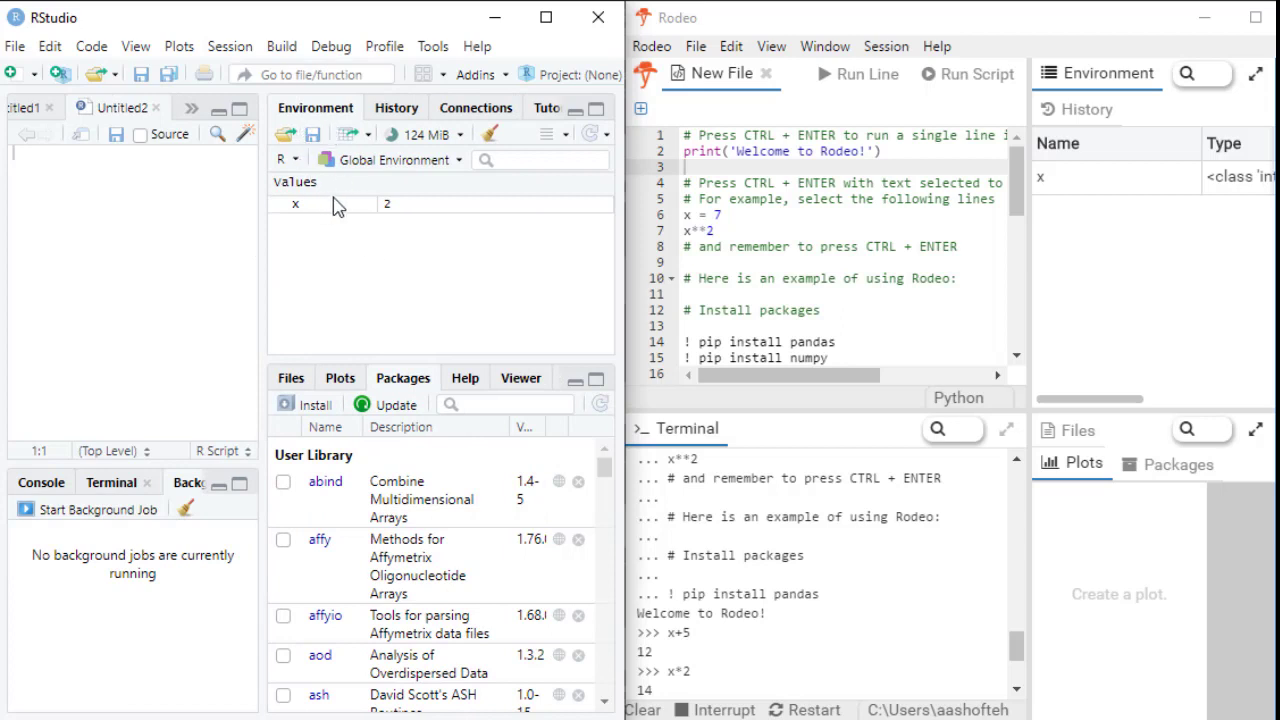
mouse_move(1084, 110)
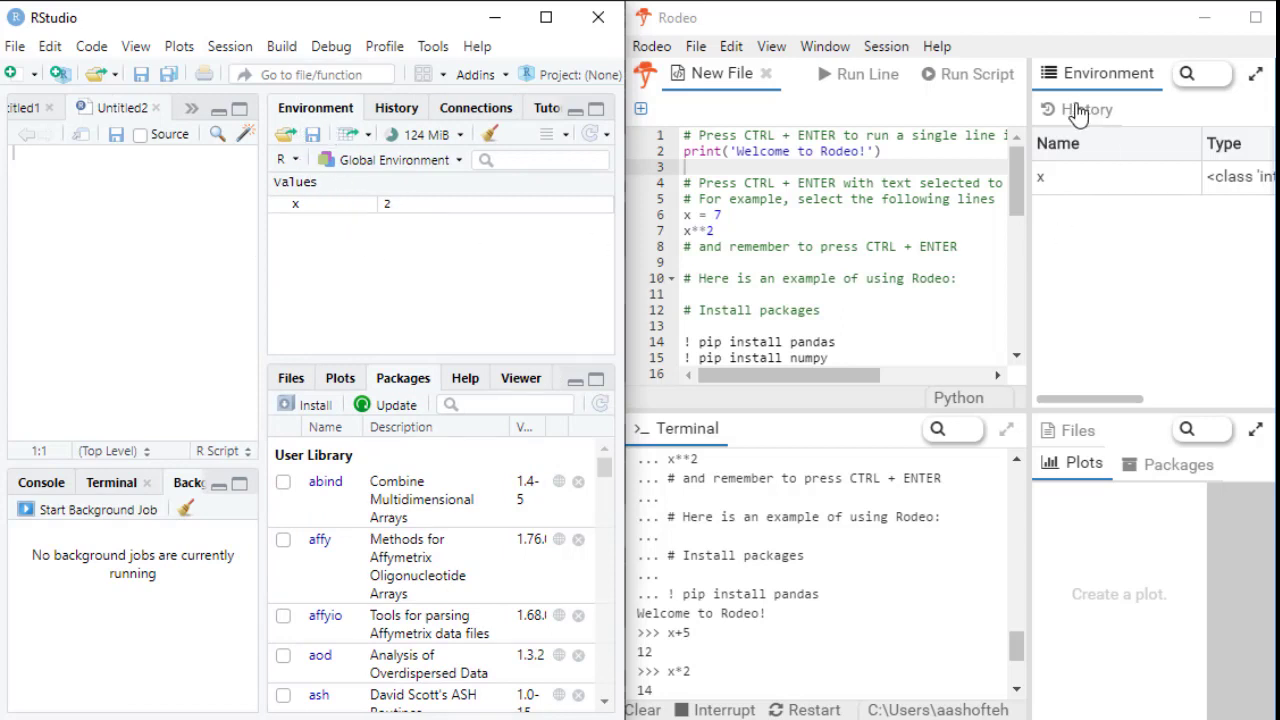
mouse_move(1136, 190)
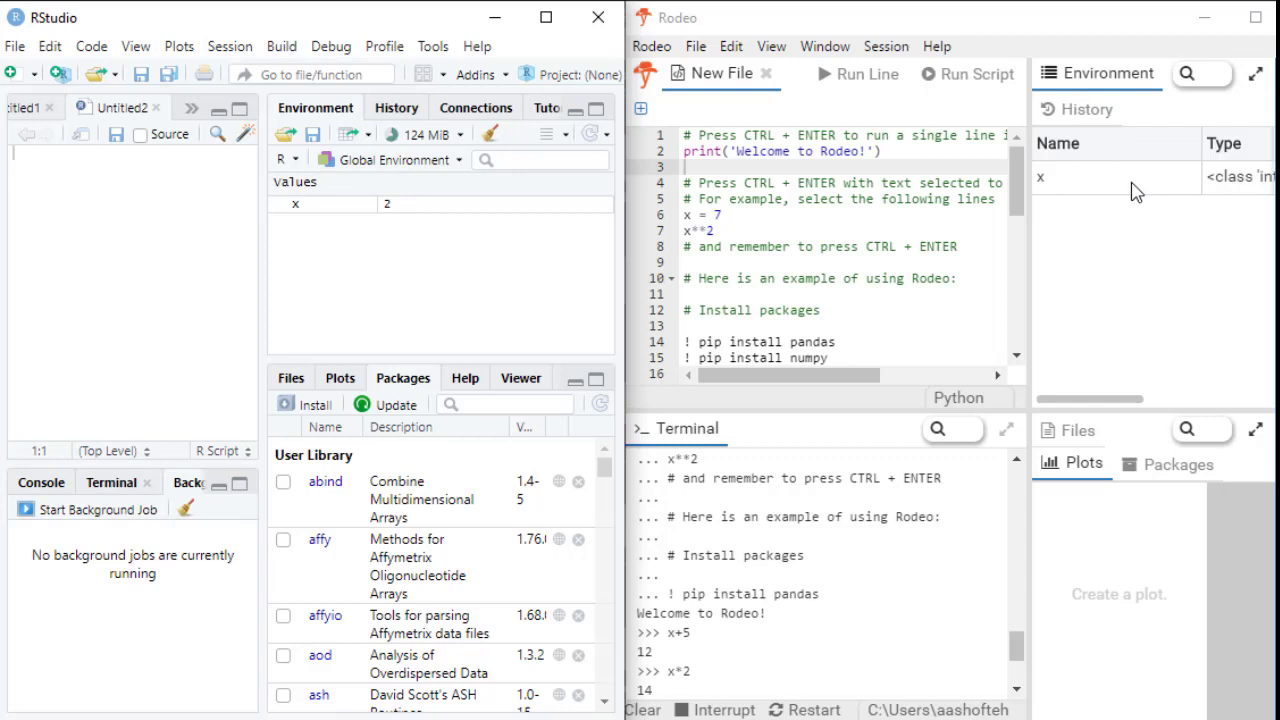
mouse_move(1064, 182)
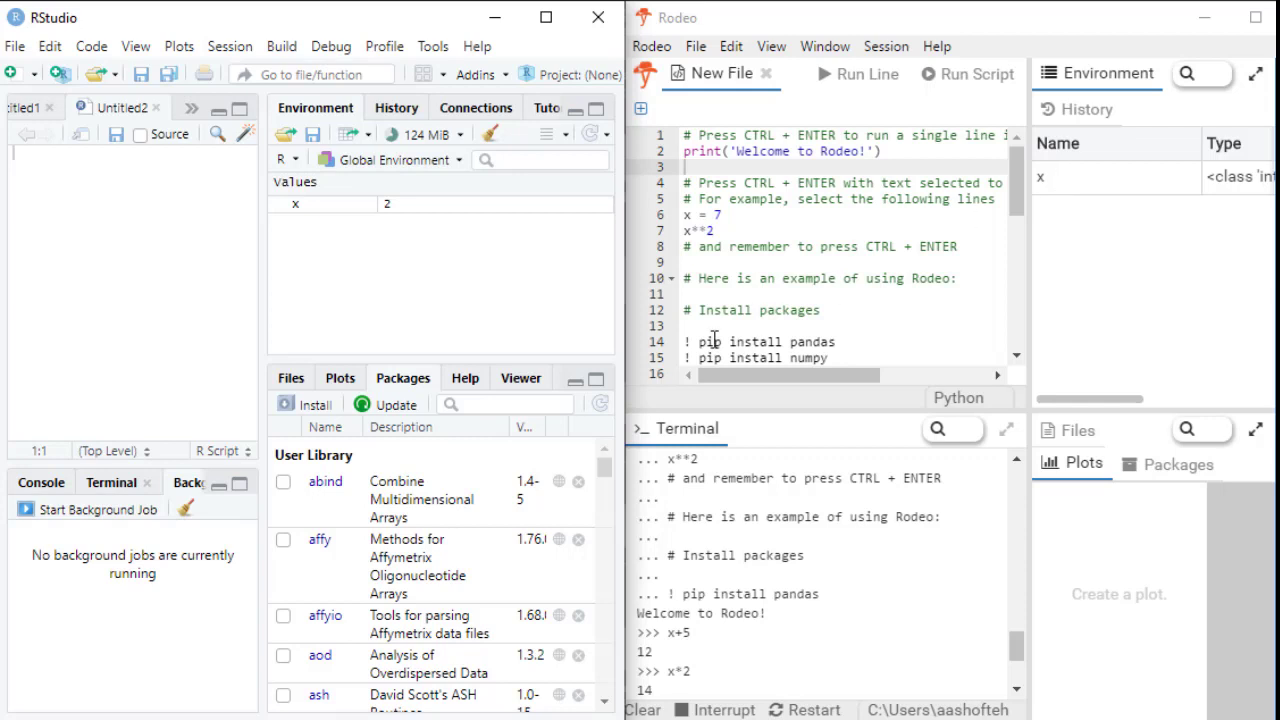
mouse_move(396, 218)
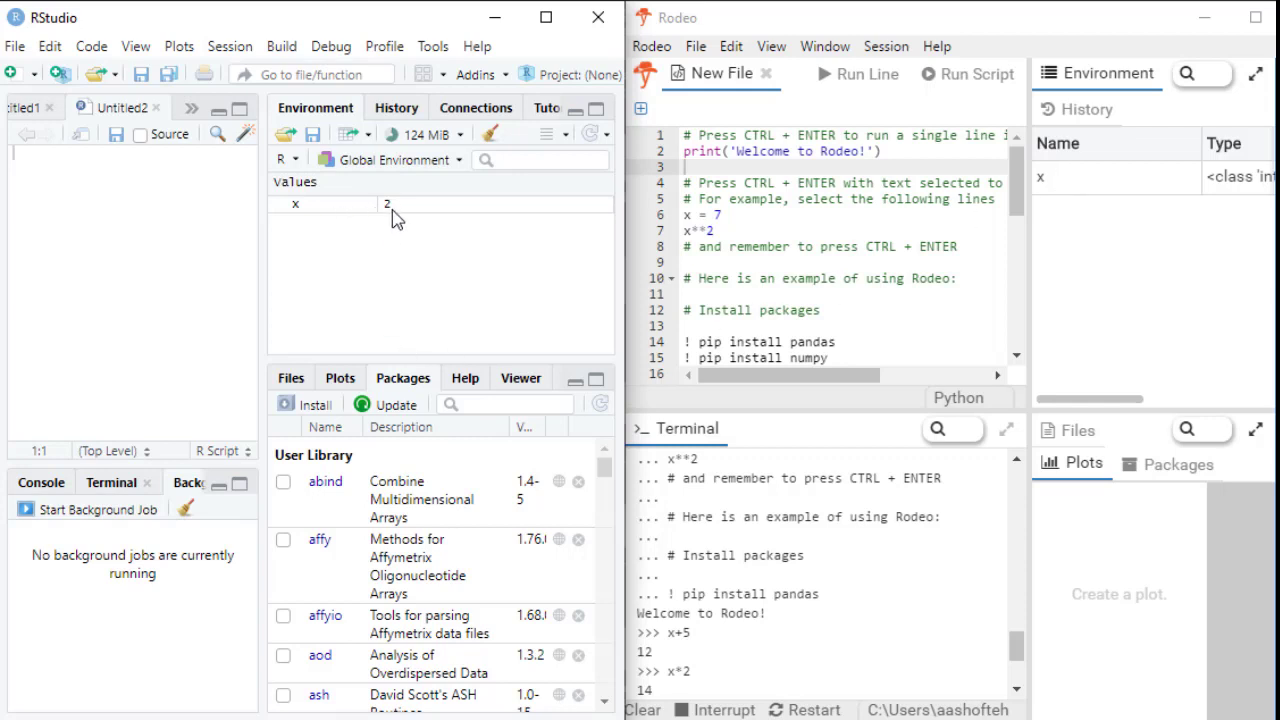
mouse_move(490, 132)
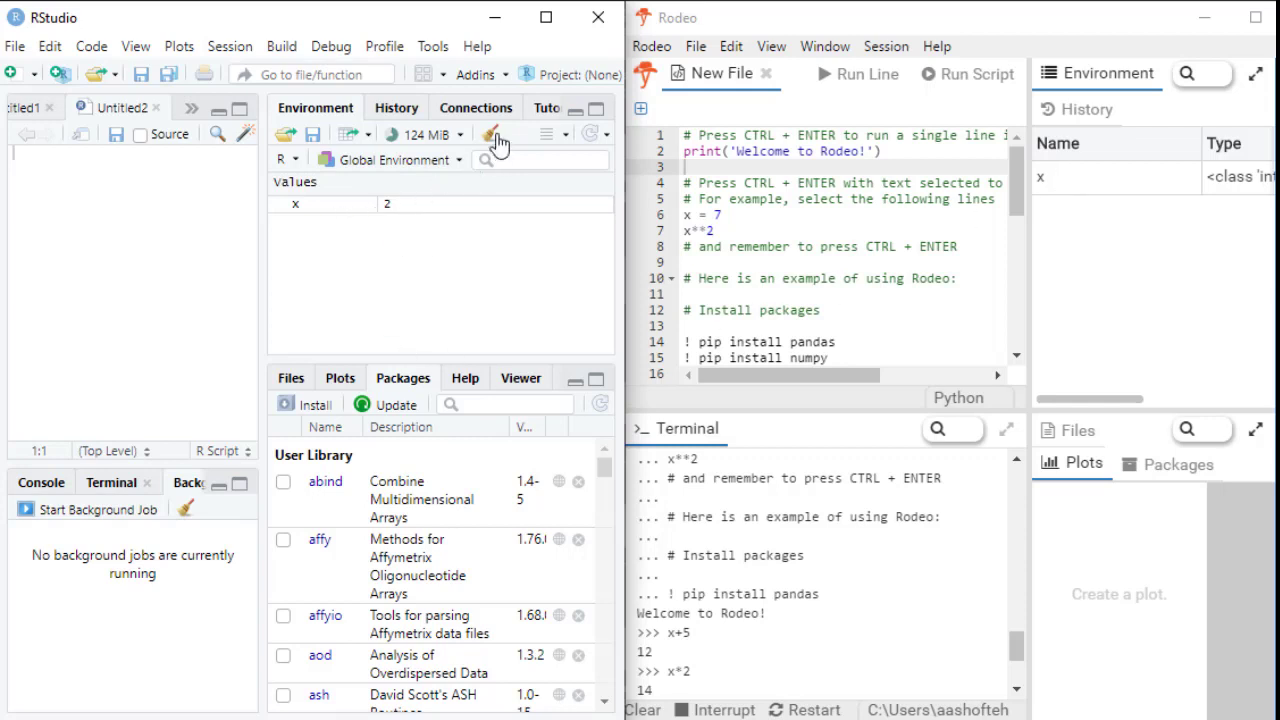
mouse_move(488, 132)
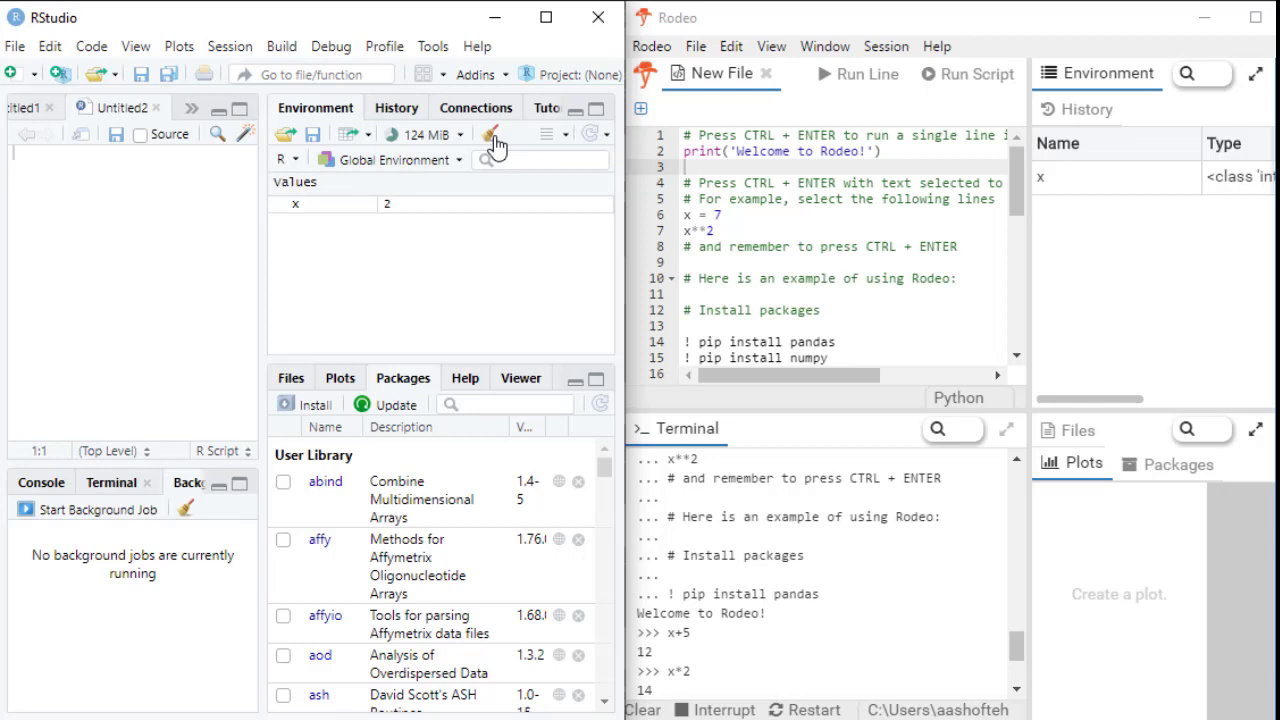
mouse_move(404, 448)
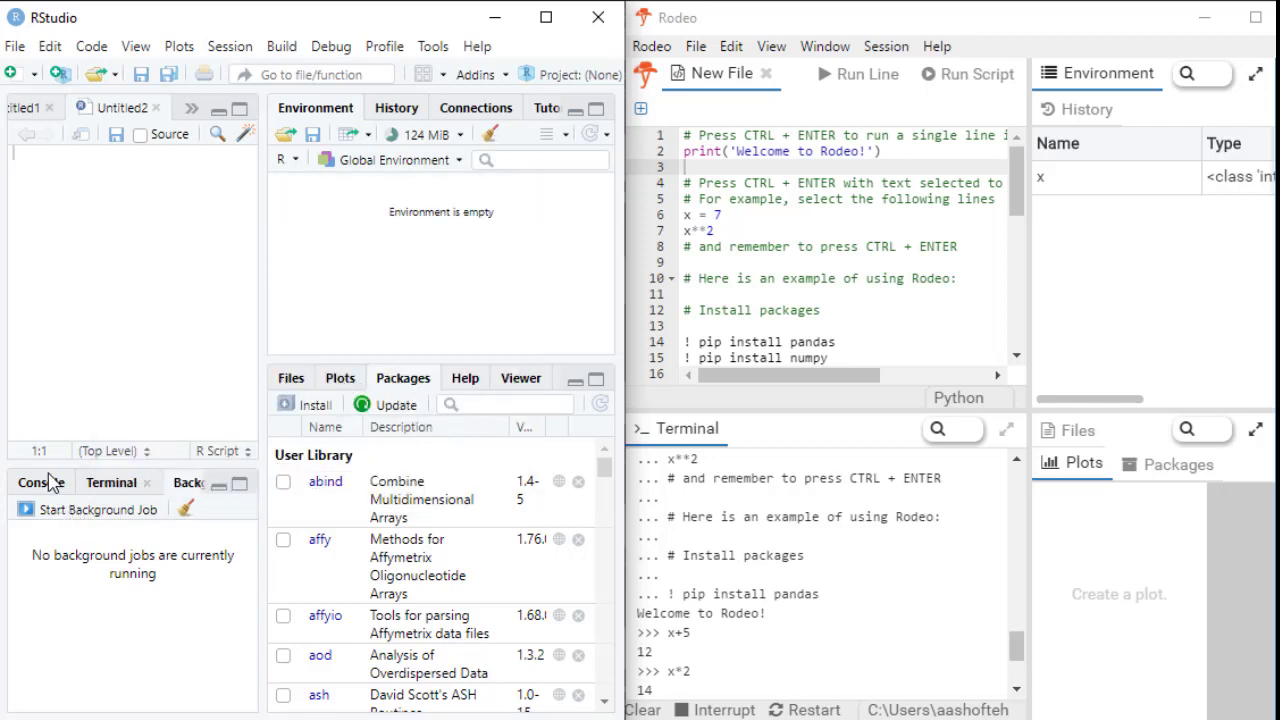
- Return to the R Console tab after clearing the global environment
left_click(40, 482)
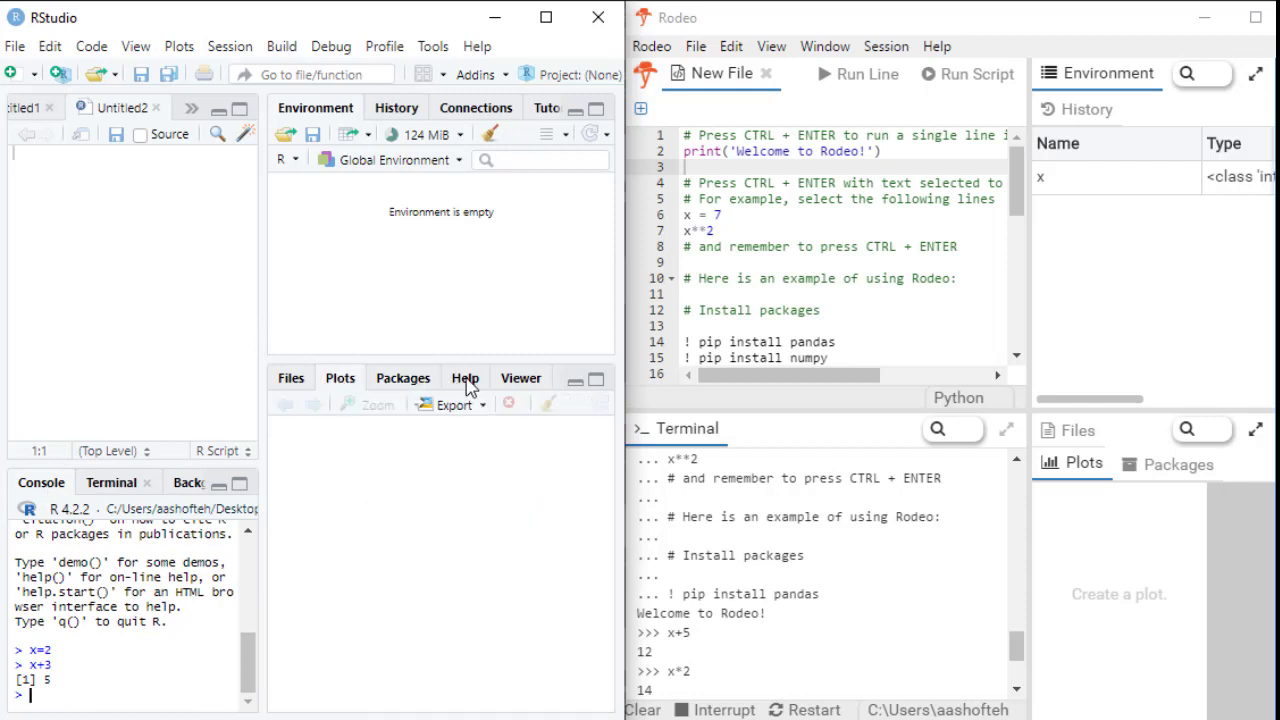
- Locate the setwd area in the credit scoring script and run install.packages("ggplot2"), declining the R restart
left_click(402, 378)
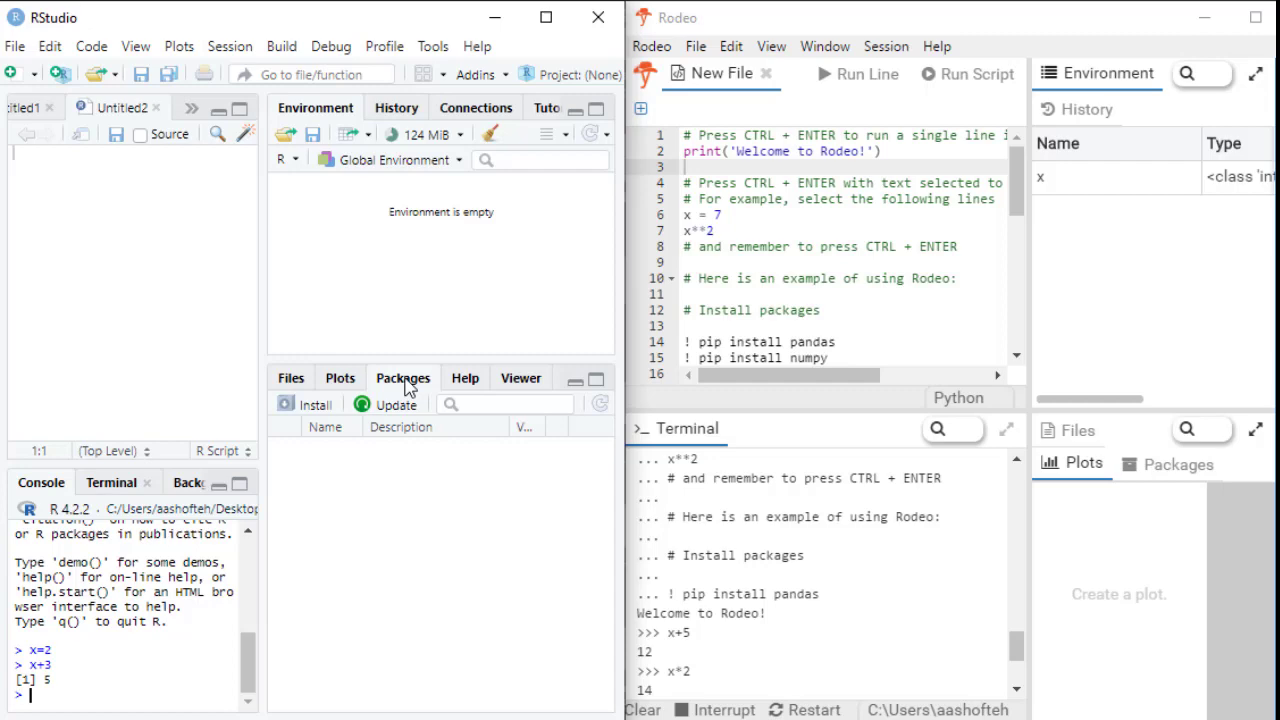
left_click(340, 376)
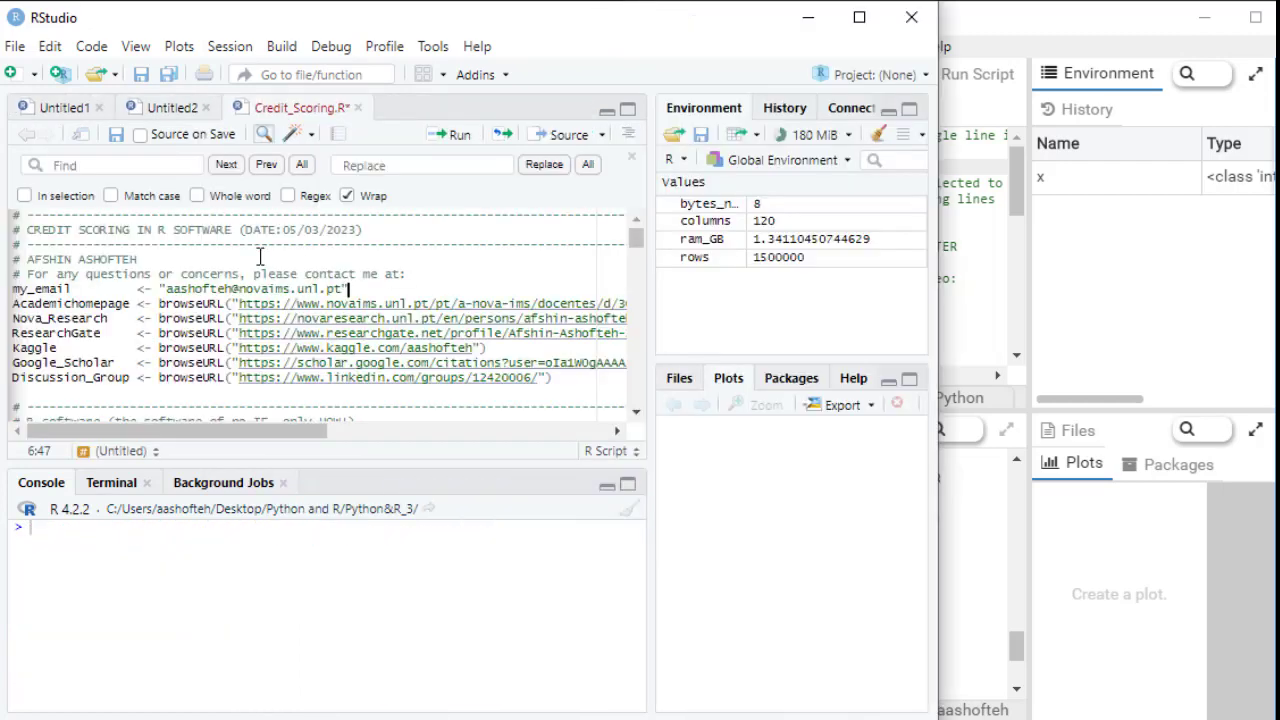
left_click(112, 164)
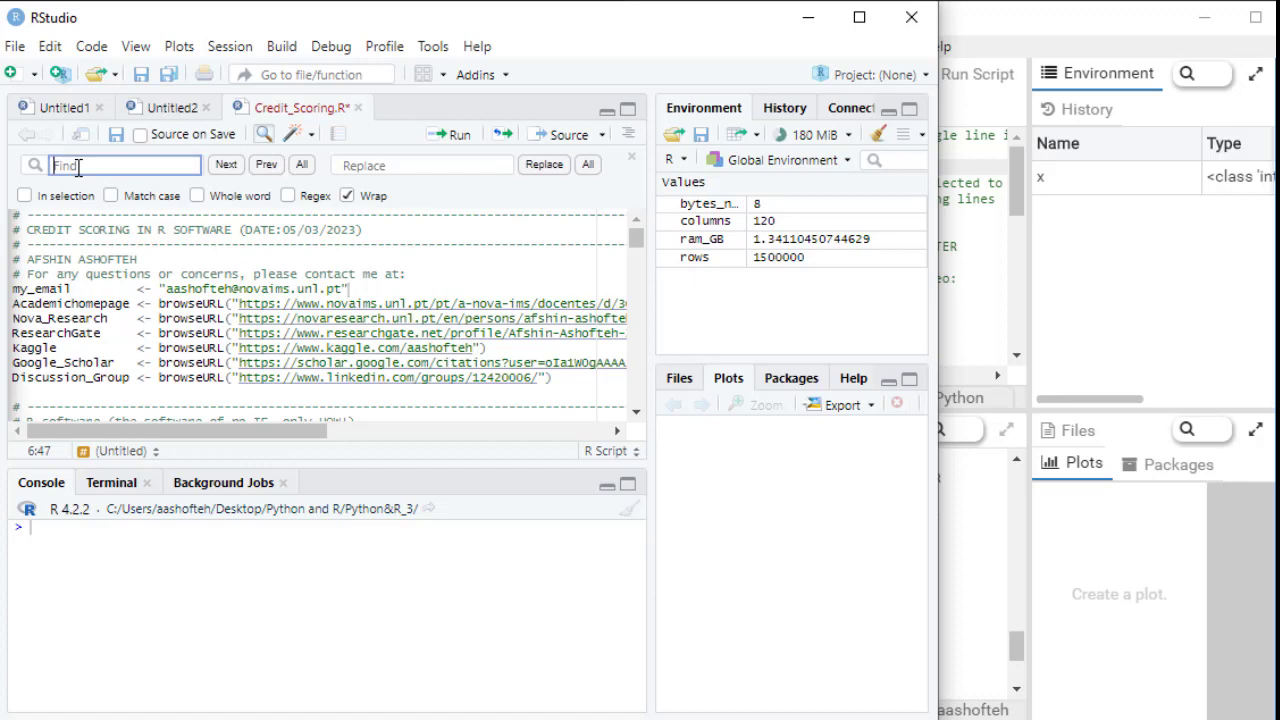
type("setwd(\"C:/Users/aashofteh/Desktop/Python and R/Python&R_3/credit scoring by R\") # Ch")
type("ggplot")
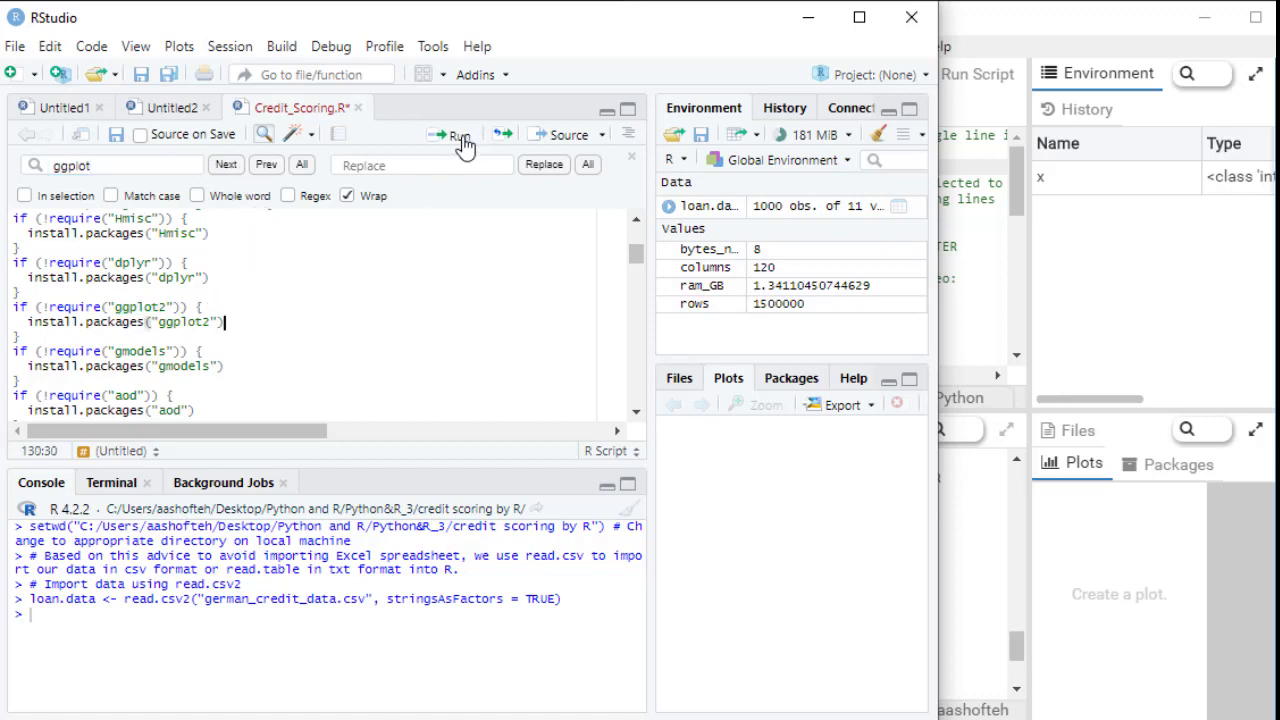
left_click(458, 134)
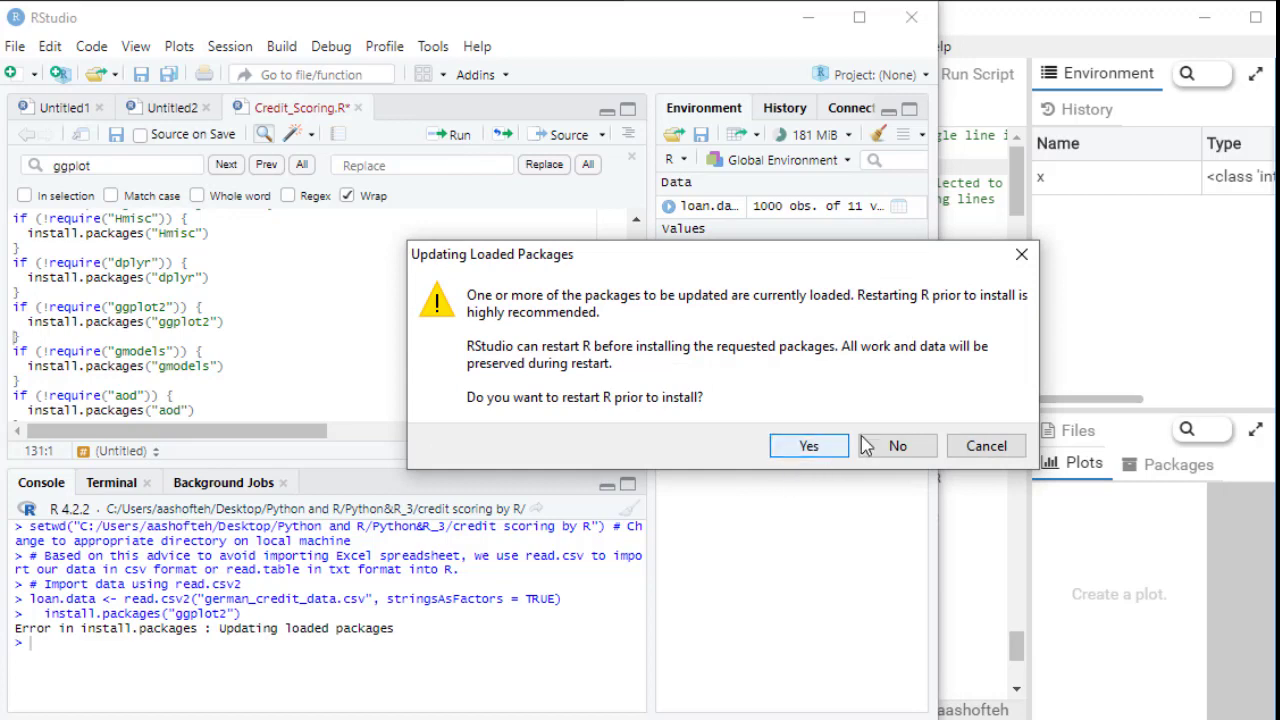
left_click(896, 444)
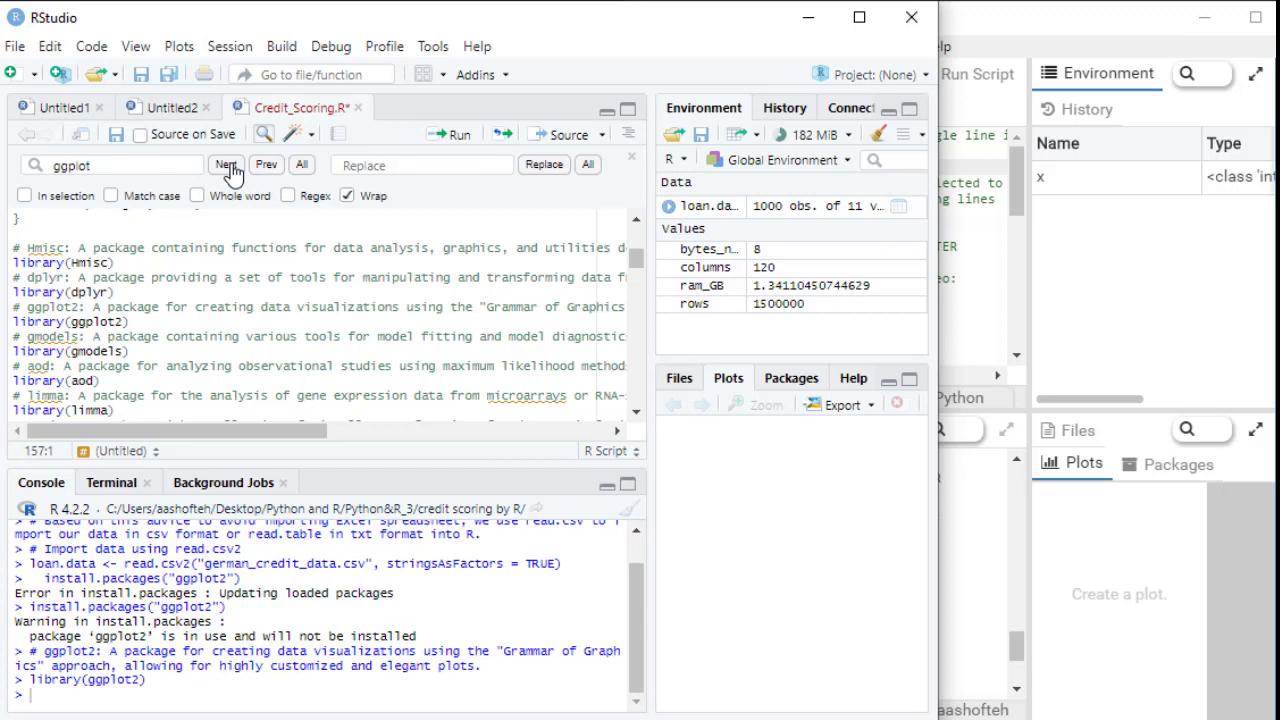
- Run library(ggplot2) and the Age and Credit Amount histogram chunks
left_click(226, 164)
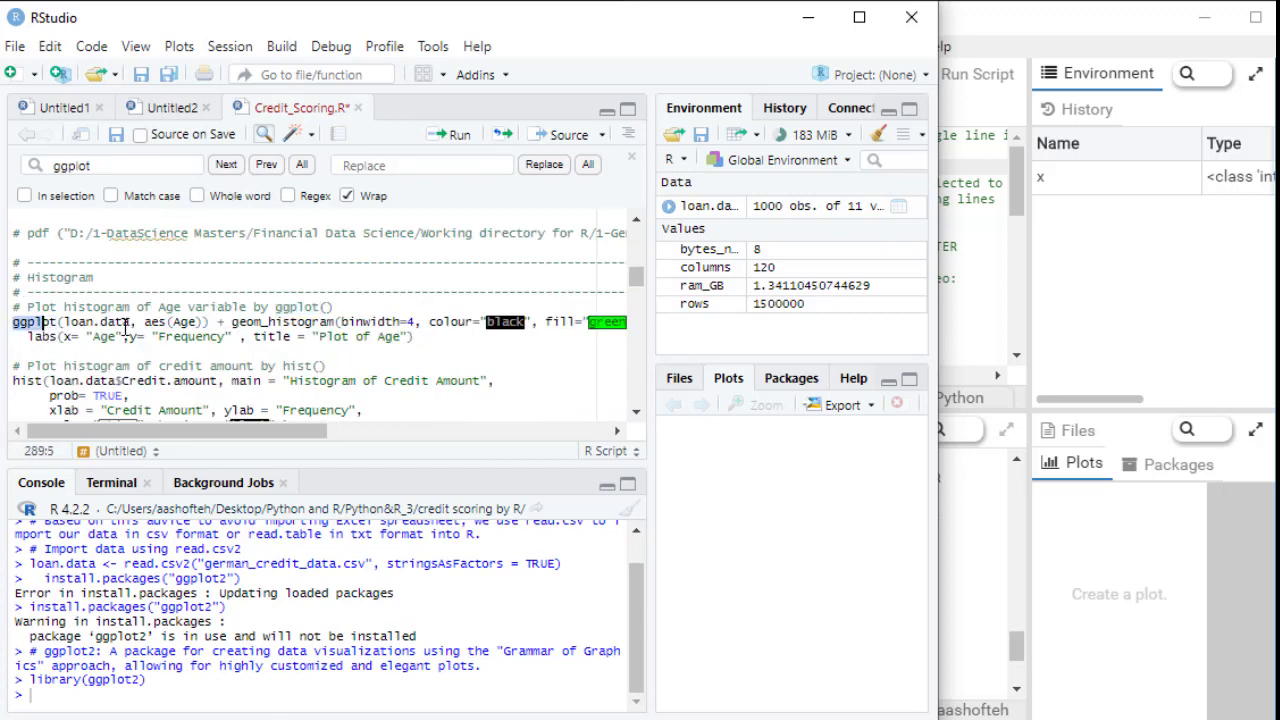
left_click(456, 136)
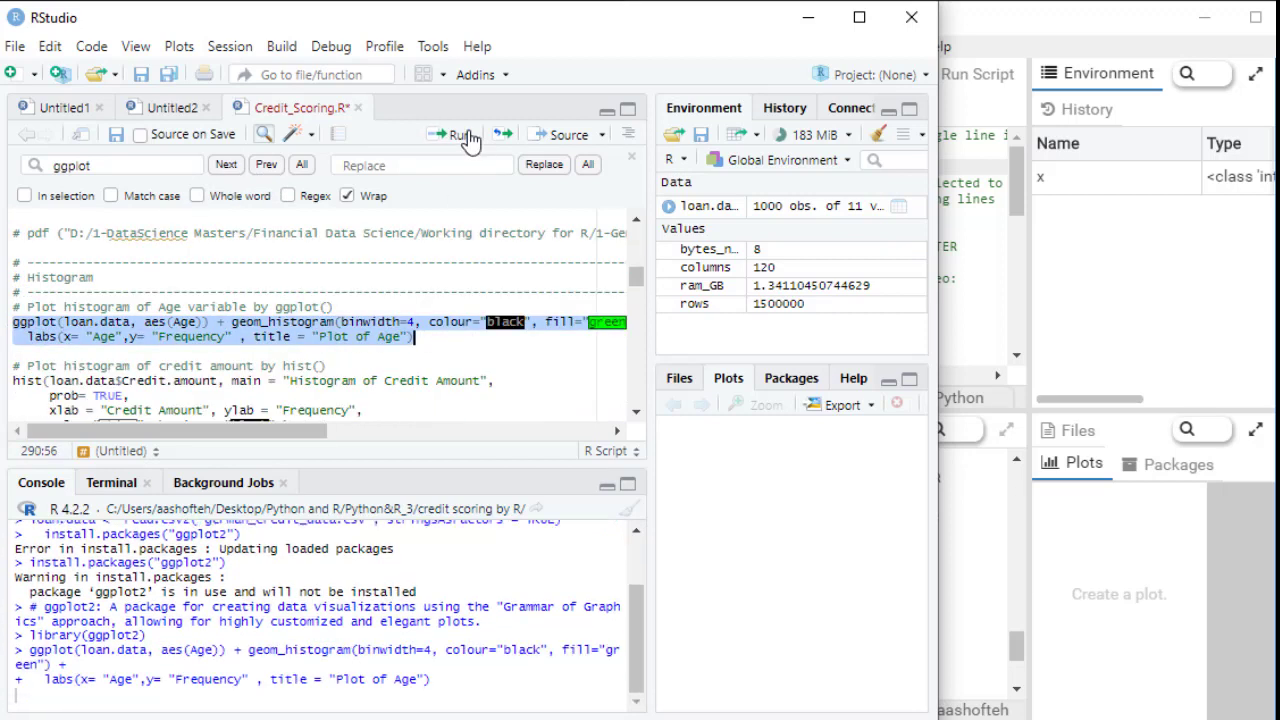
left_click(452, 134)
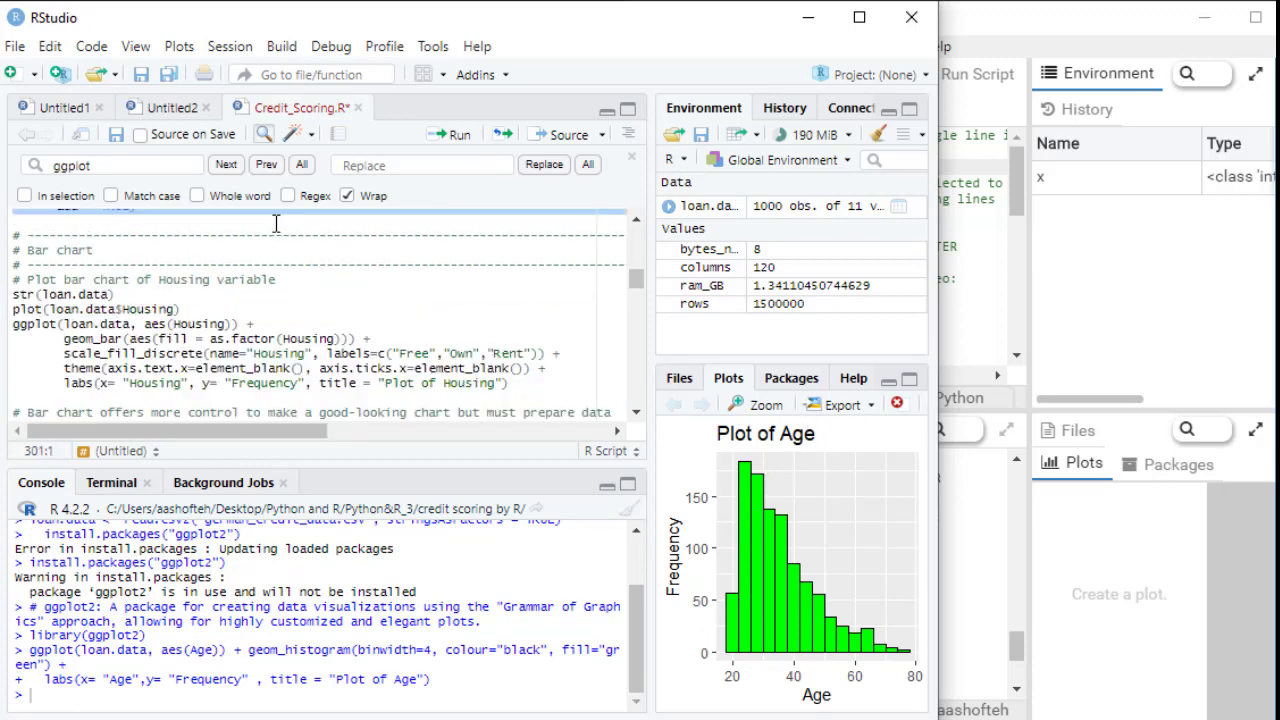
left_click(454, 134)
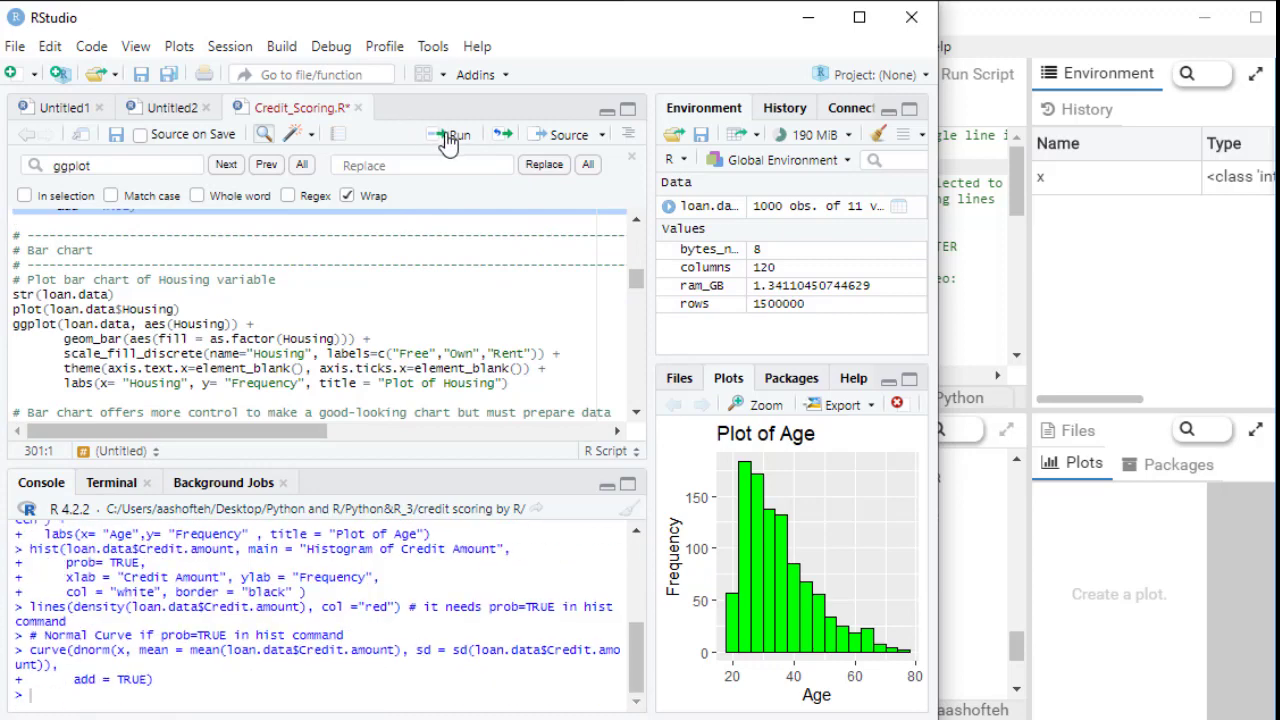
left_click(676, 404)
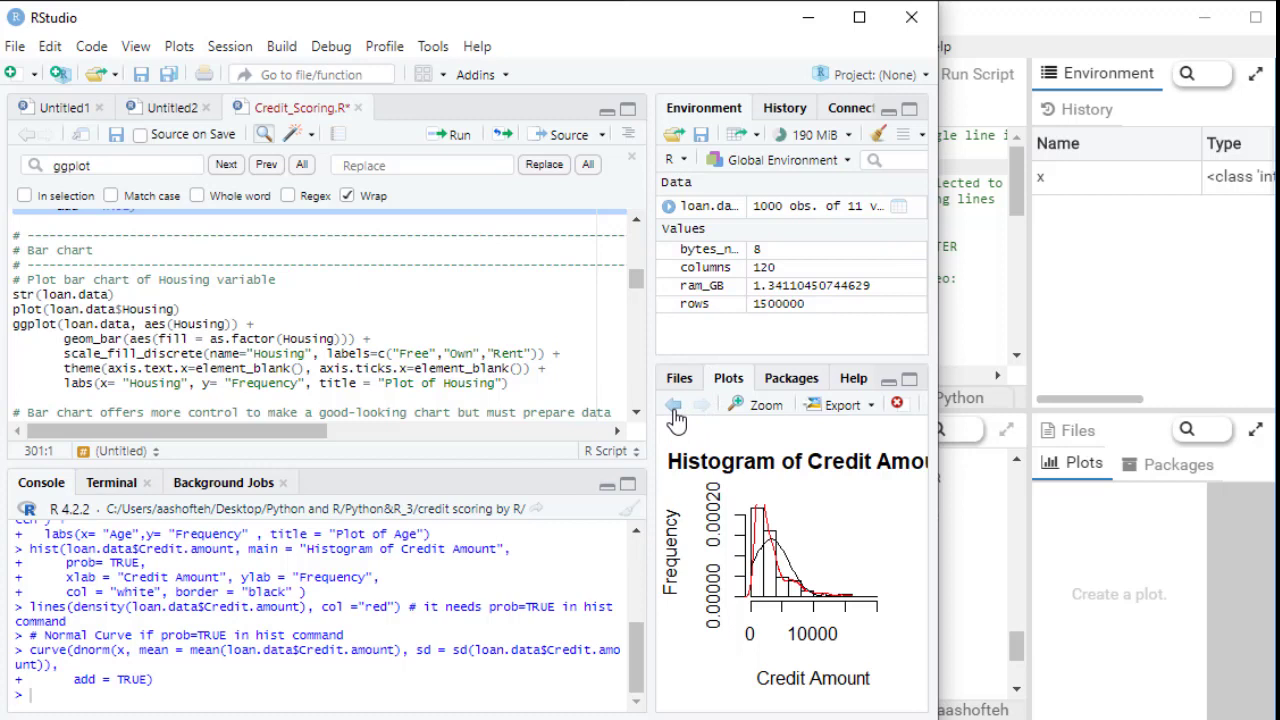
- Step back to the Age plot and forward to the Credit Amount histogram, then show the Packages pane
left_click(672, 404)
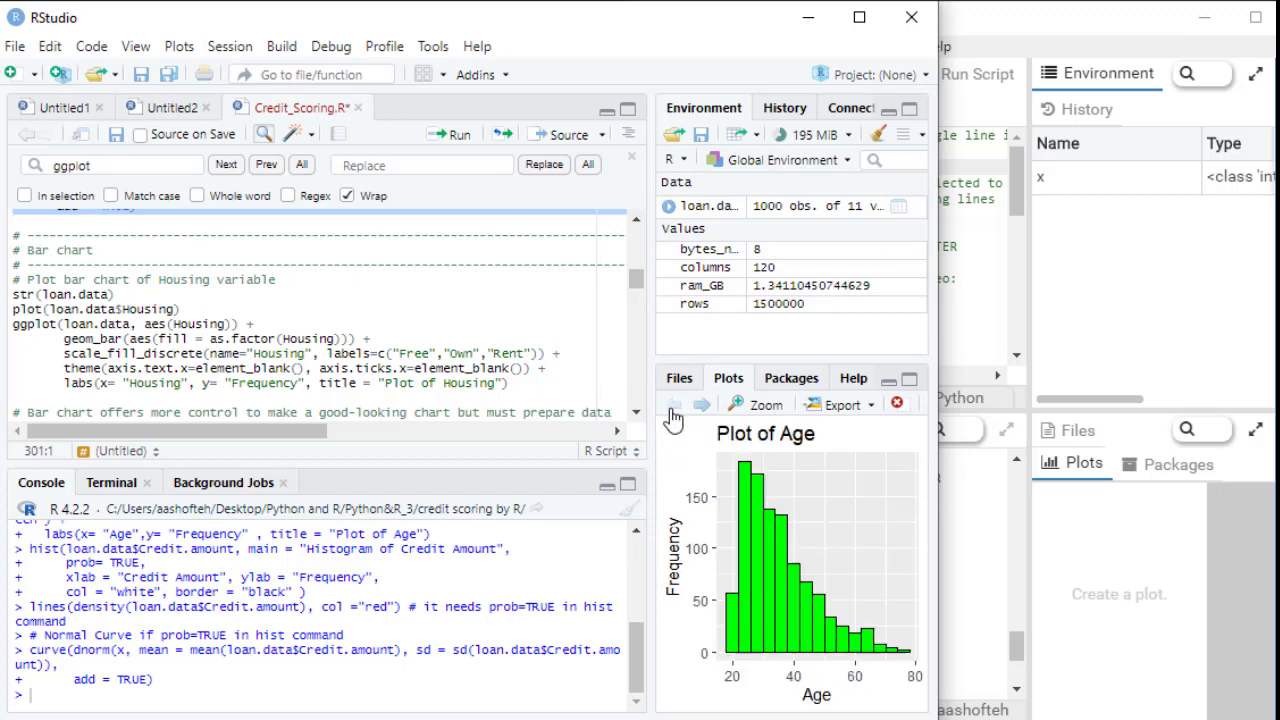
left_click(702, 404)
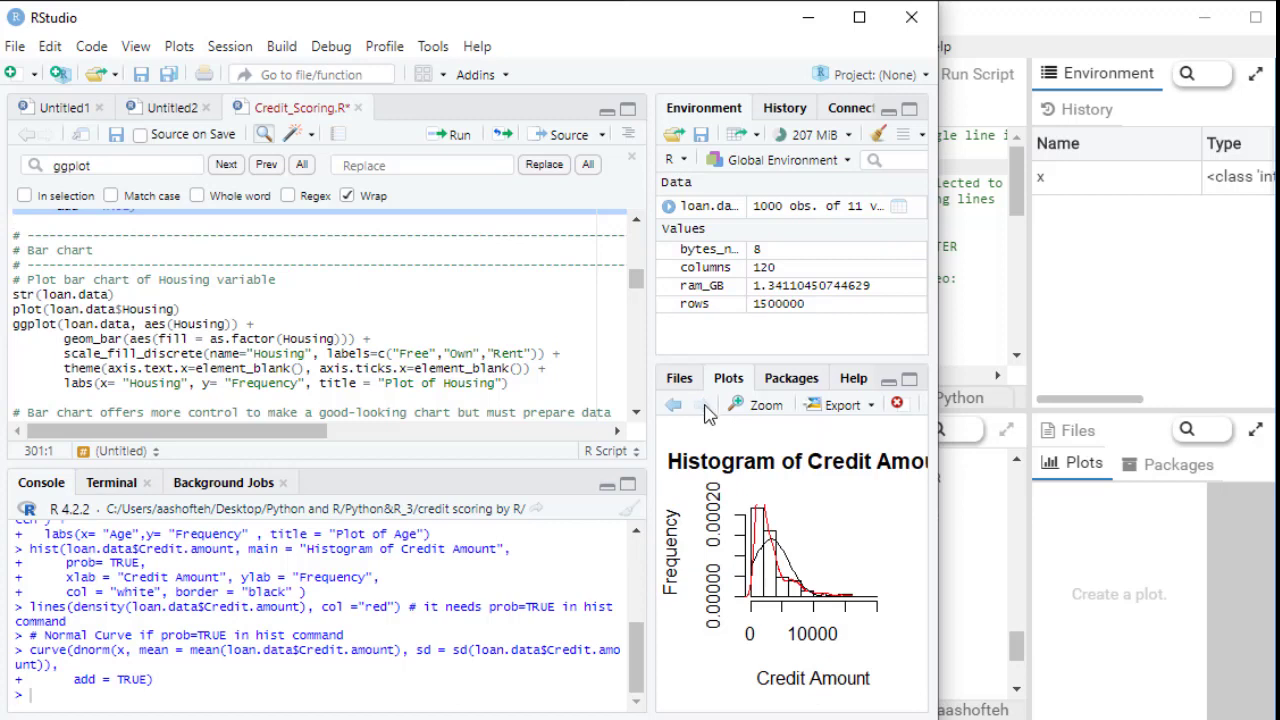
left_click(790, 378)
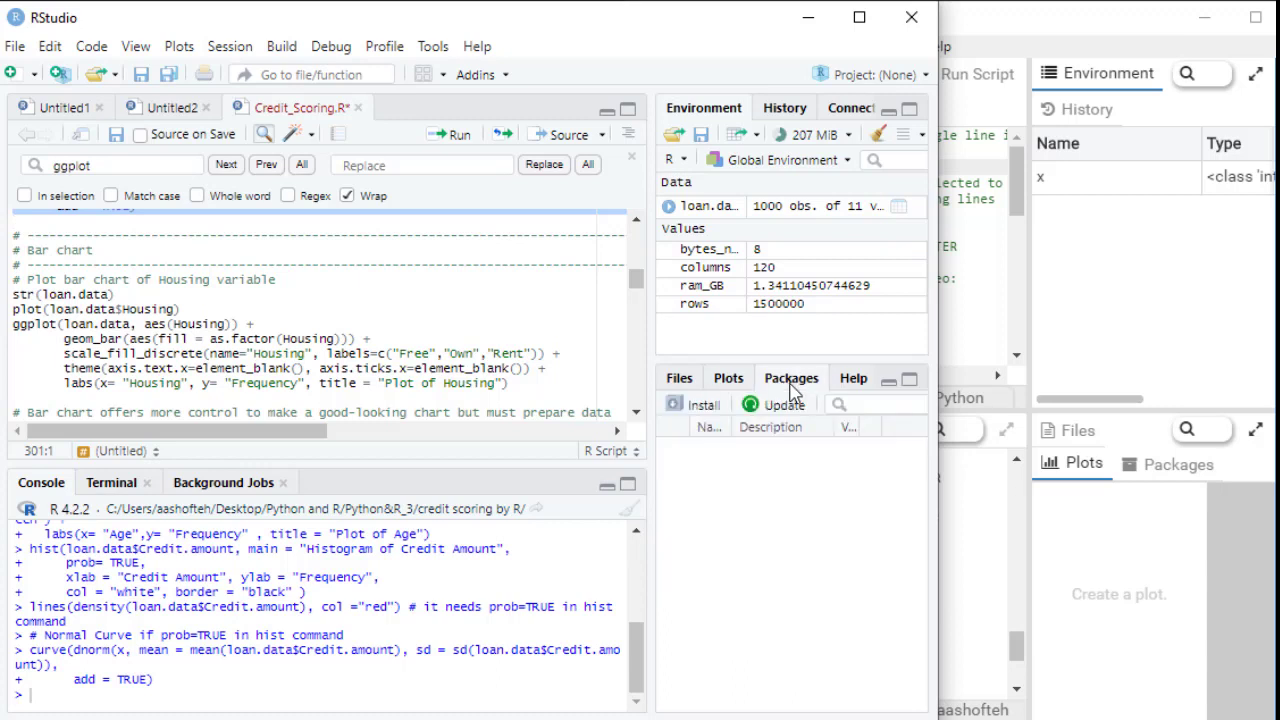
- Filter the installed packages by 'ggplot' and open the ggplot2 documentation page
left_click(792, 378)
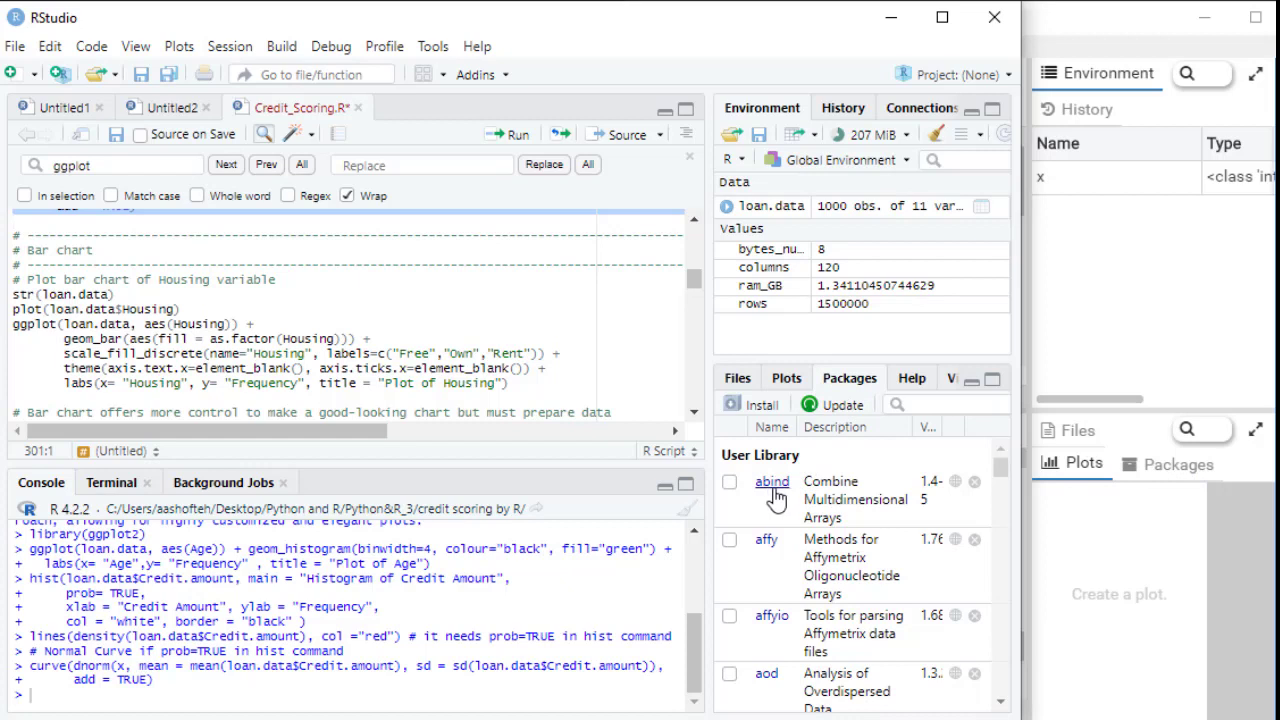
mouse_move(772, 616)
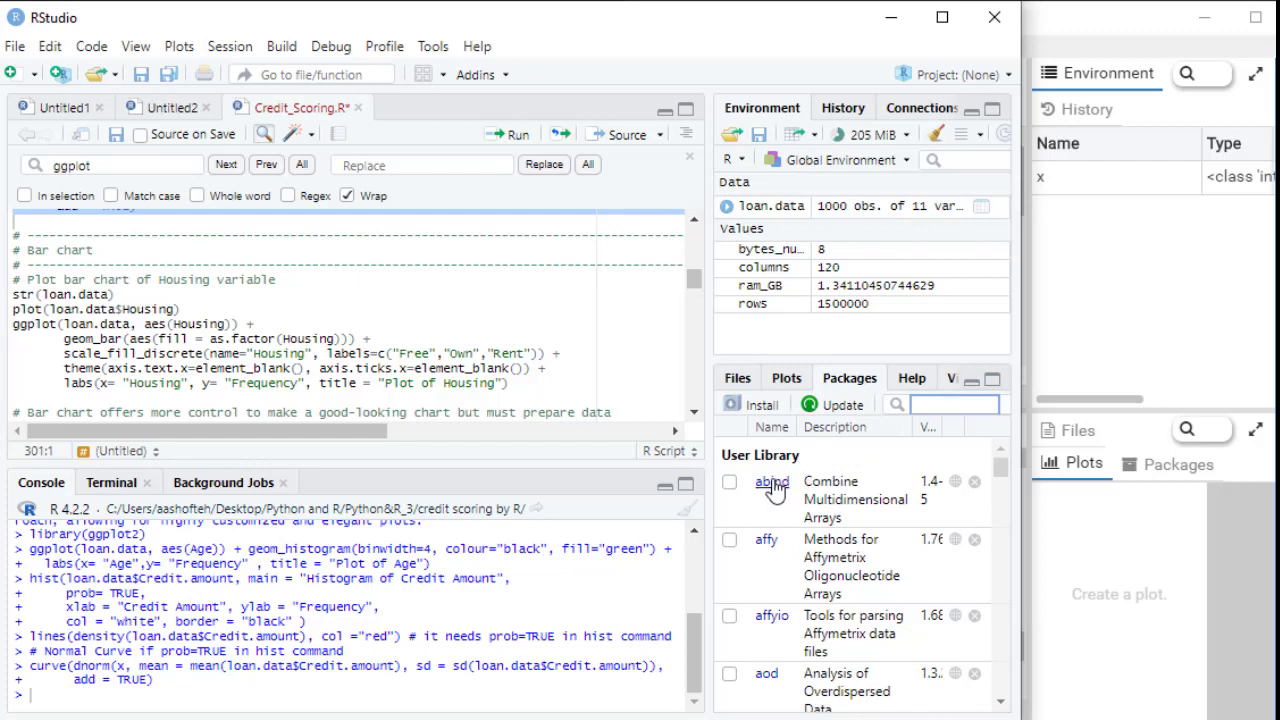
mouse_move(780, 524)
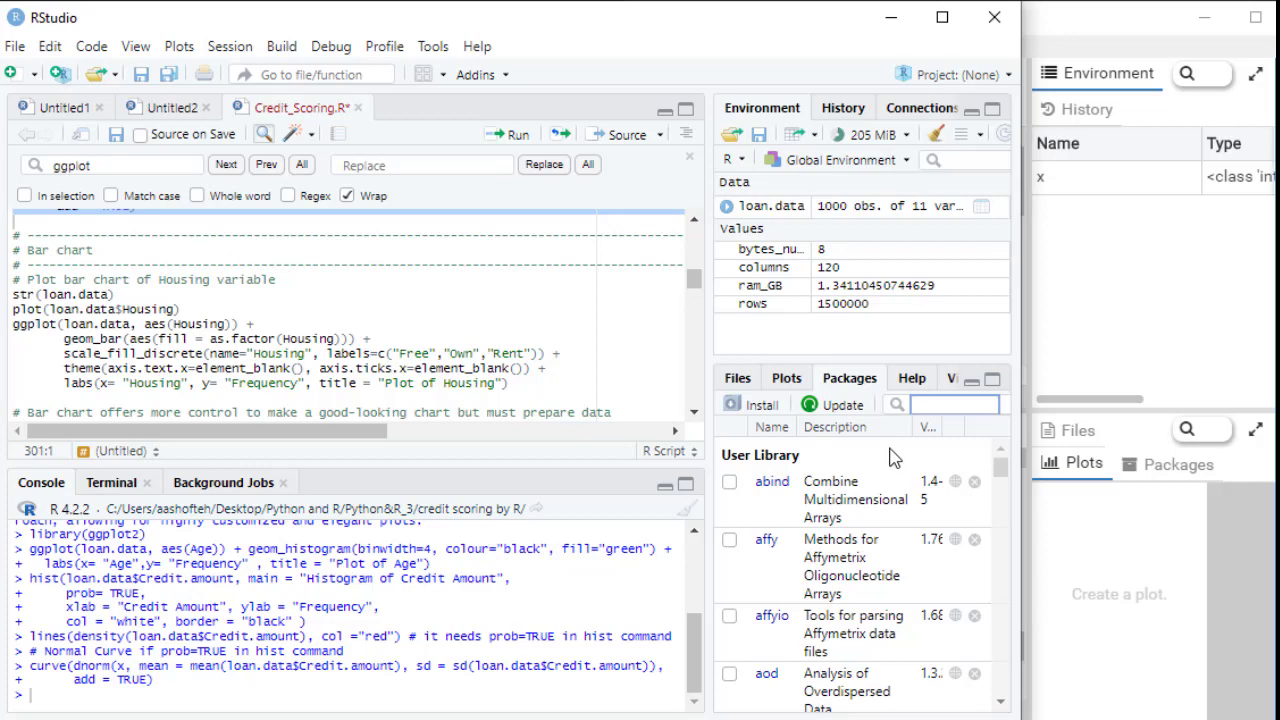
type("ggplot")
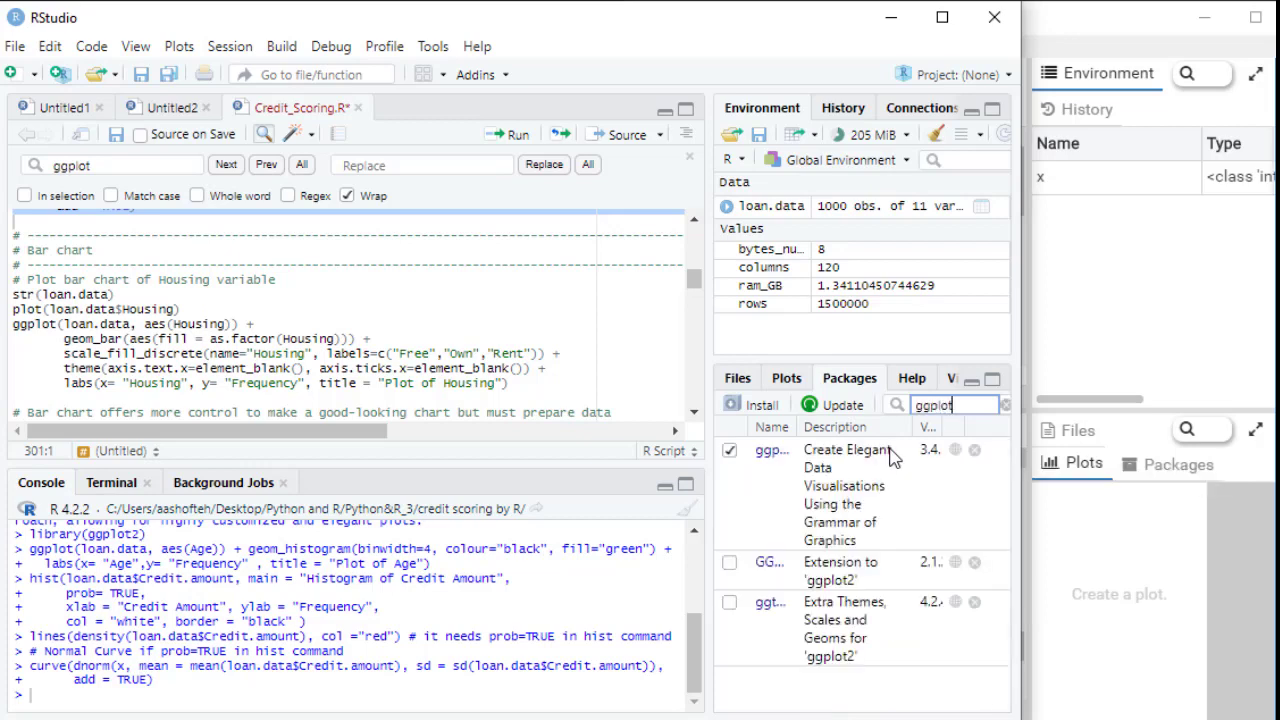
mouse_move(1024, 428)
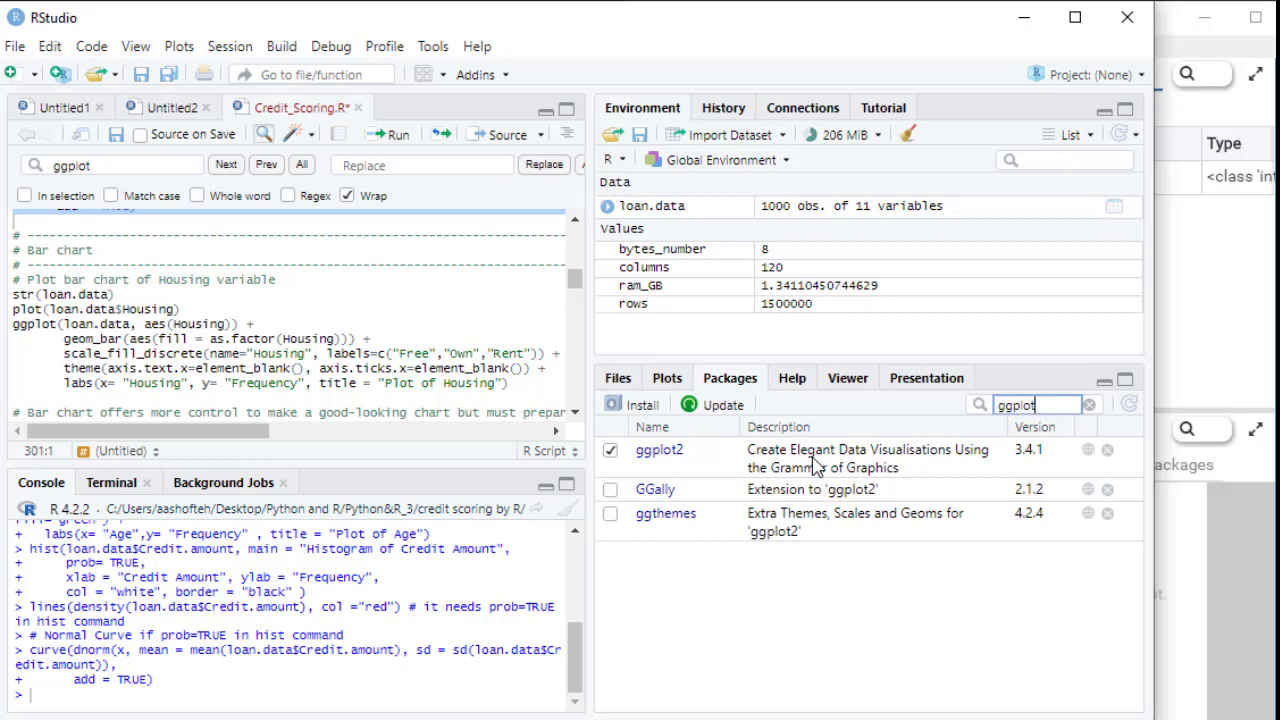
left_click(660, 448)
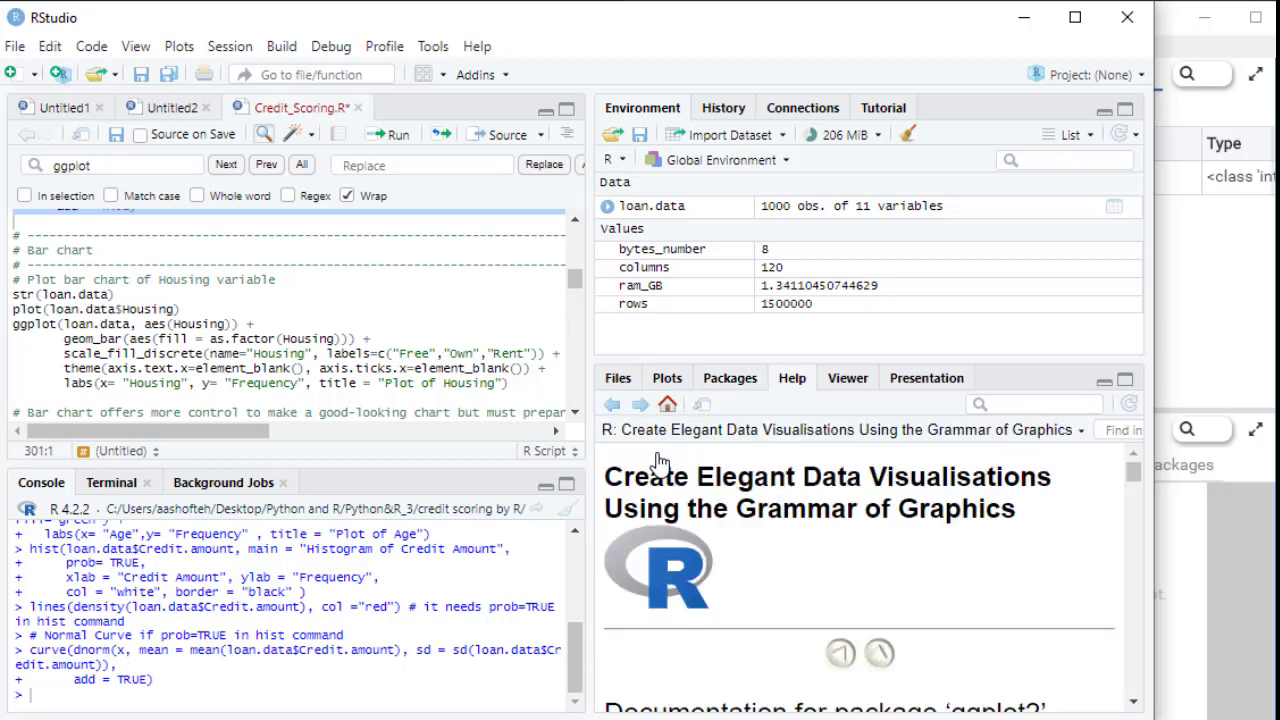
- Flip between the installed packages list and the ggplot2 documentation, scrolling through each
scroll("down", 3)
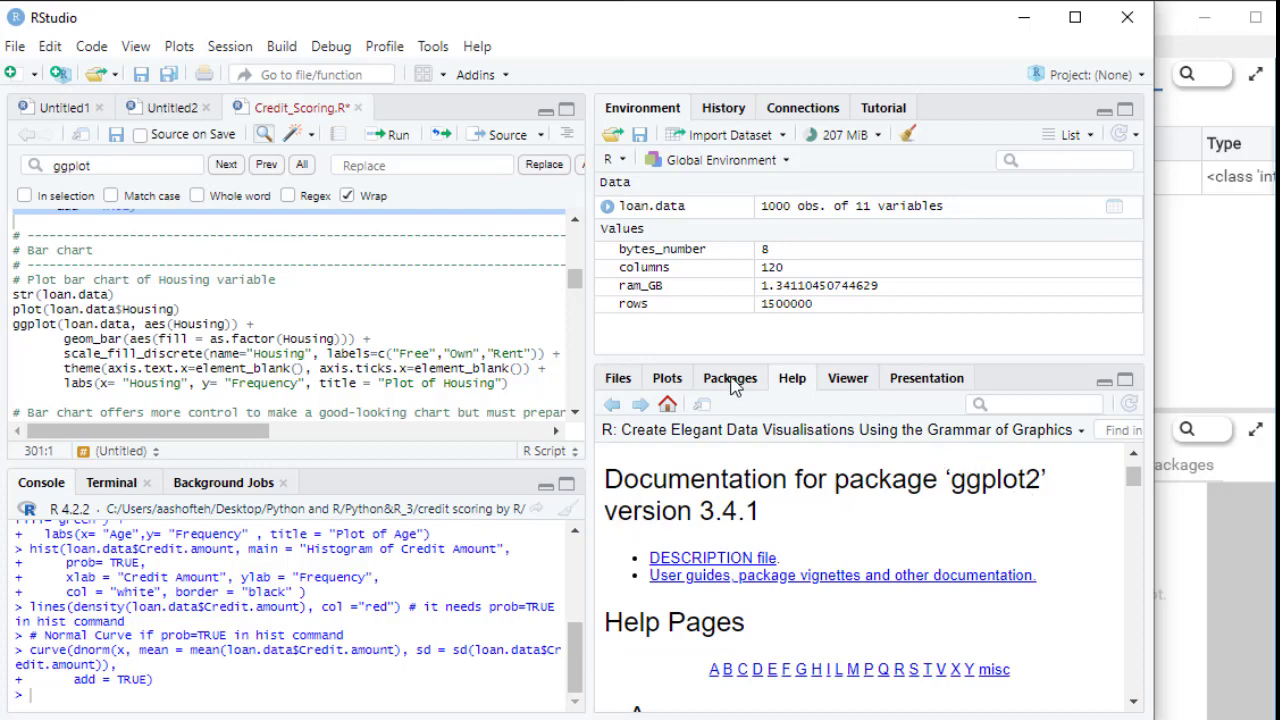
left_click(730, 376)
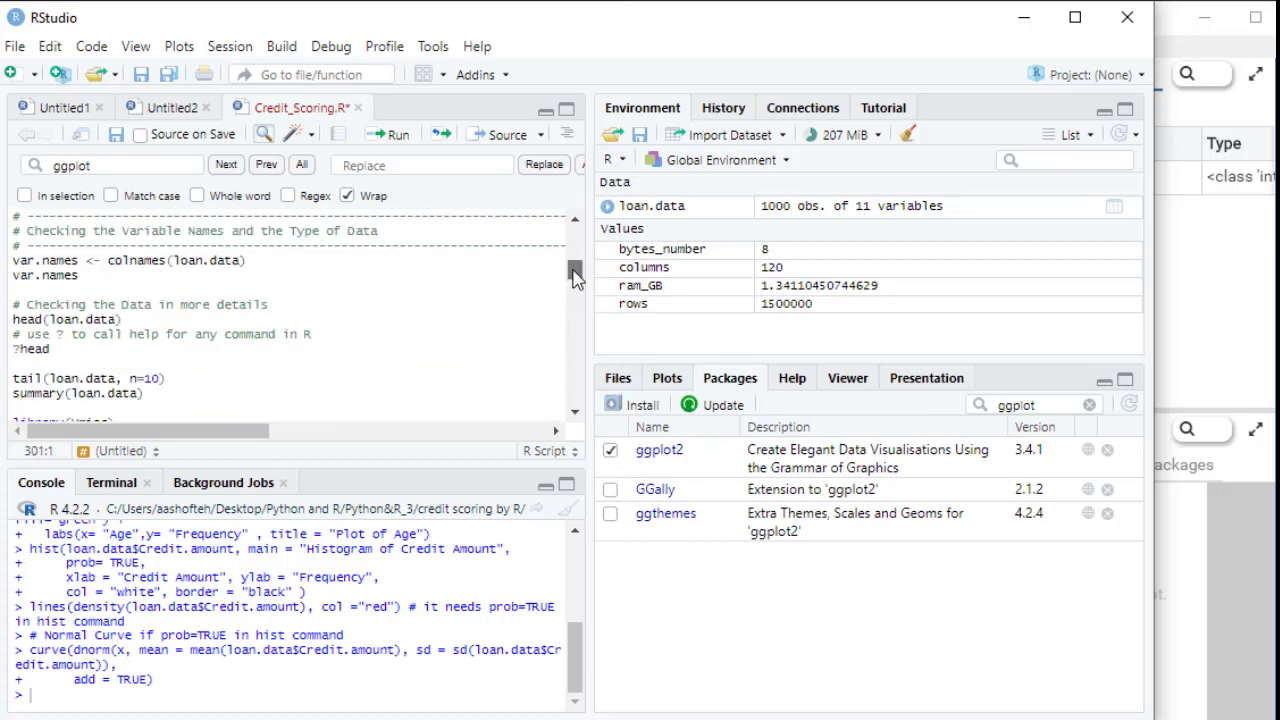
scroll("down", 3)
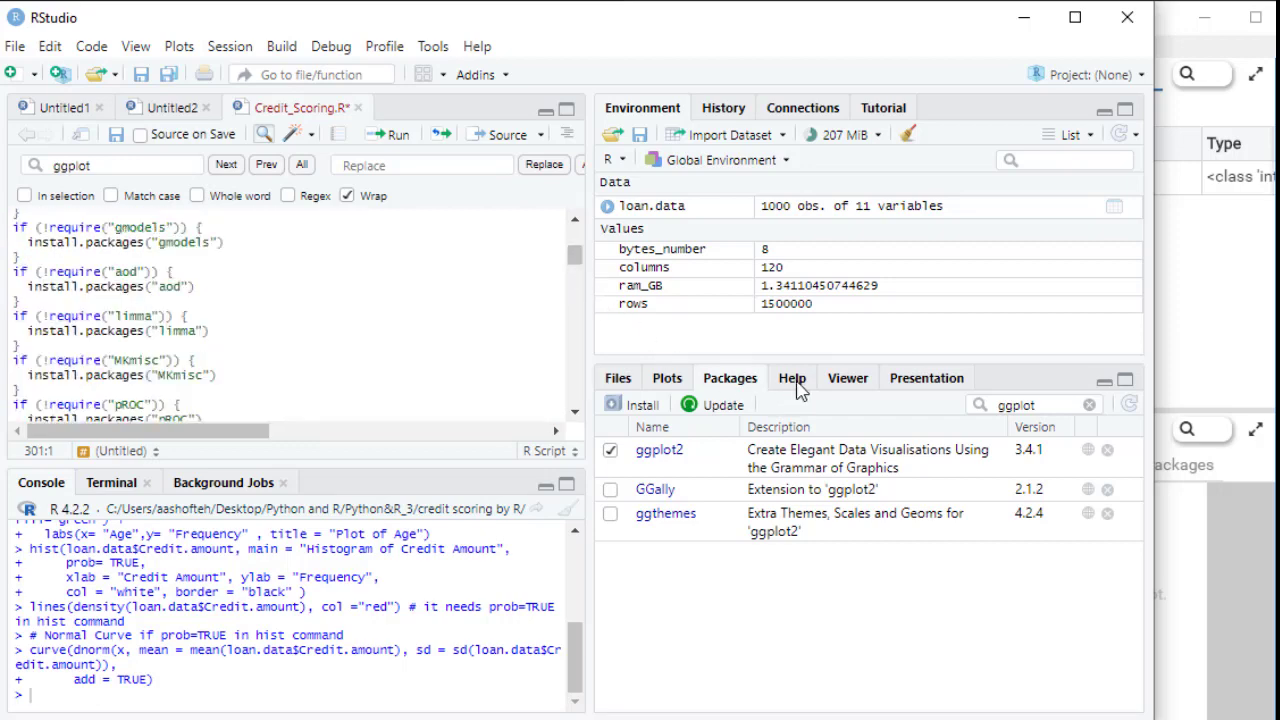
left_click(660, 450)
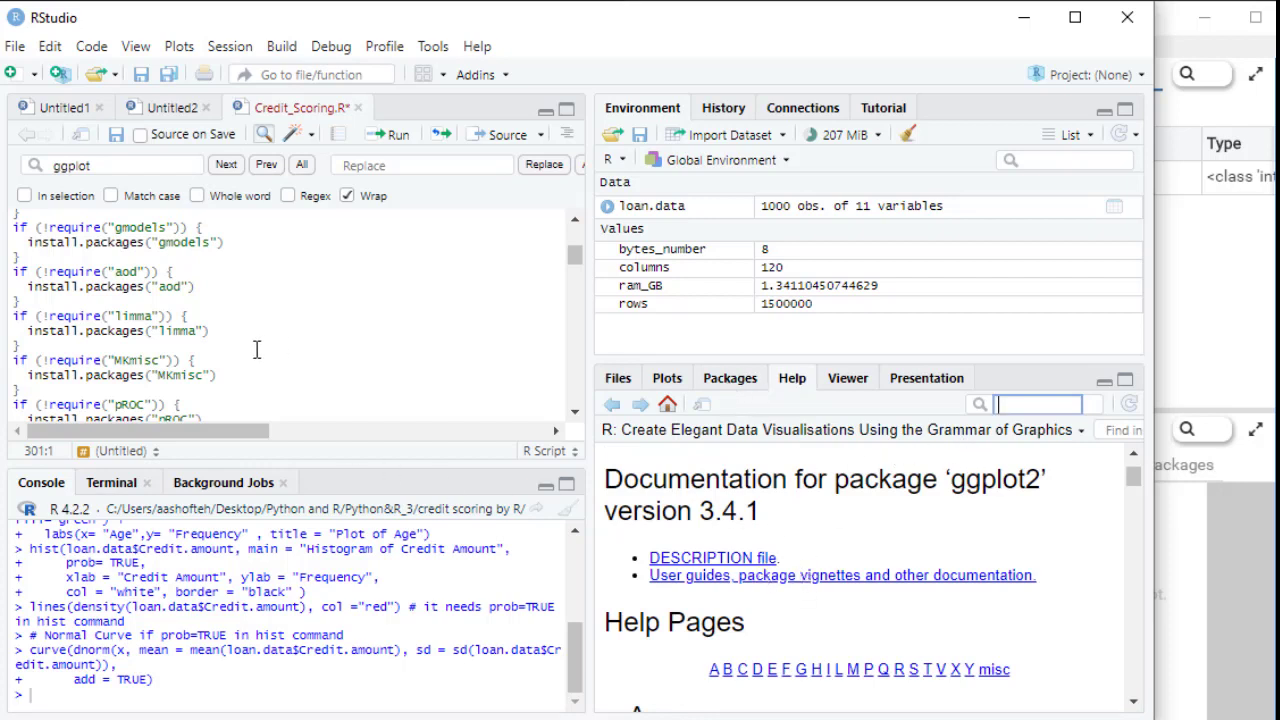
scroll("down", 3)
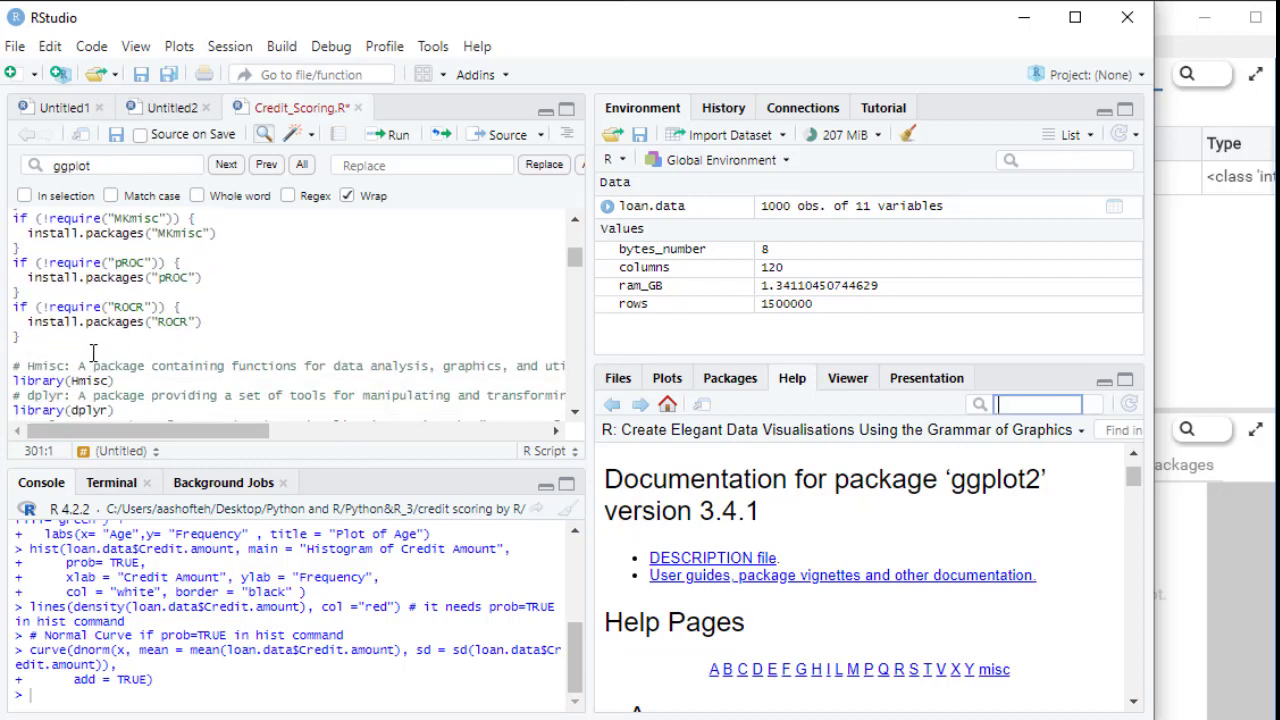
- Run ?library in the console to show the Loading/Attaching and Listing of Packages help page
type("1")
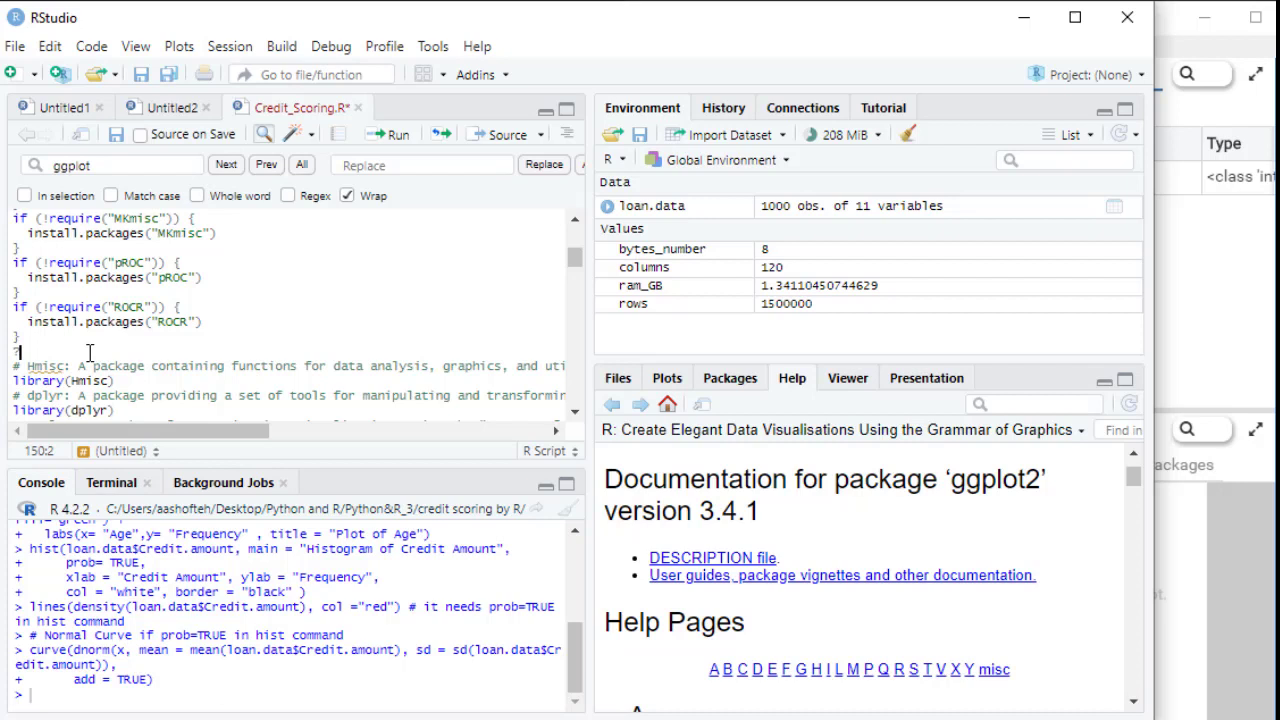
type("?")
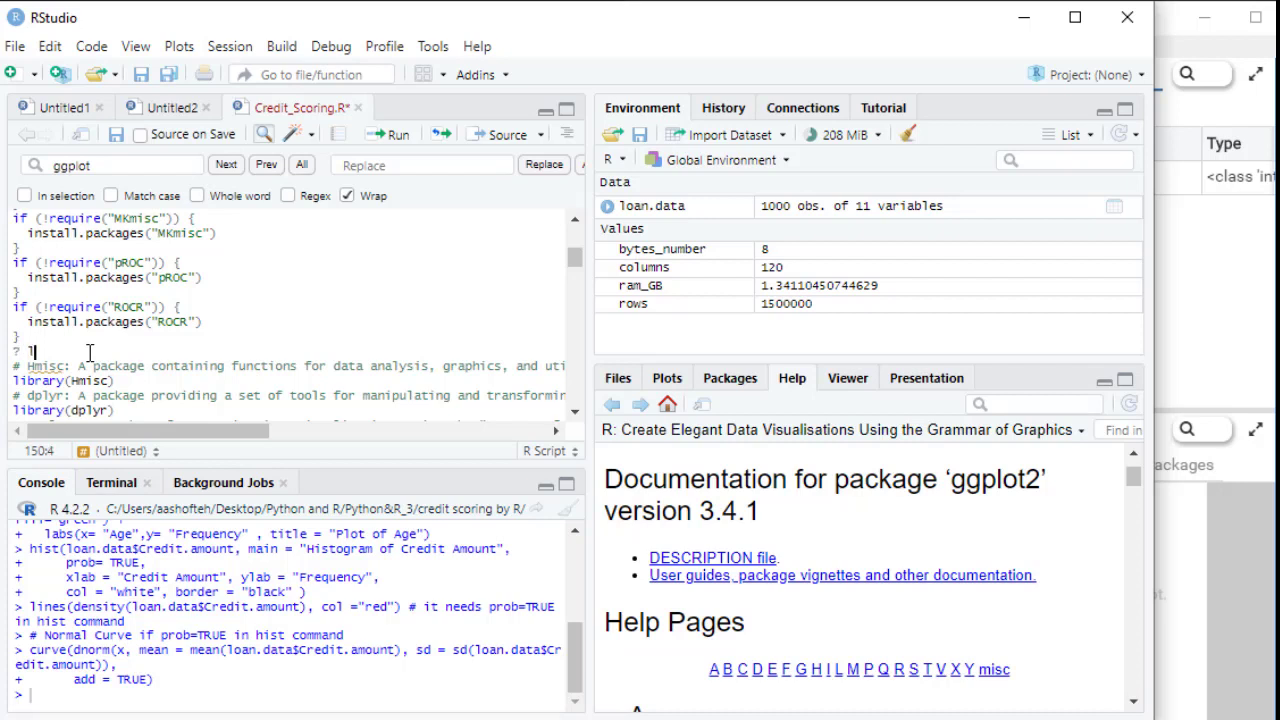
type("ibrary")
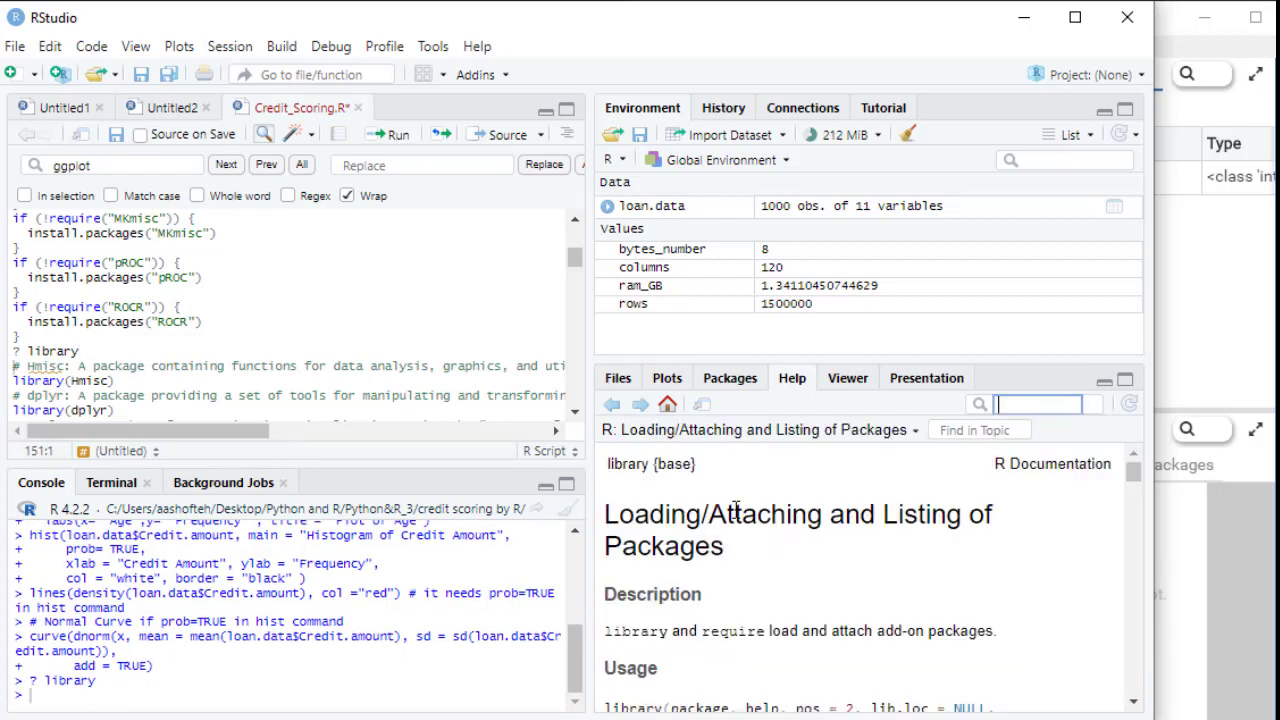
mouse_move(660, 650)
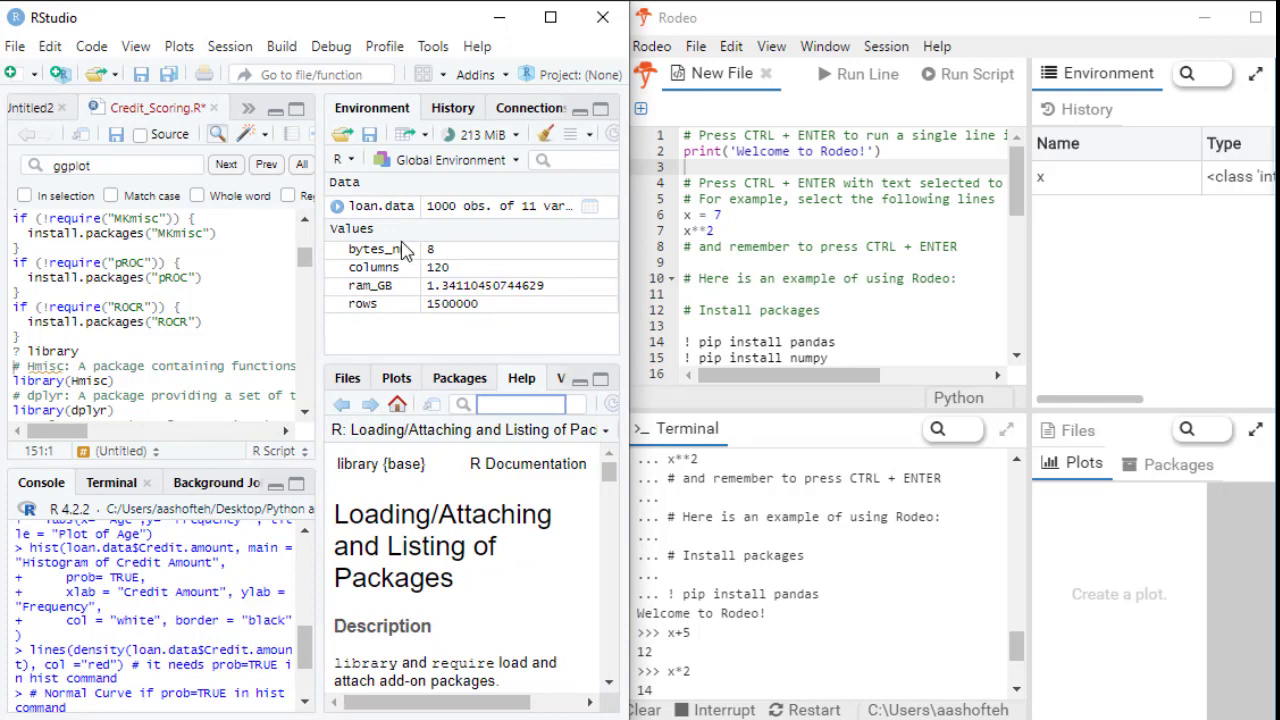
mouse_move(544, 320)
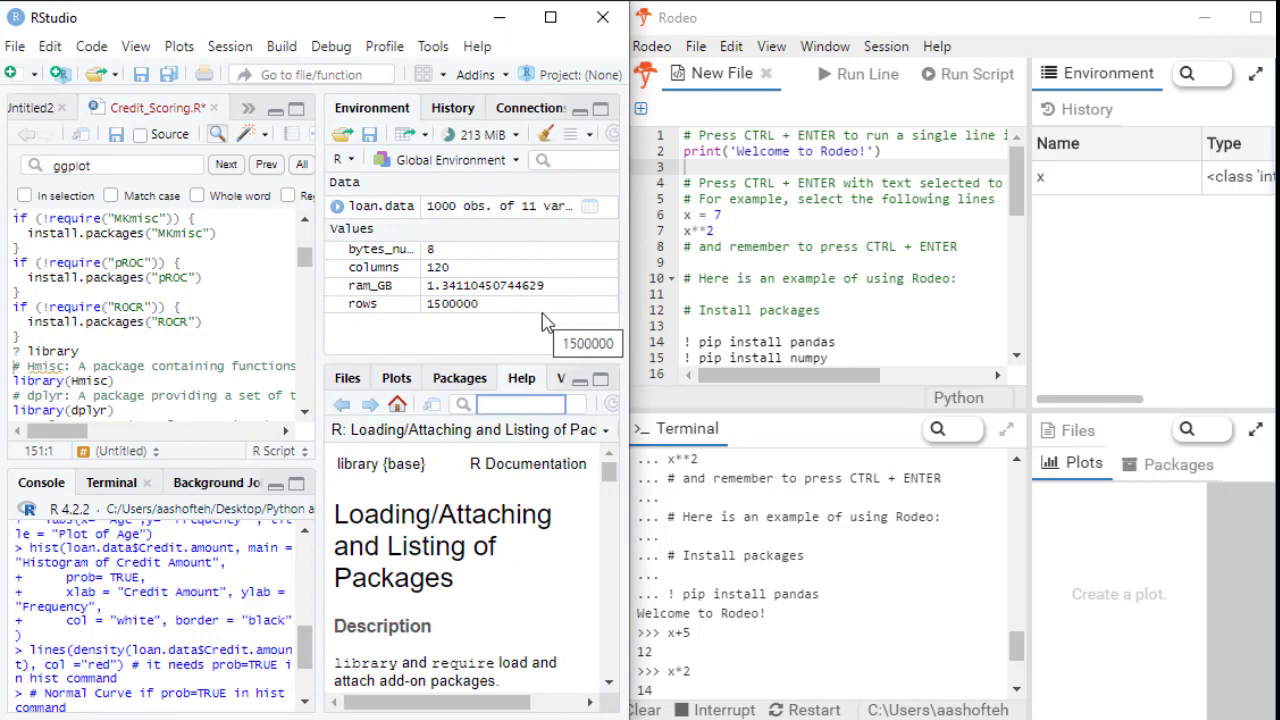
mouse_move(1128, 318)
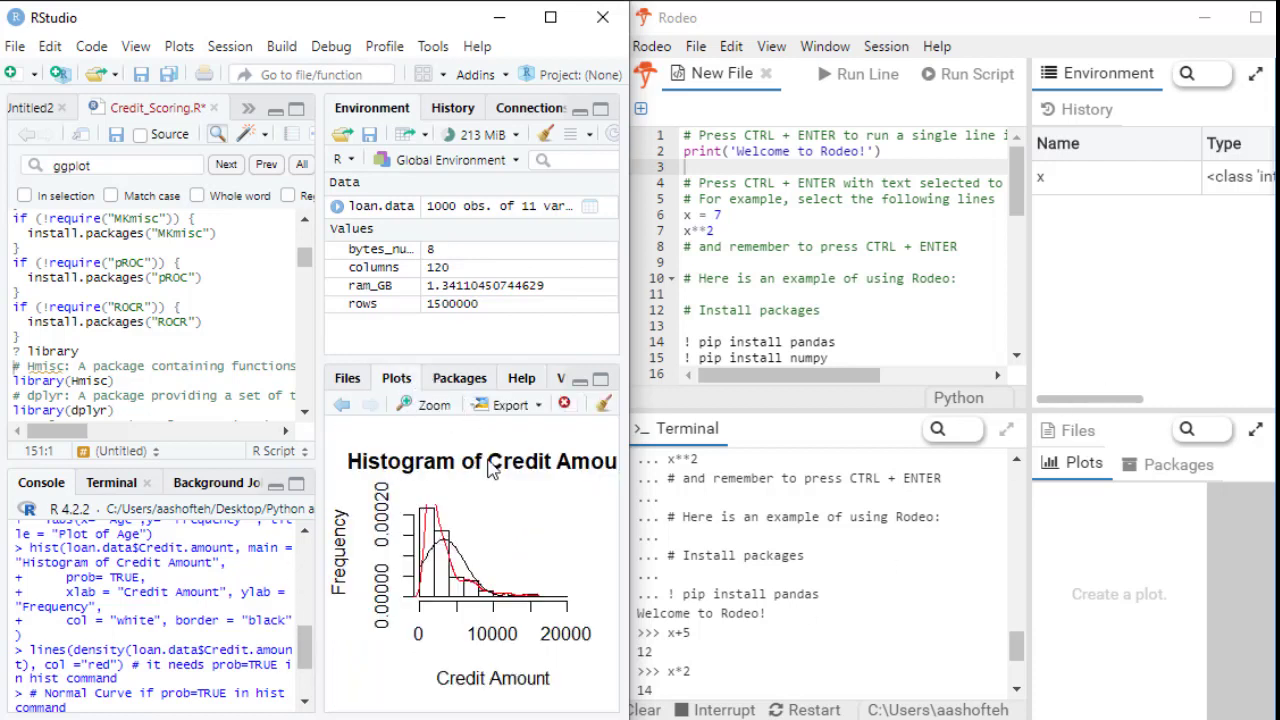
mouse_move(470, 430)
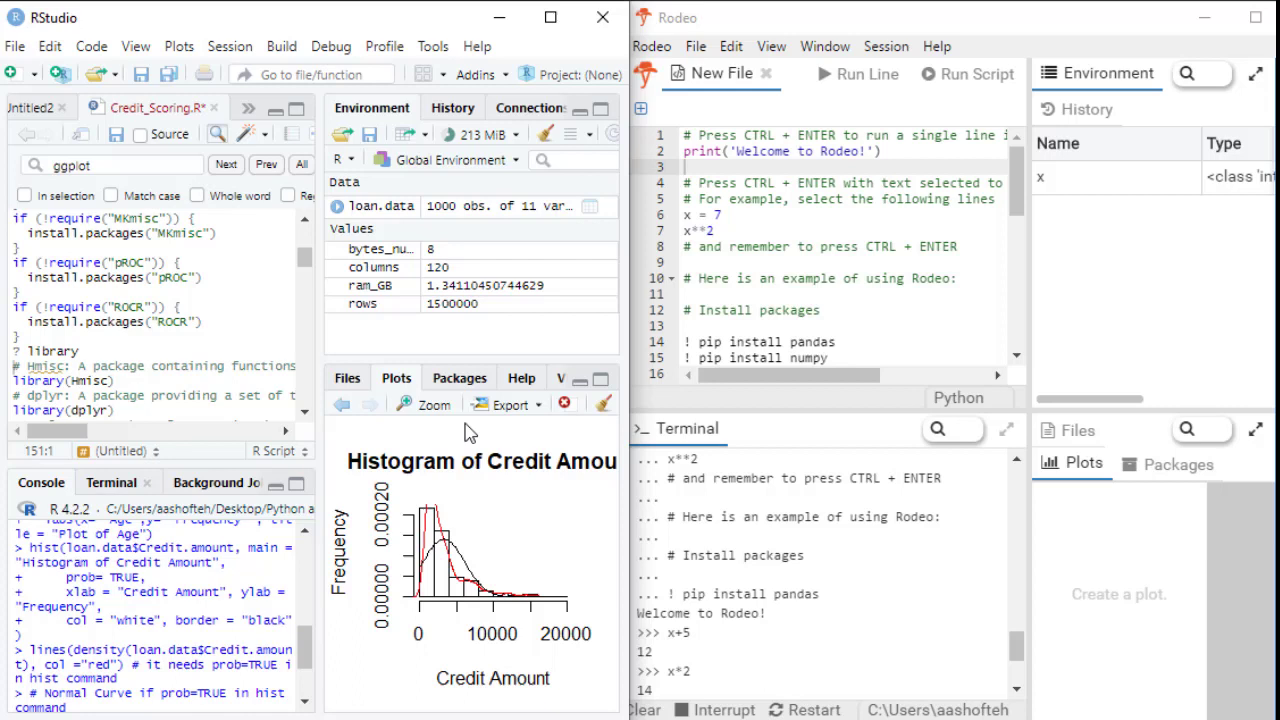
mouse_move(512, 388)
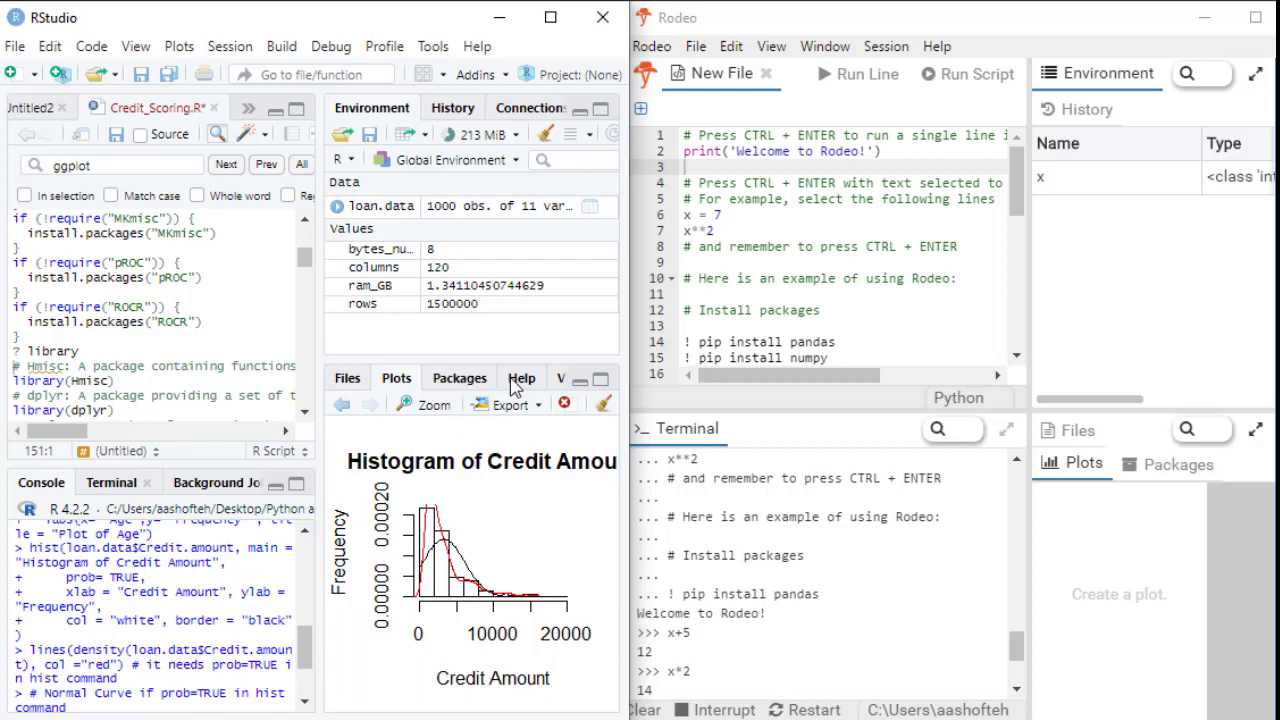
- Return to the Packages pane showing ggplot2 3.4.1 with GGally and ggthemes
left_click(460, 376)
type("ggplo")
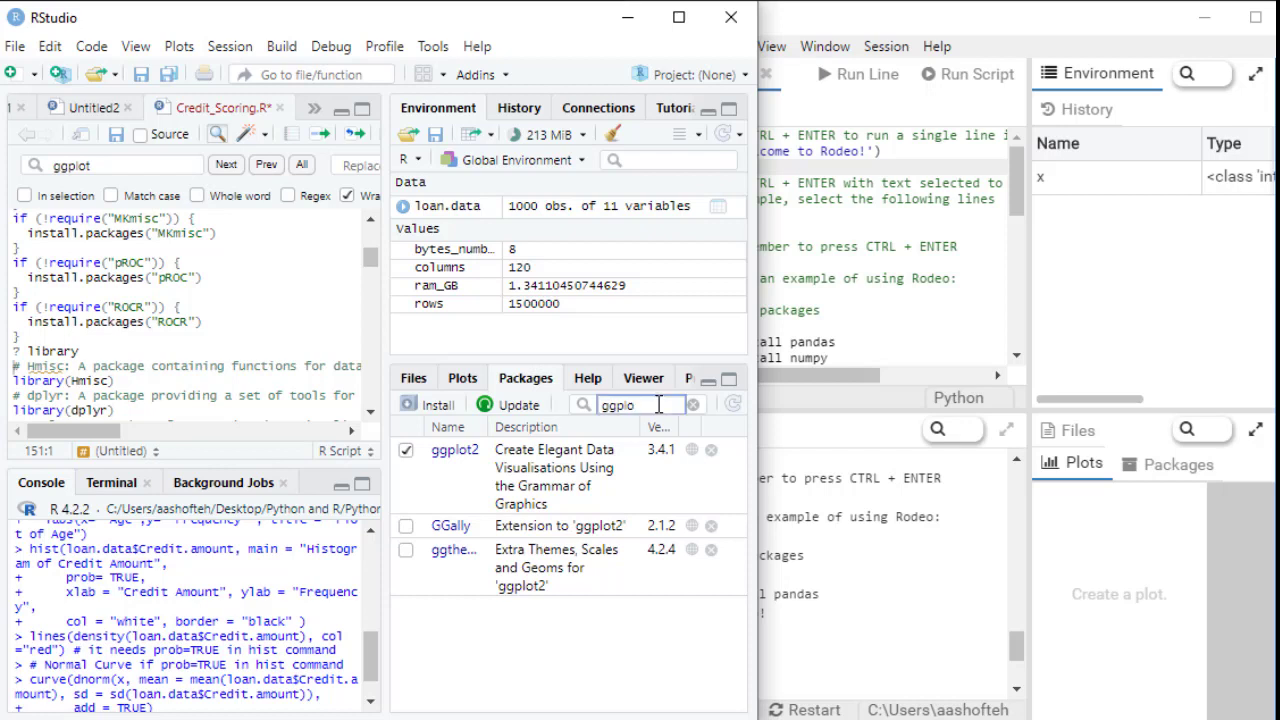
- Filter the package list for dpl, car, sh and plot in turn, ending on plotly 4.10.0
type("dpl")
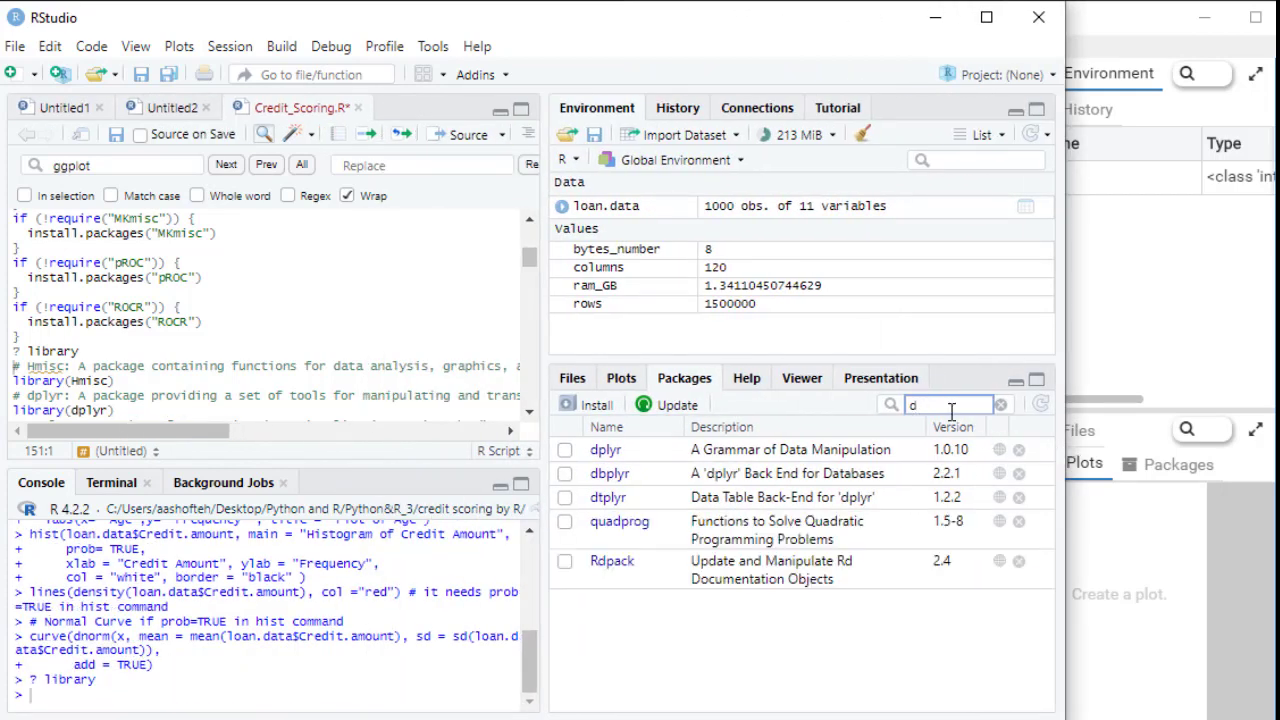
type("are")
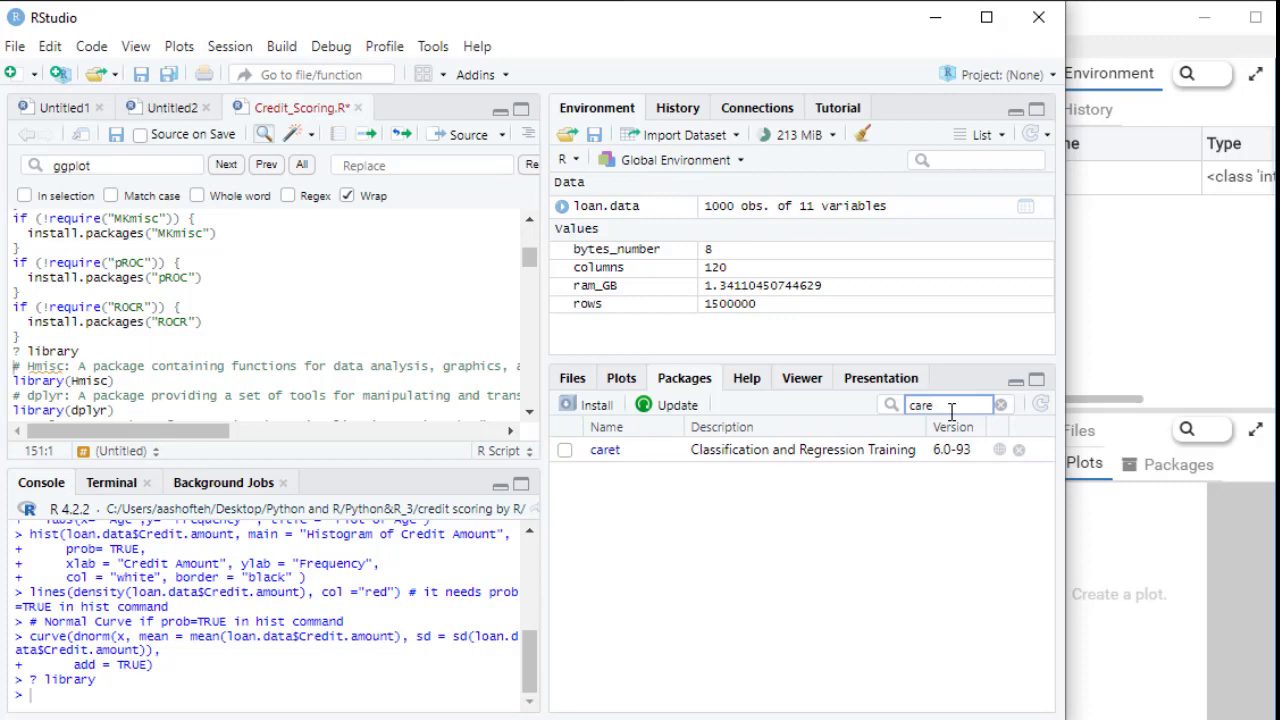
type("shiny")
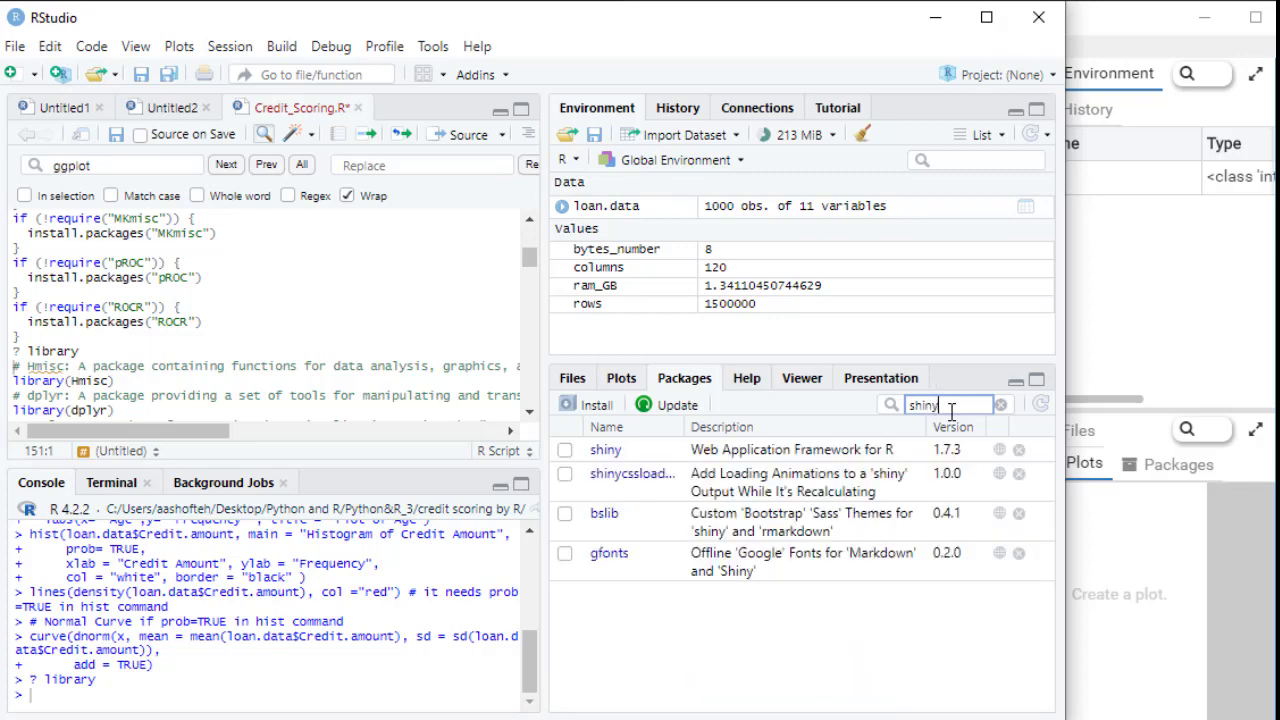
mouse_move(940, 438)
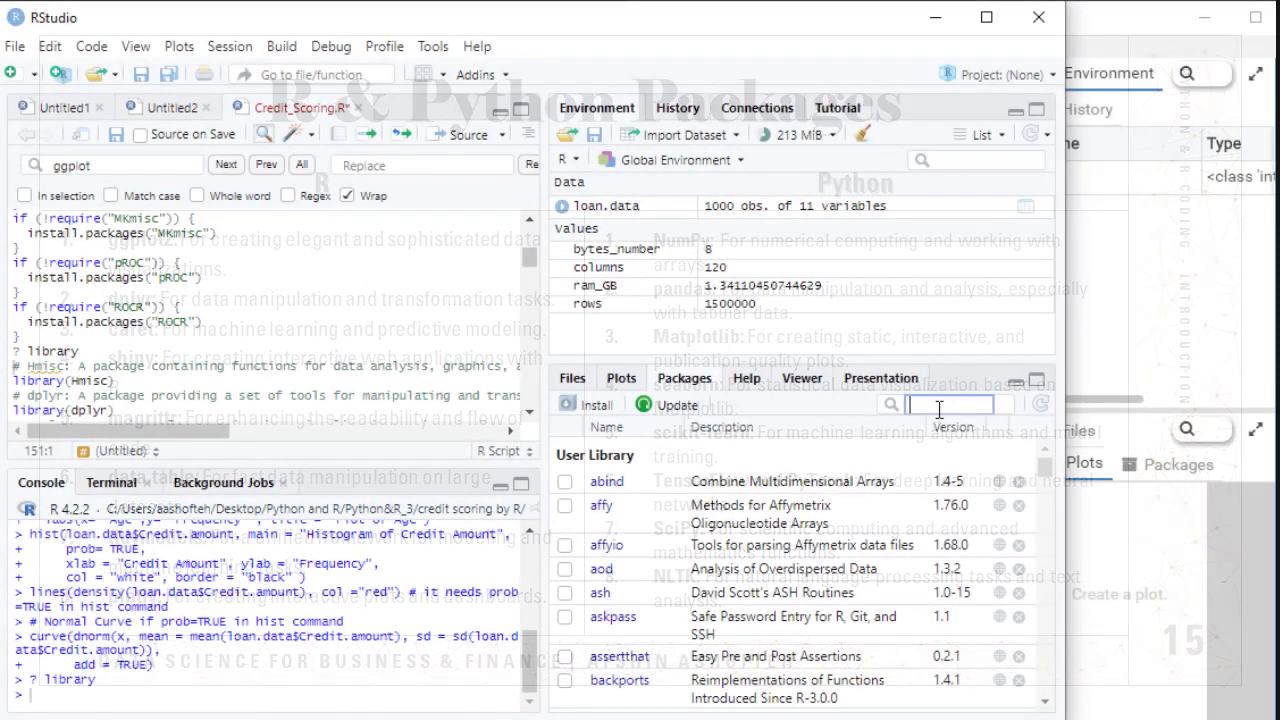
type("plotly")
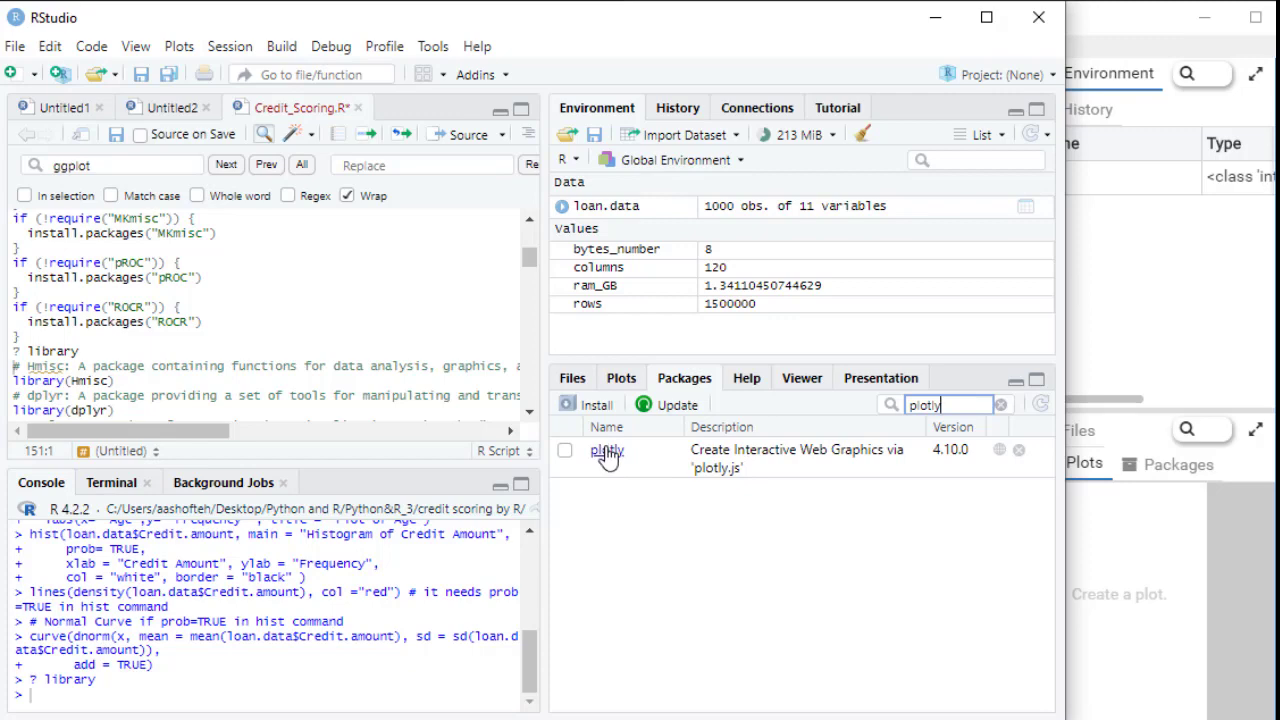
left_click(608, 452)
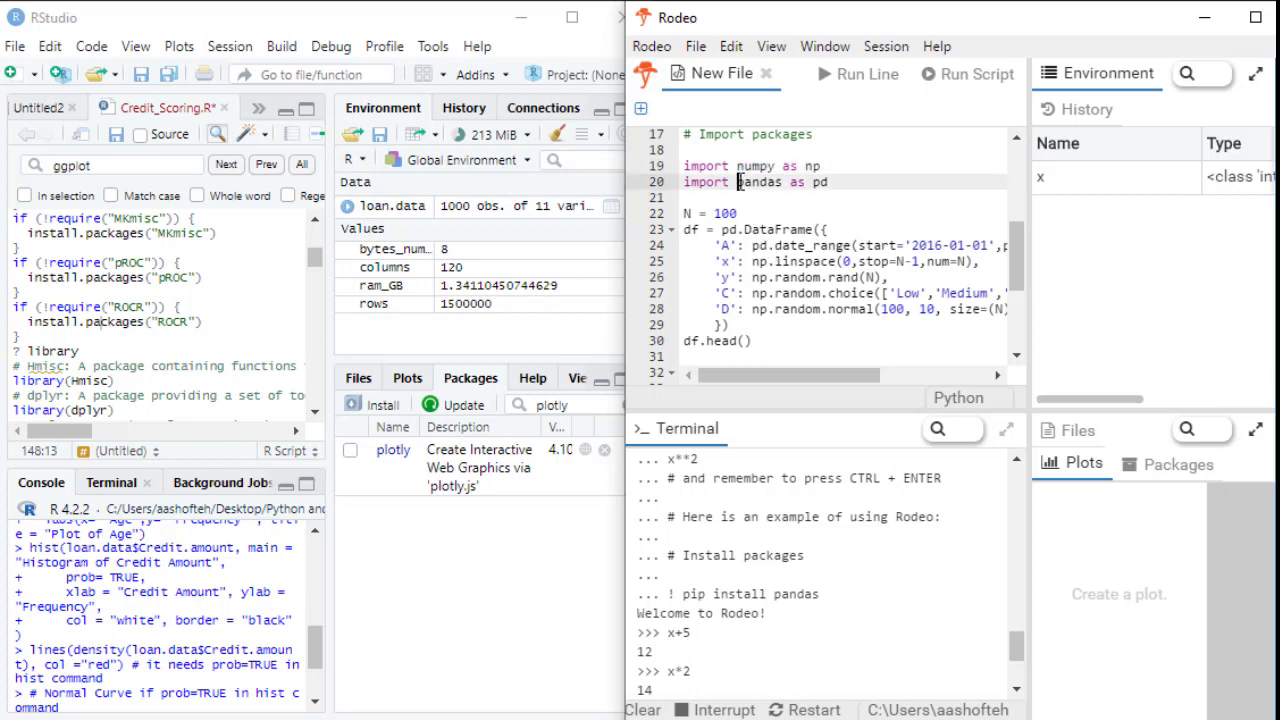
- Highlight the pandas and matplotlib imports and scroll down to the random-lines plot example
double_click(760, 182)
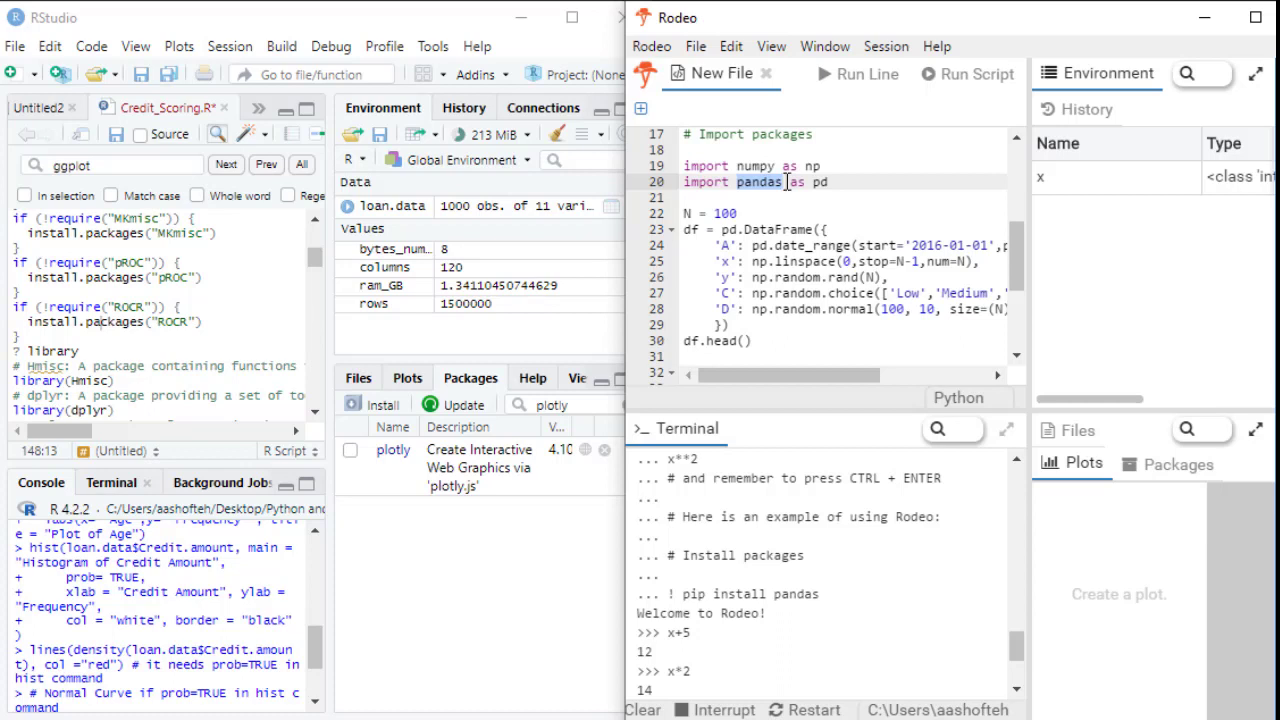
mouse_move(1018, 252)
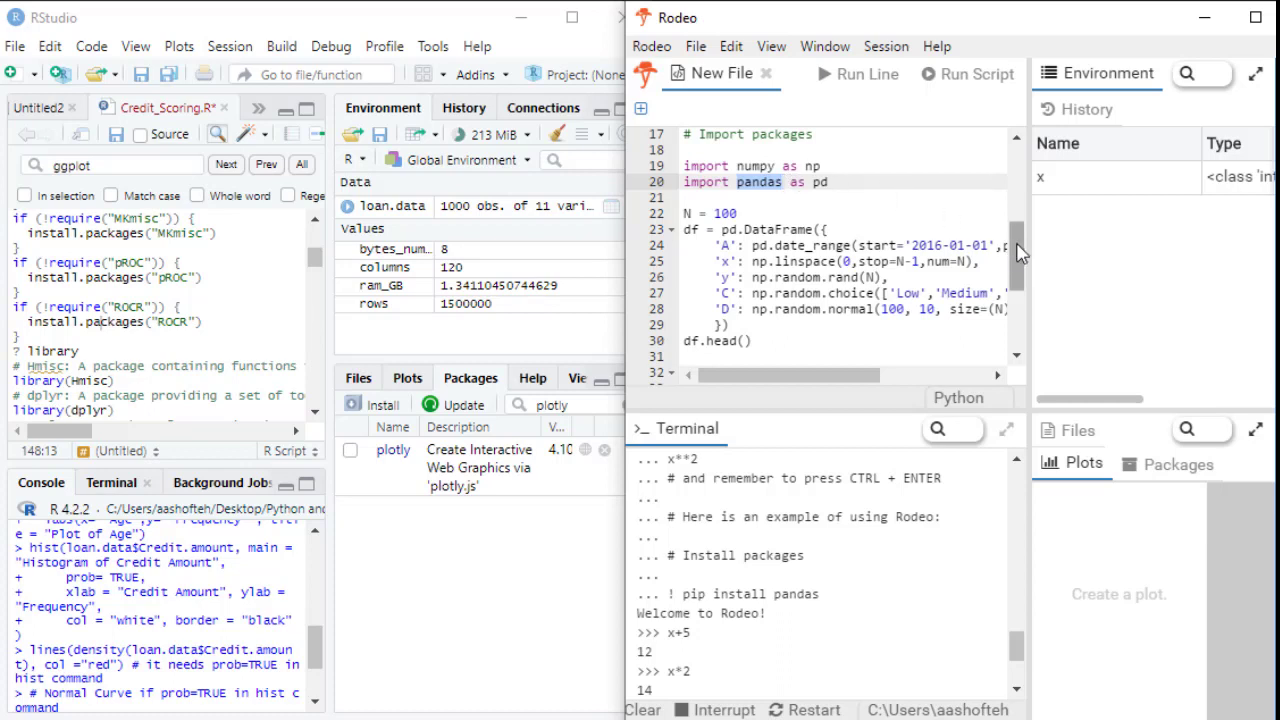
scroll("down", 3)
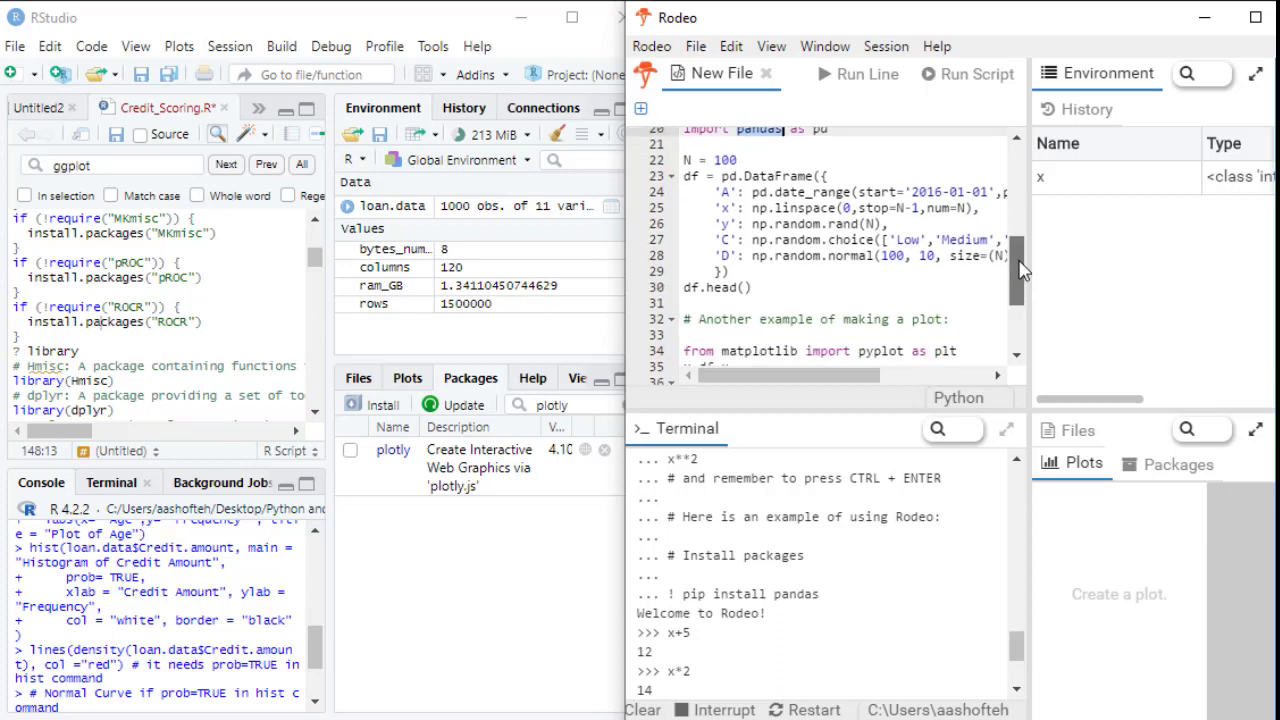
scroll("down", 3)
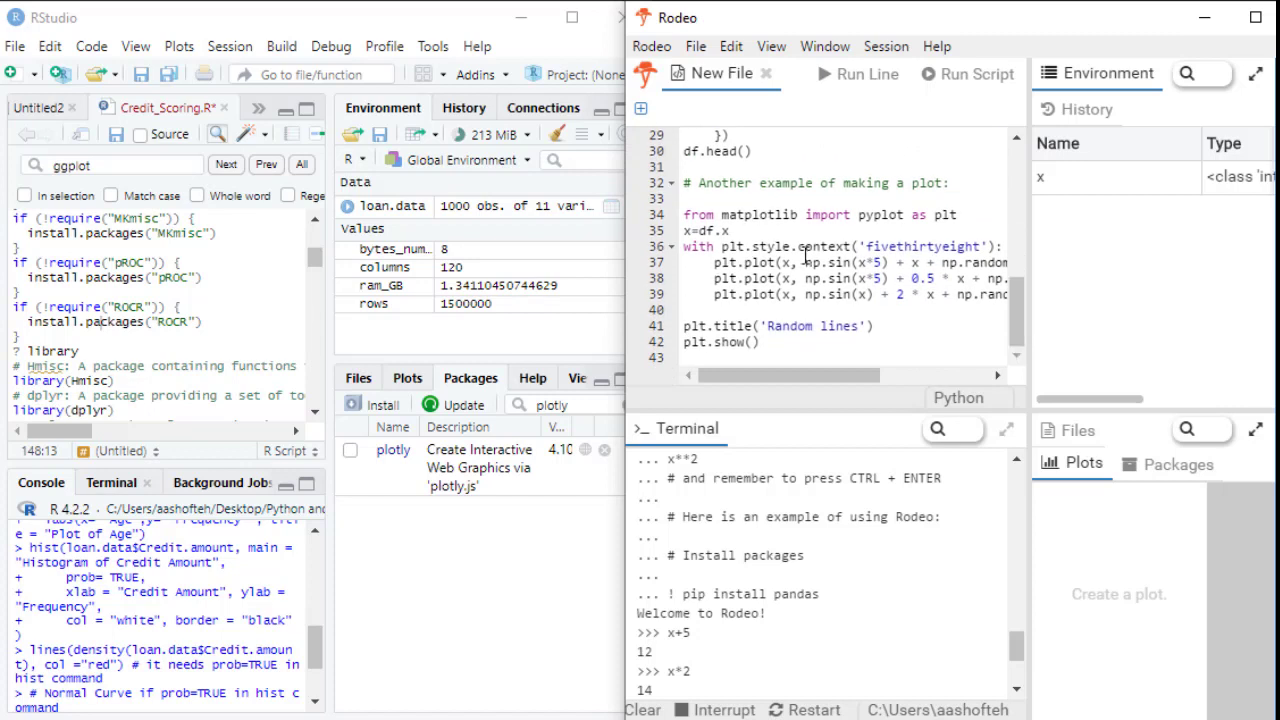
double_click(762, 214)
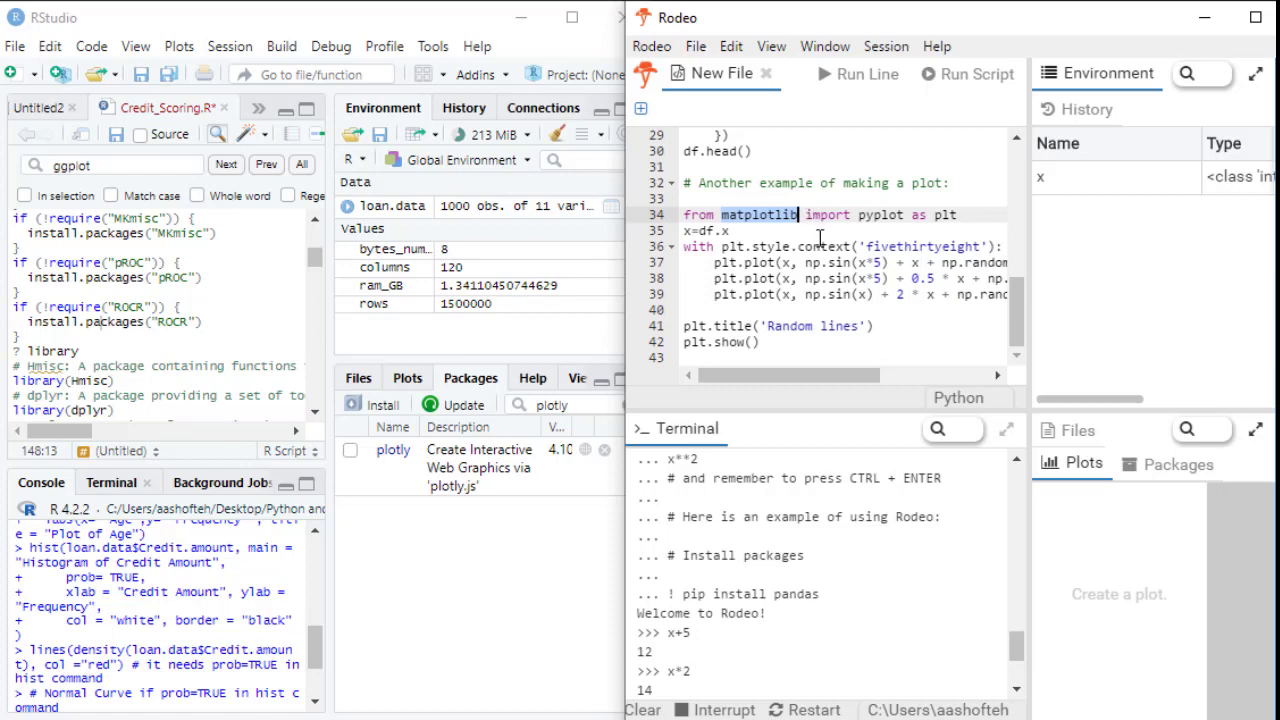
mouse_move(818, 240)
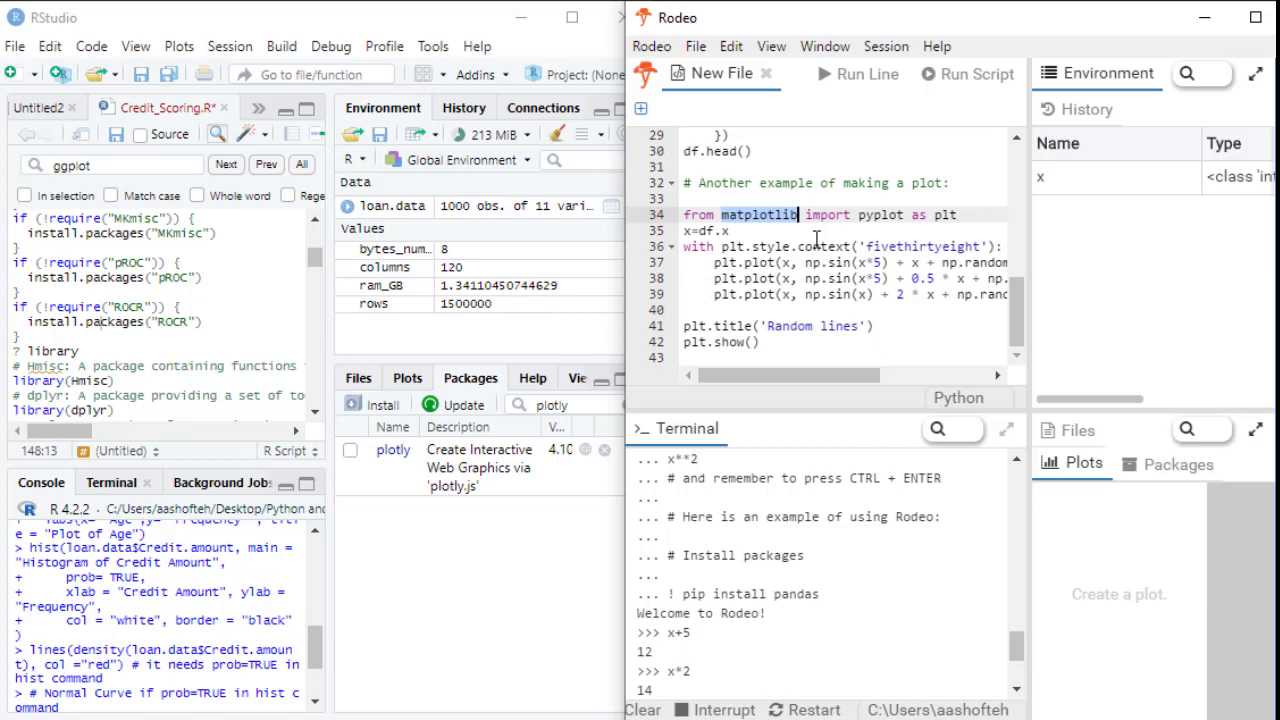
mouse_move(816, 238)
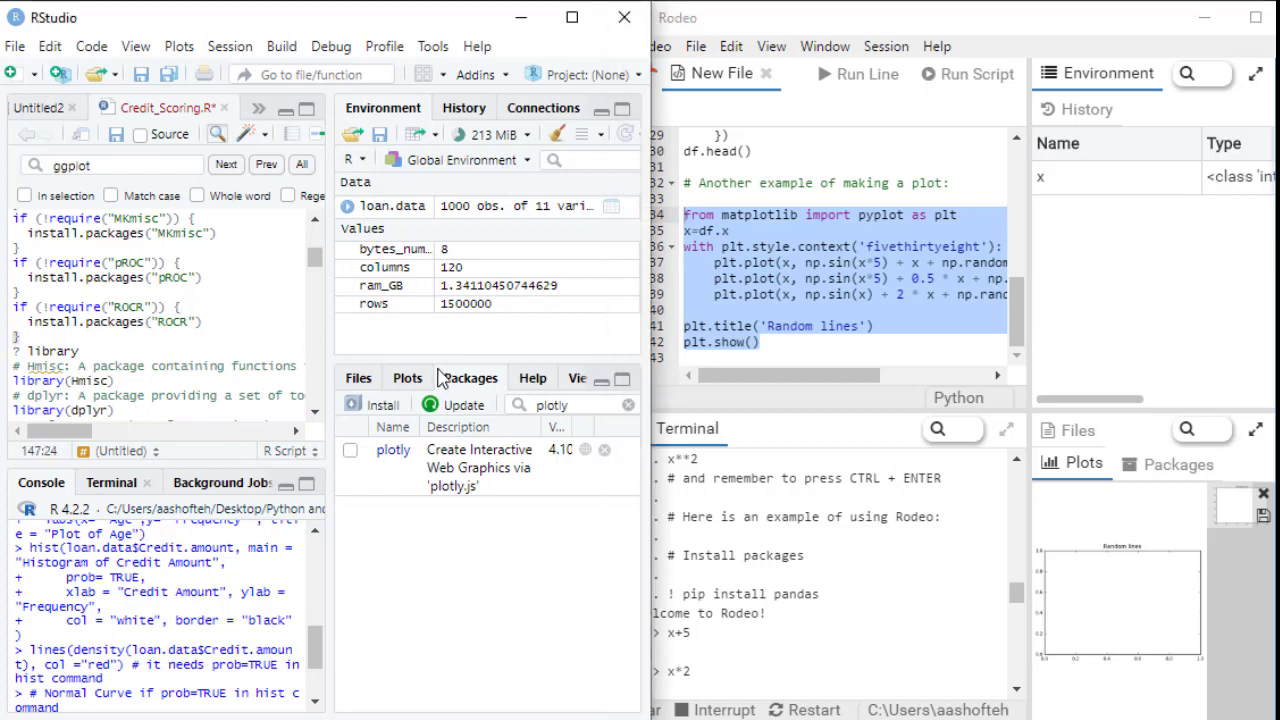
mouse_move(72, 312)
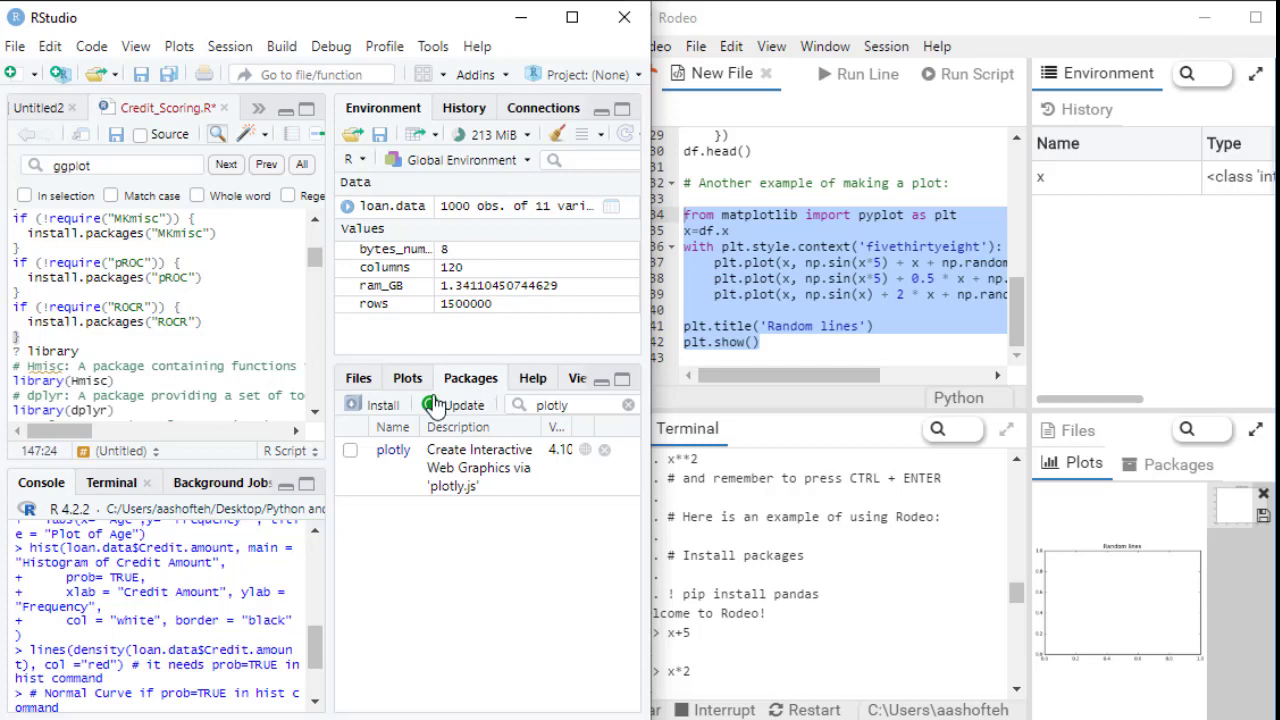
- Review the Install Packages dialog, cancel it, and filter the package list by 'roc' for ROCR
left_click(384, 404)
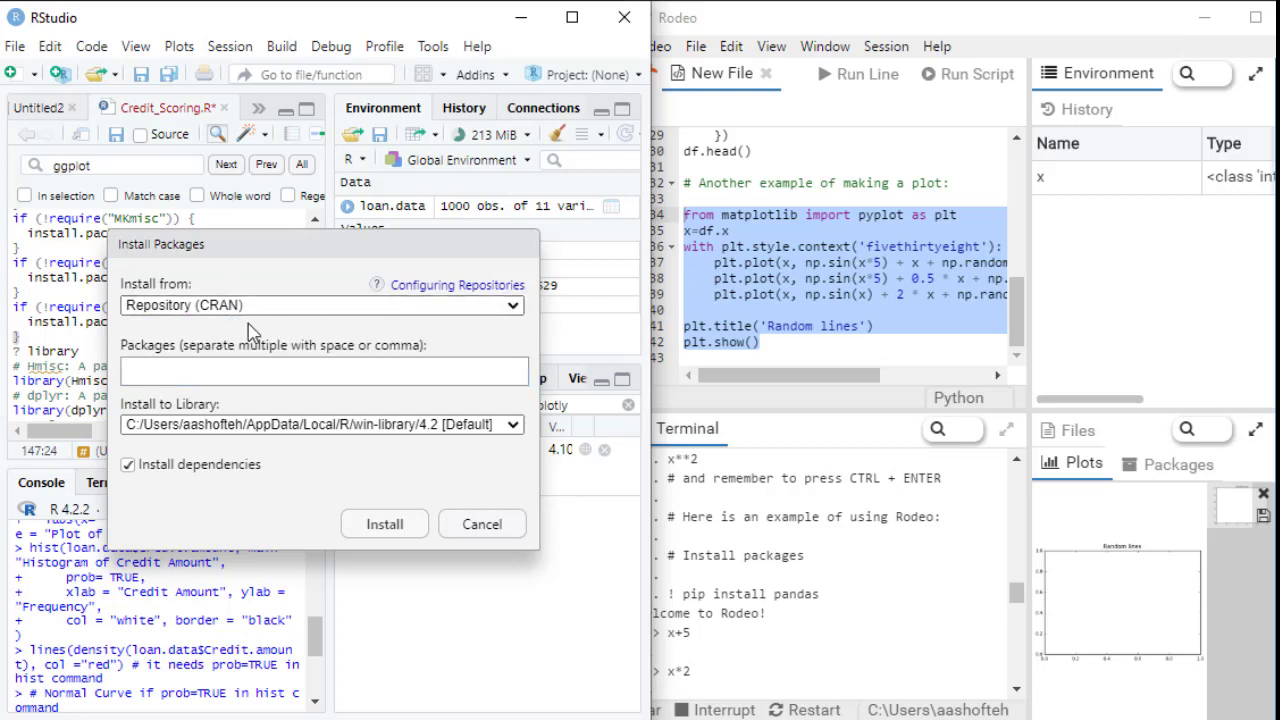
mouse_move(256, 328)
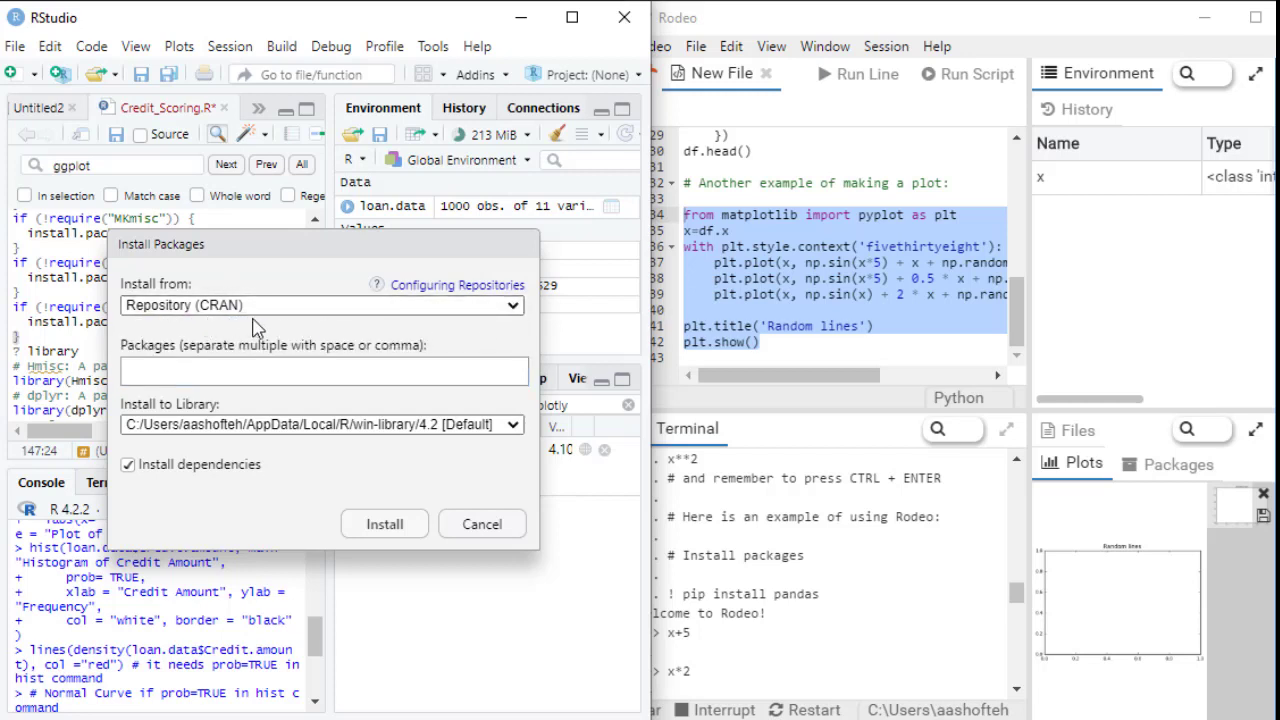
mouse_move(760, 278)
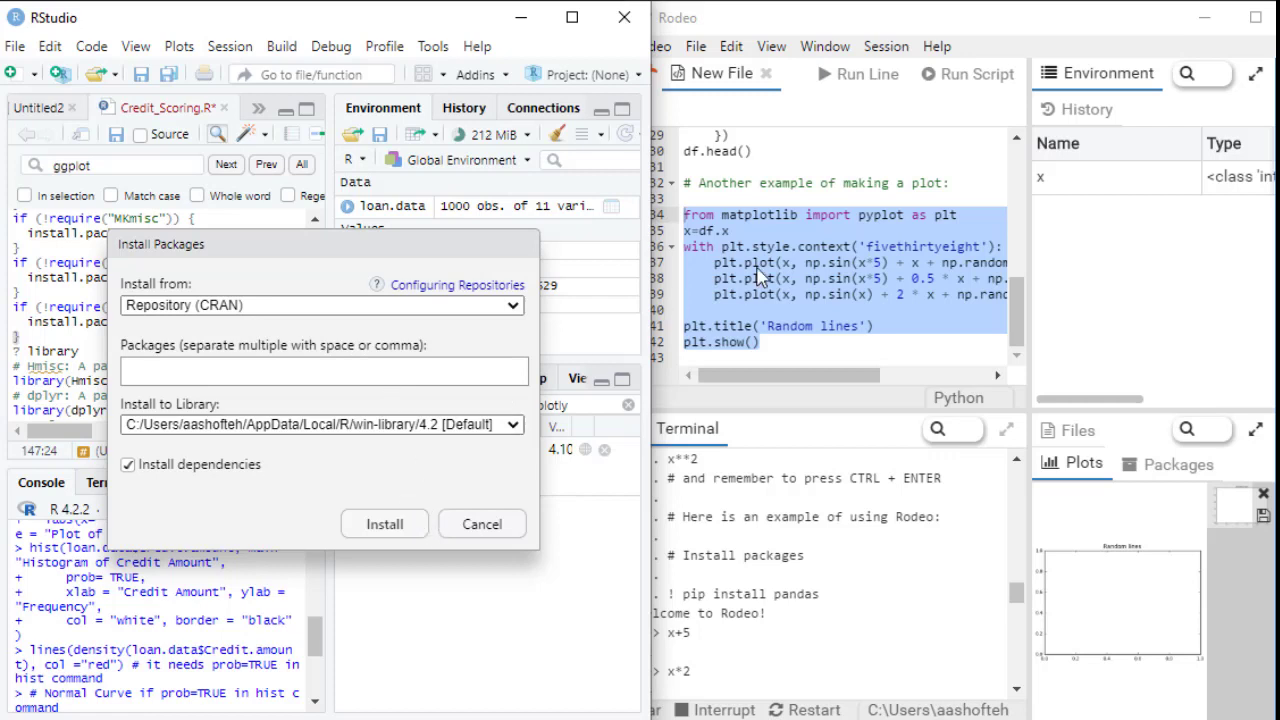
left_click(958, 214)
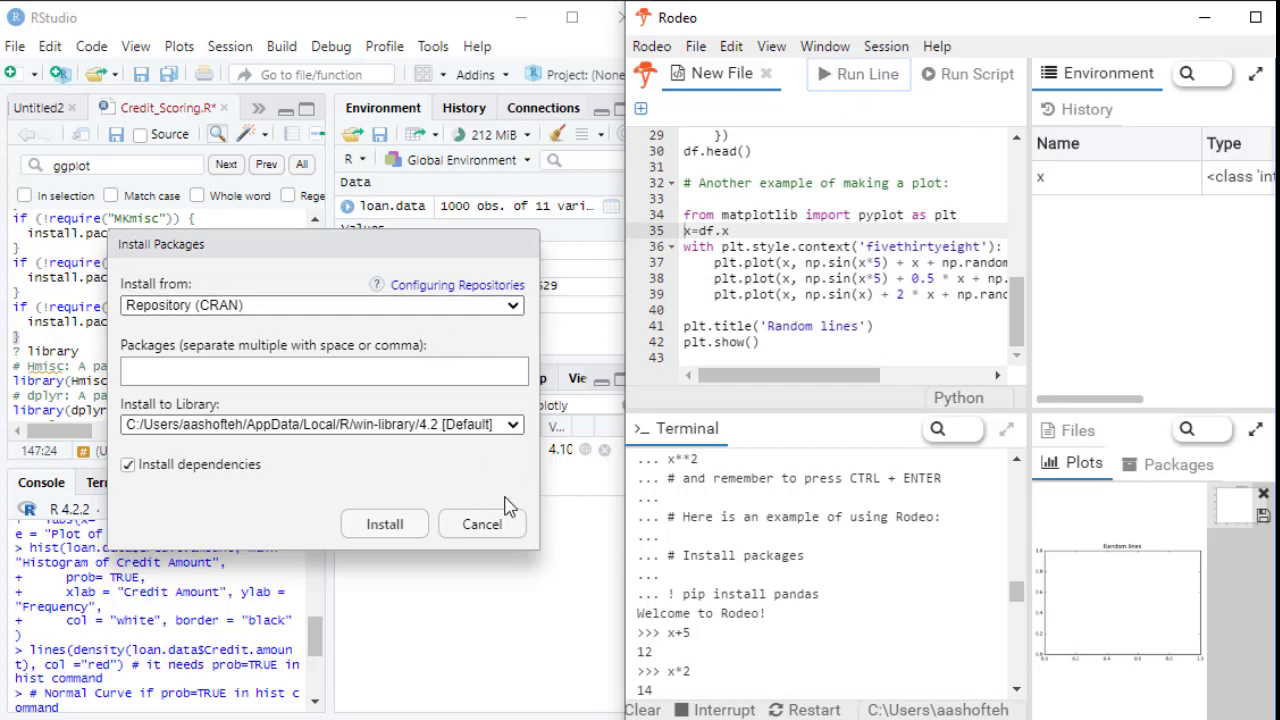
left_click(384, 524)
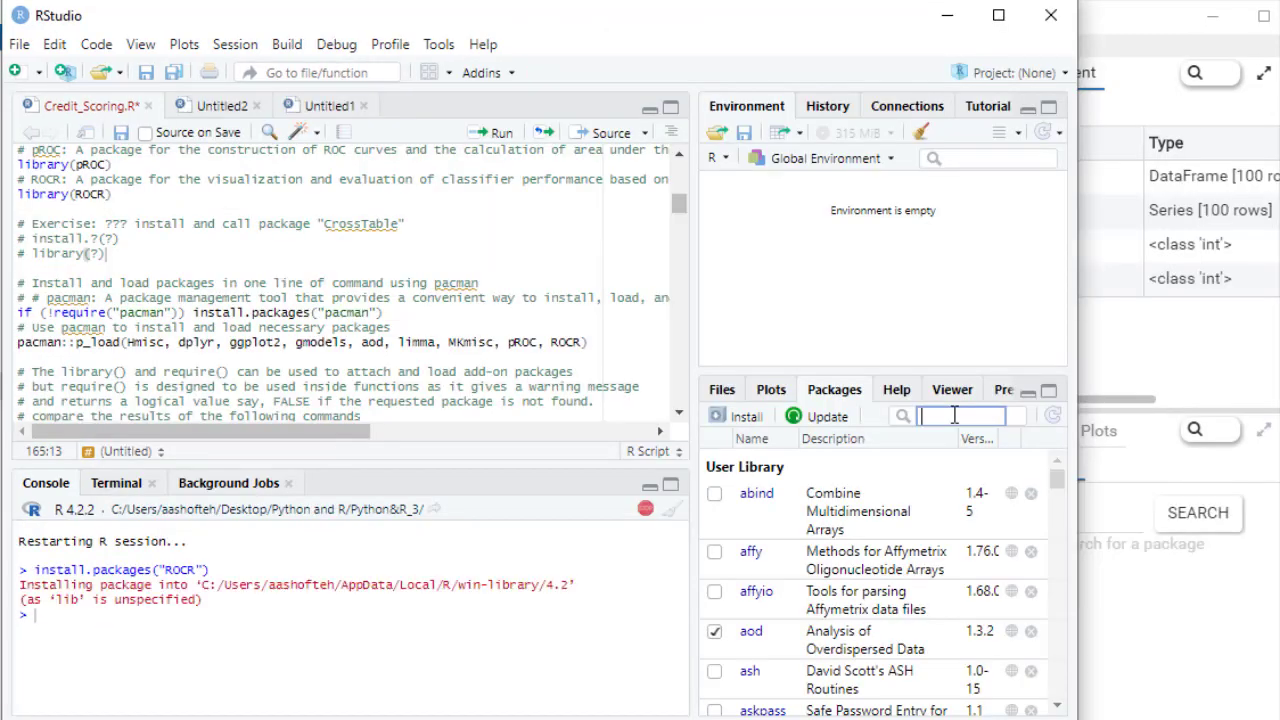
type("roc")
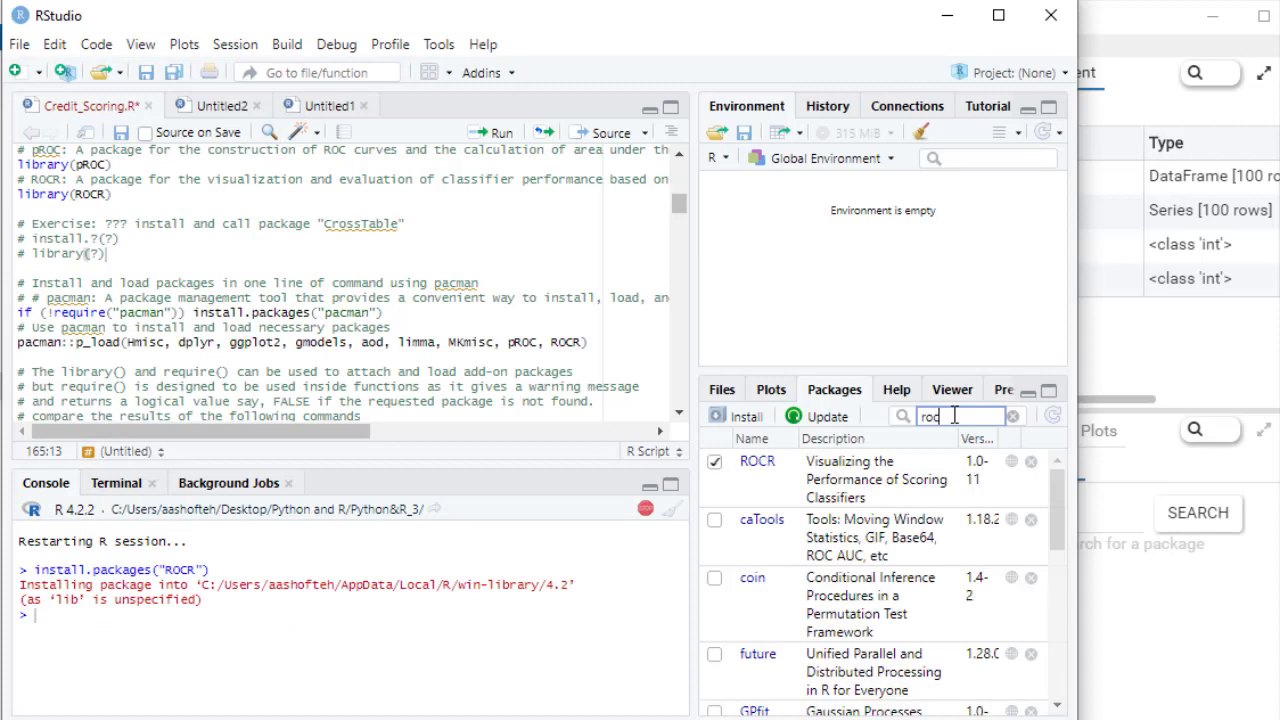